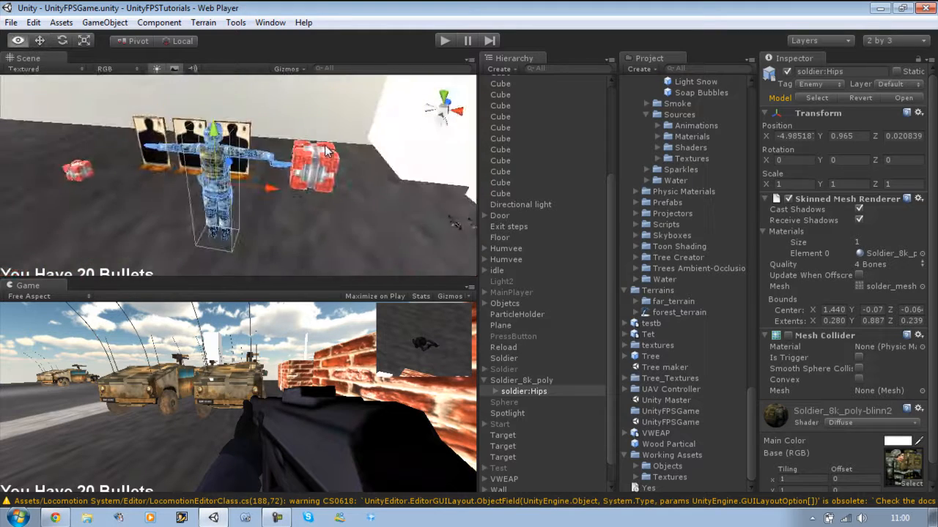
Inspect the target, floor and idle player objects in the Hierarchy to check their tags.
left_click(502, 435)
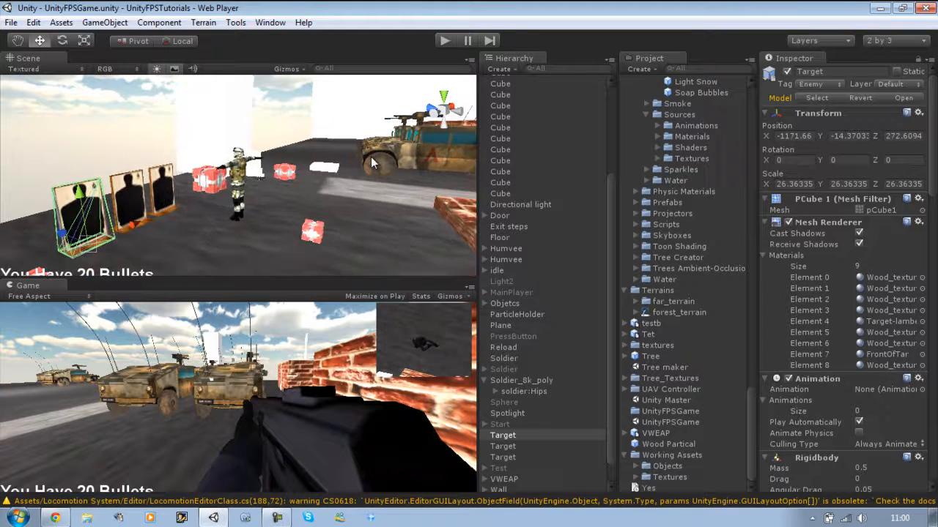
left_click(498, 238)
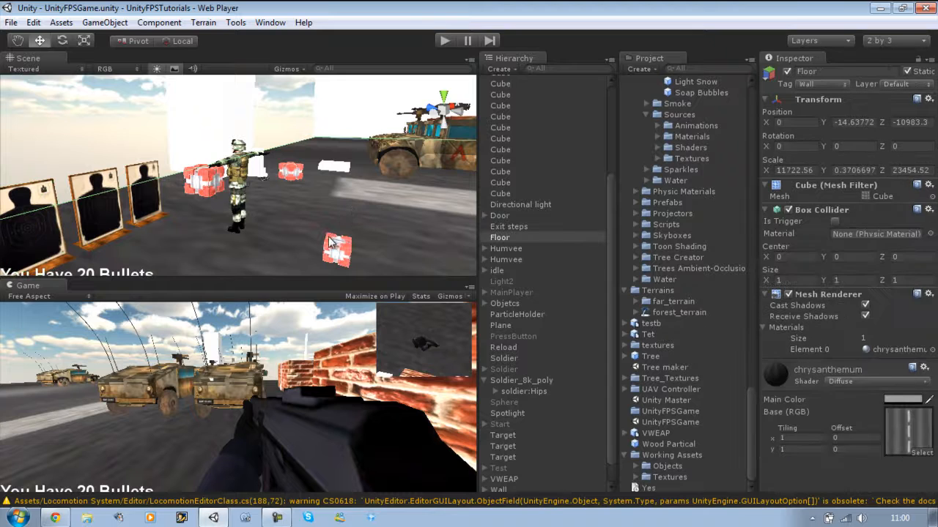
mouse_move(299, 231)
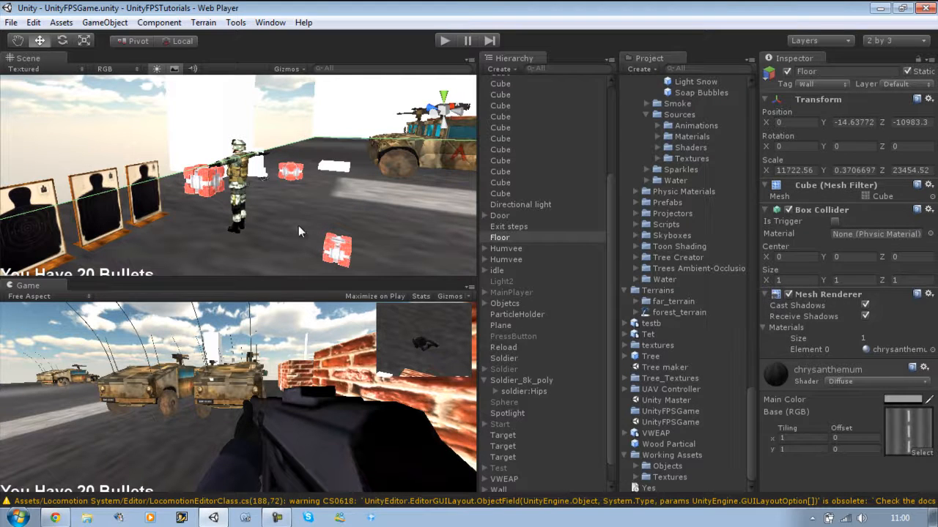
mouse_move(372, 235)
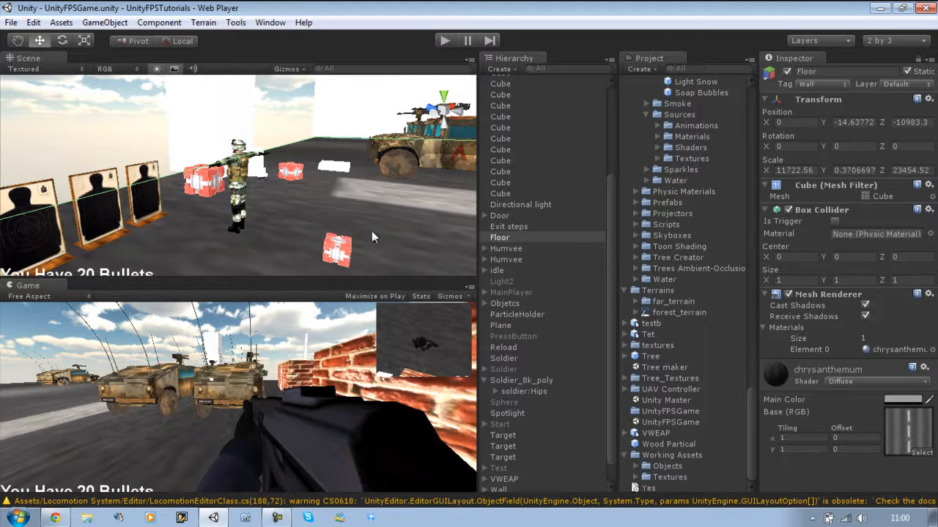
mouse_move(366, 220)
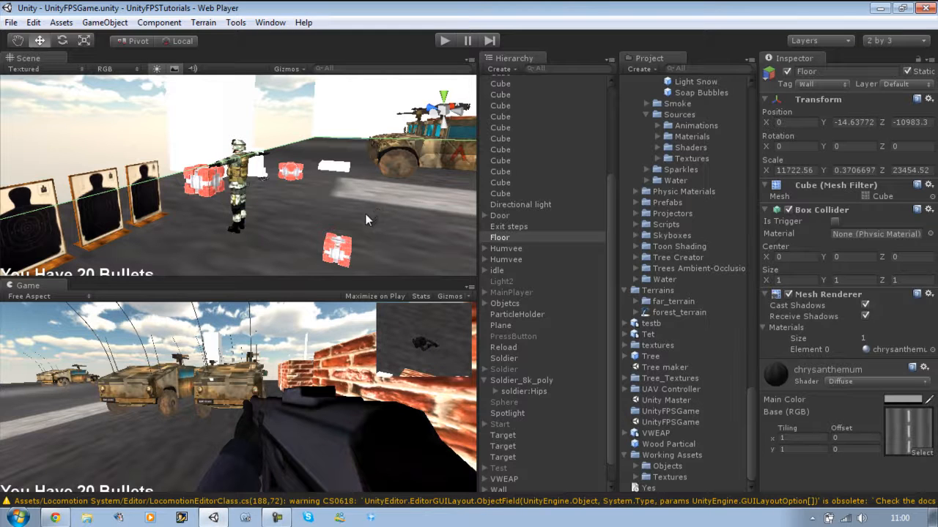
mouse_move(396, 225)
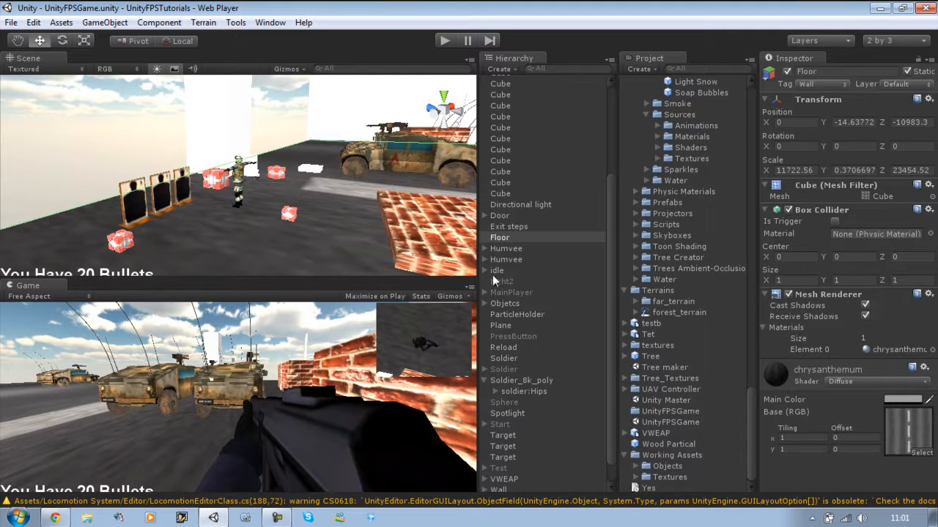
left_click(496, 270)
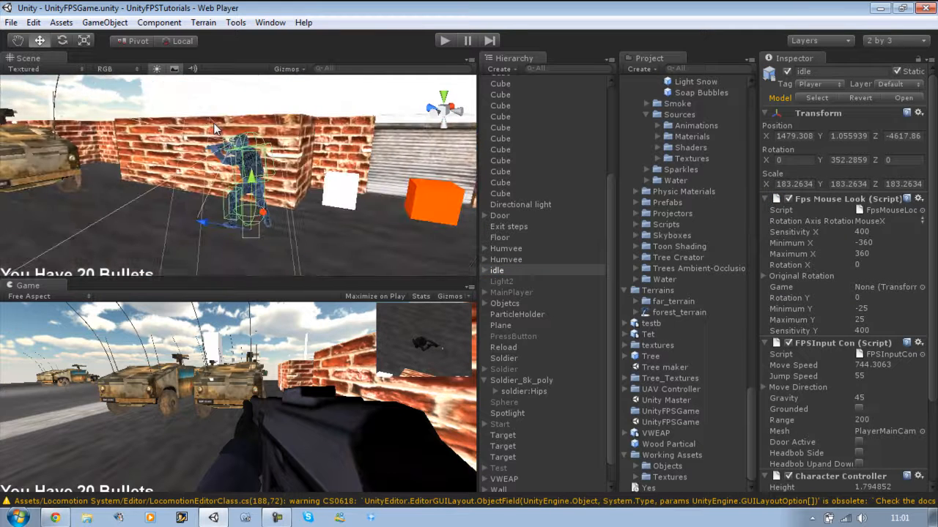
Expand idle > Bip01 > Player > Pelvis down to PlayerMainCam, which carries the Ray Shoot script.
left_click(489, 270)
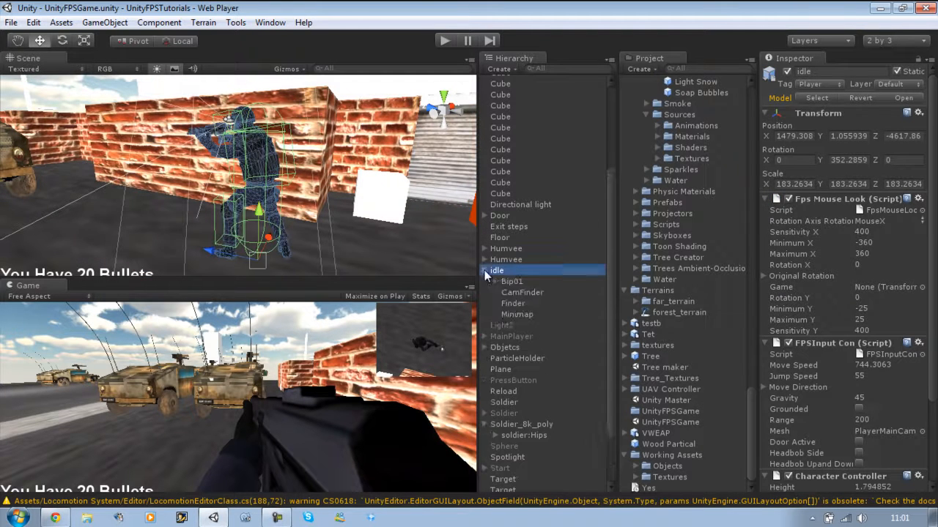
mouse_move(513, 328)
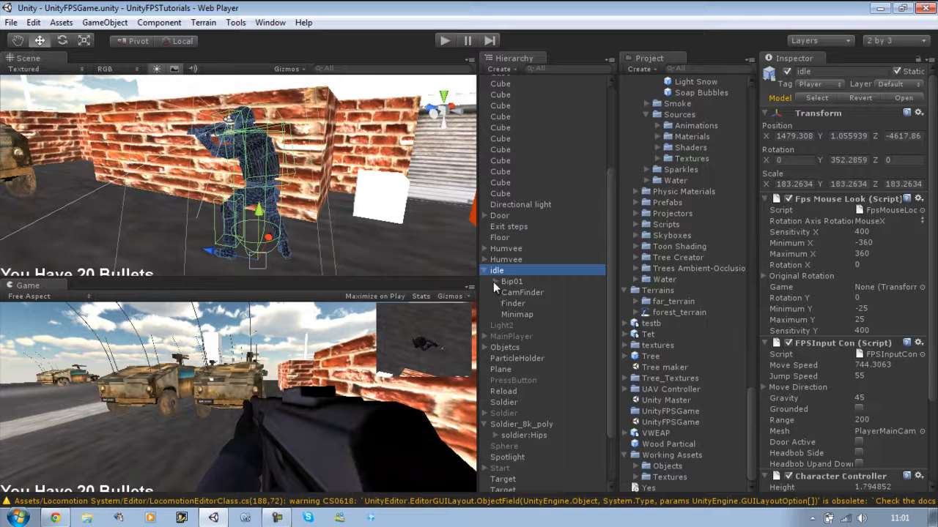
left_click(486, 282)
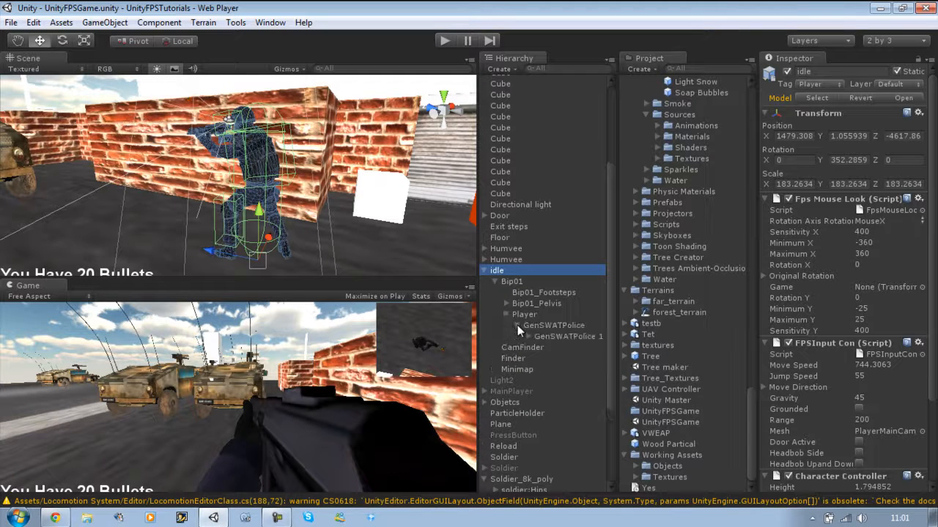
left_click(557, 346)
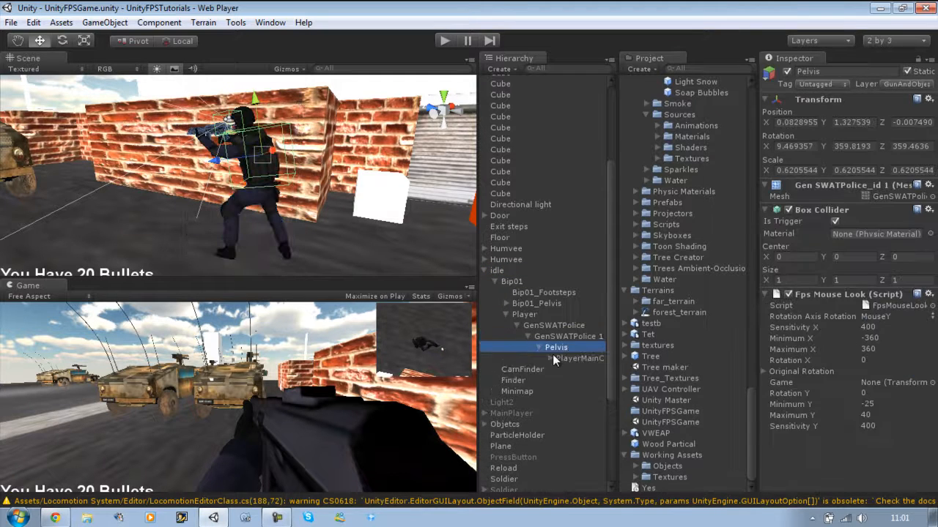
left_click(579, 358)
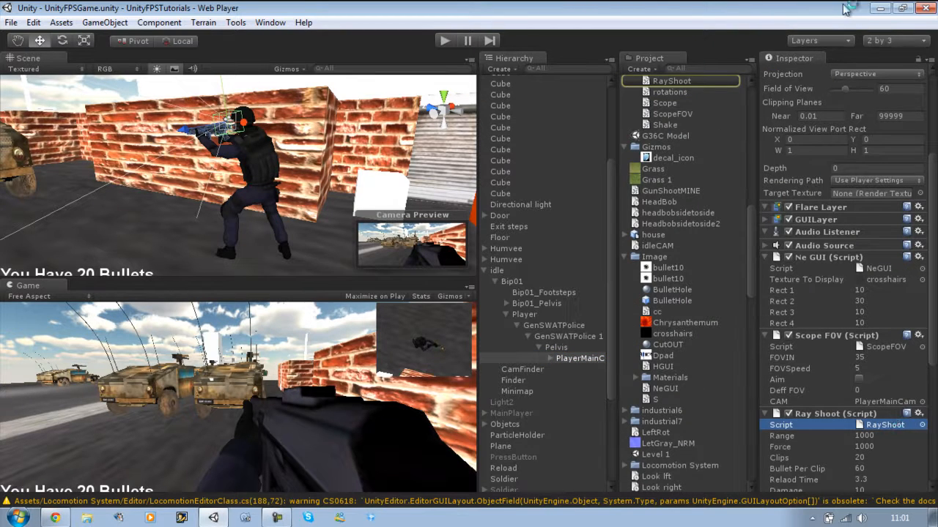
mouse_move(455, 144)
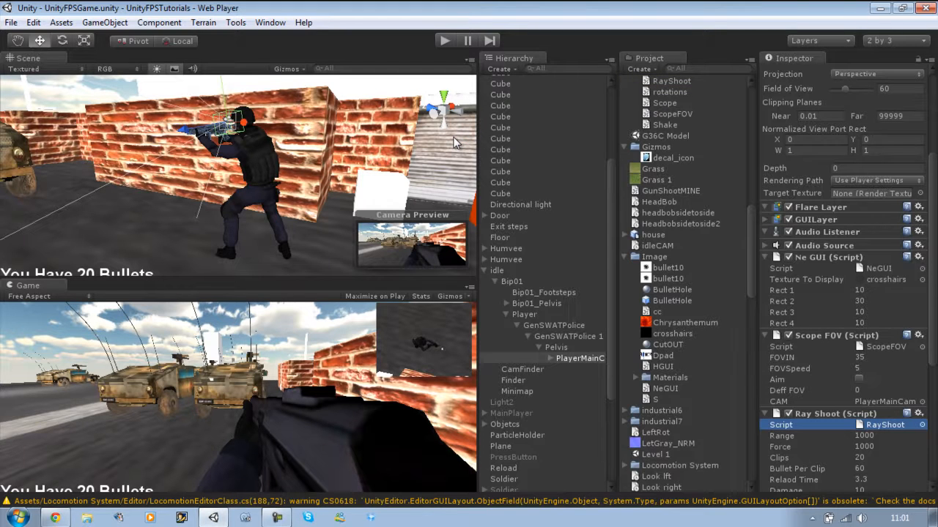
mouse_move(422, 447)
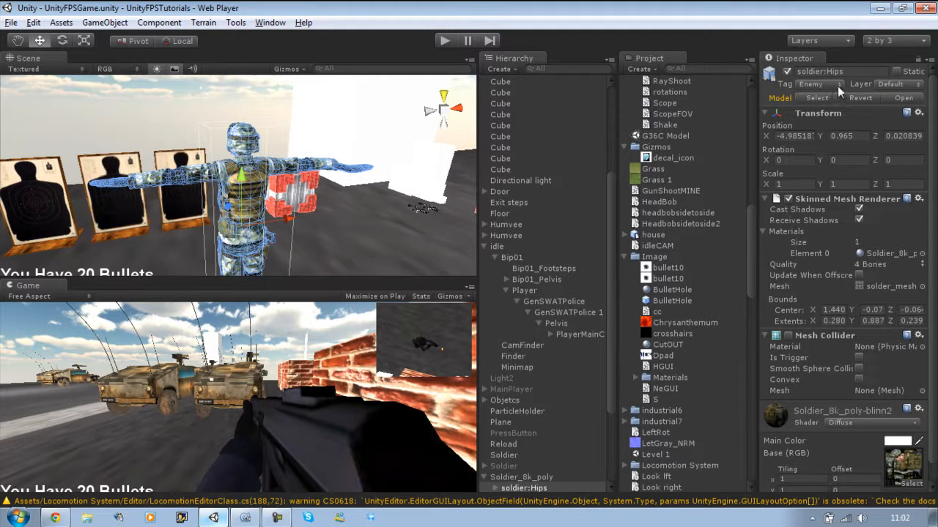
Add a new tag via the Tag Manager, setting Element 14 to 'Enemy'.
left_click(832, 83)
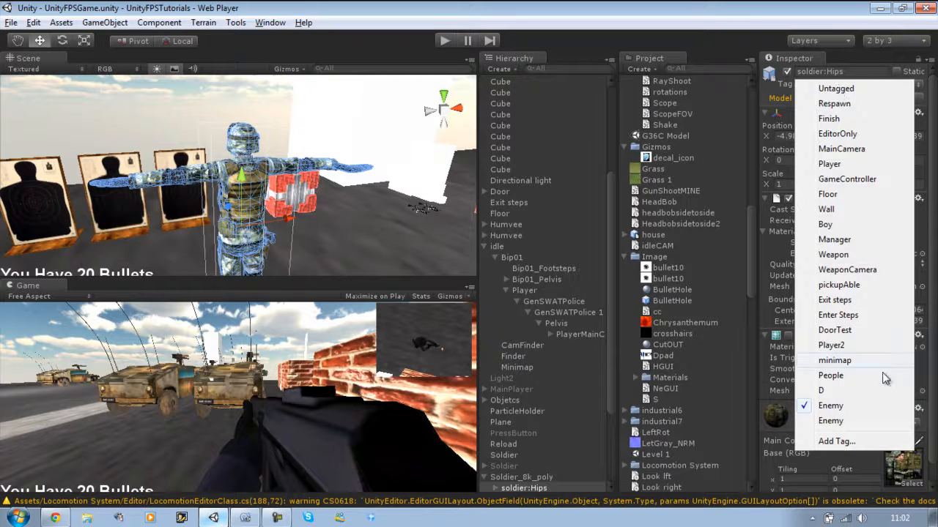
left_click(835, 441)
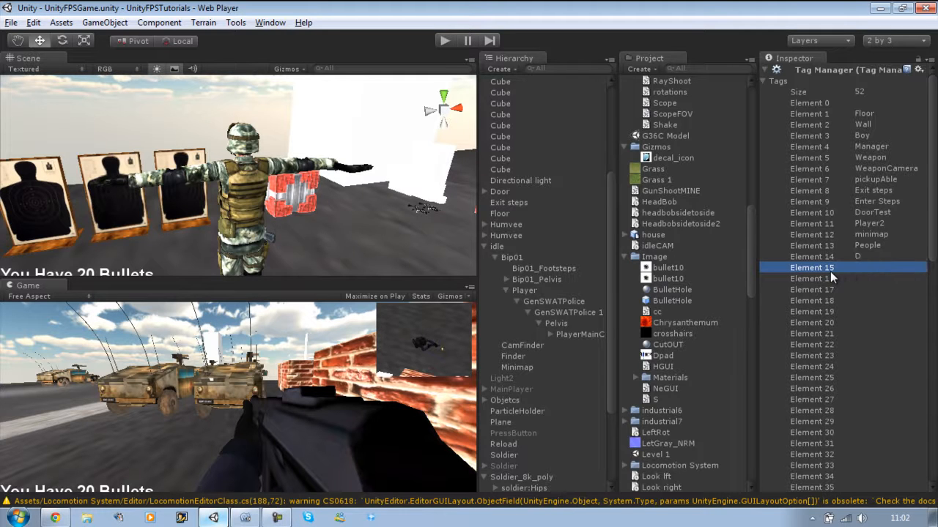
scroll("down", 3)
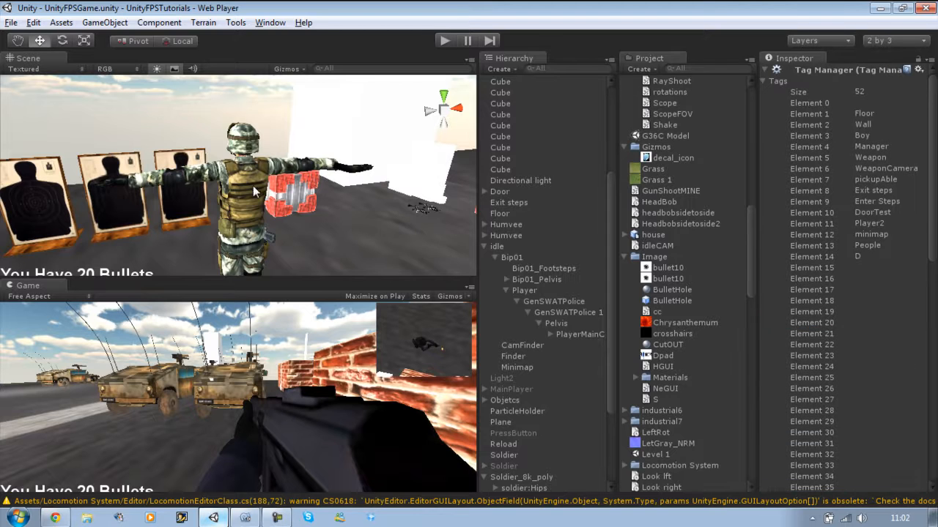
left_click(811, 256)
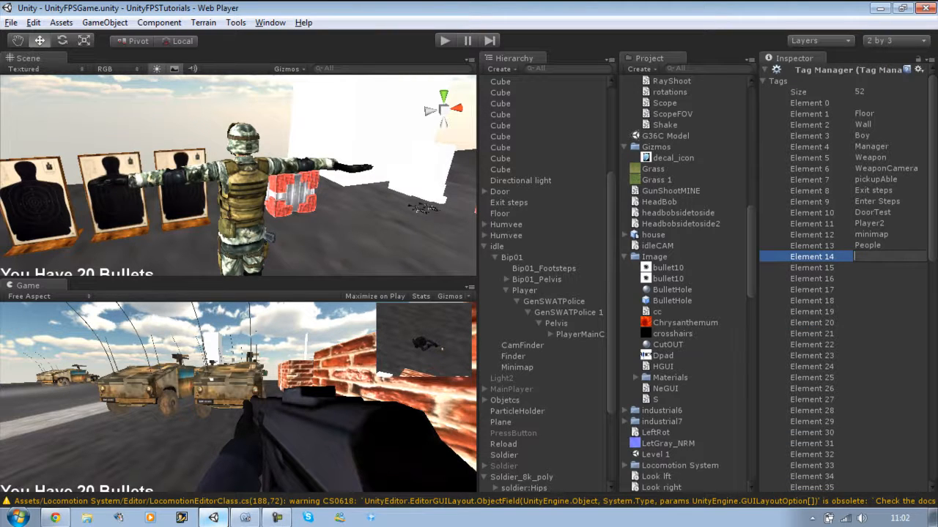
type("ENEMY")
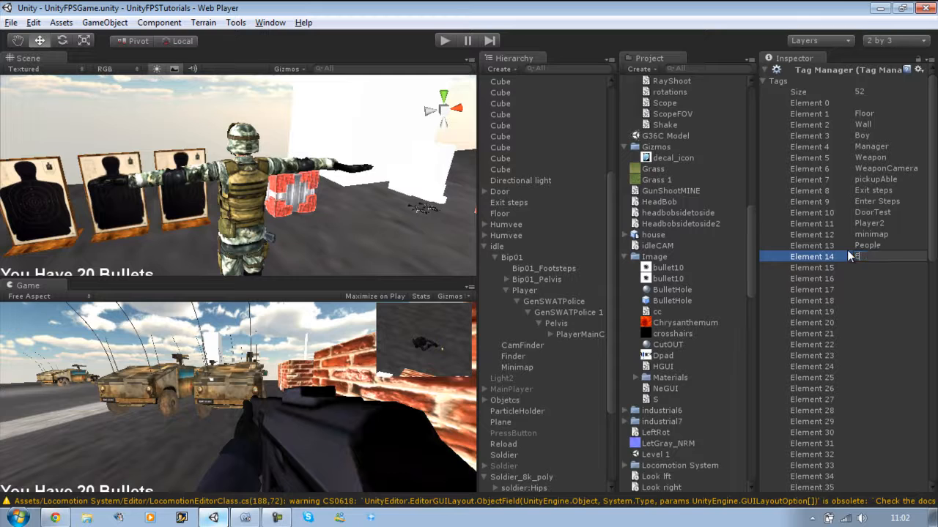
type("Enemy")
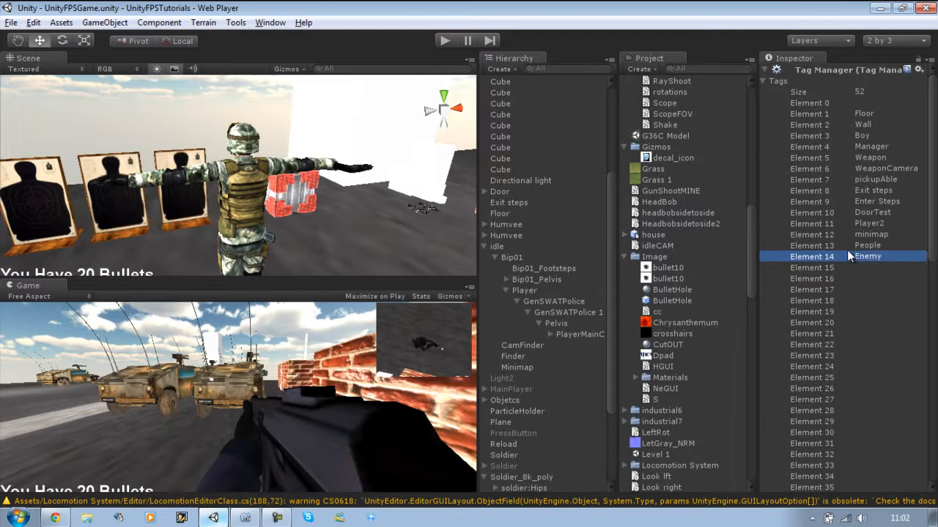
left_click(524, 488)
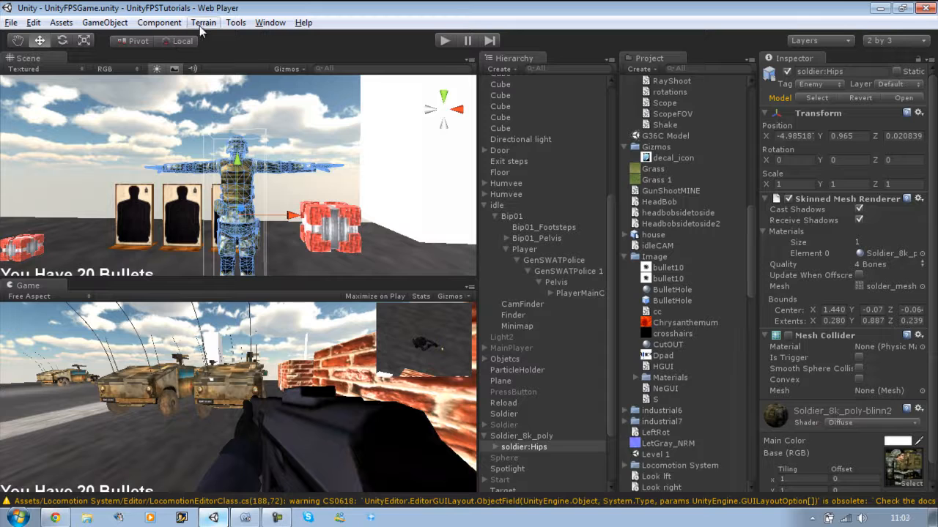
Add a Physics > Character Controller to the soldier, replacing its existing mesh collider.
left_click(158, 22)
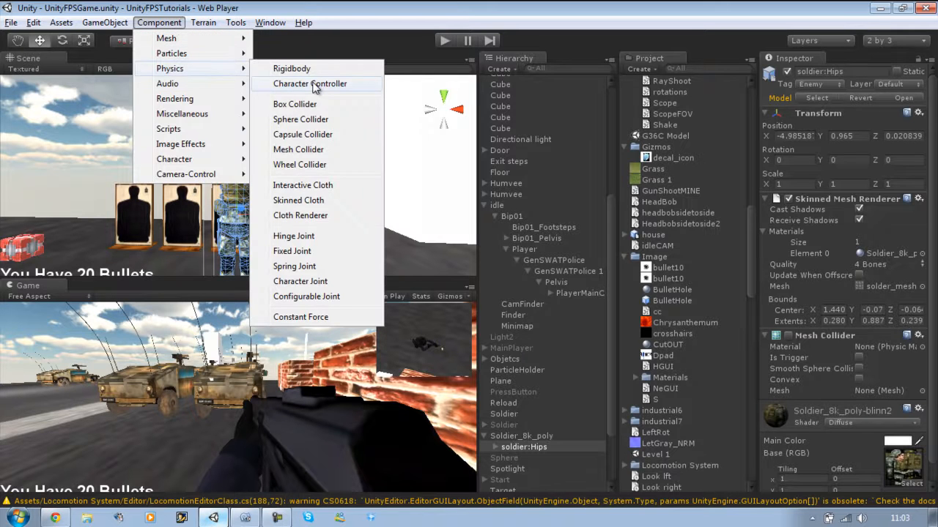
left_click(309, 84)
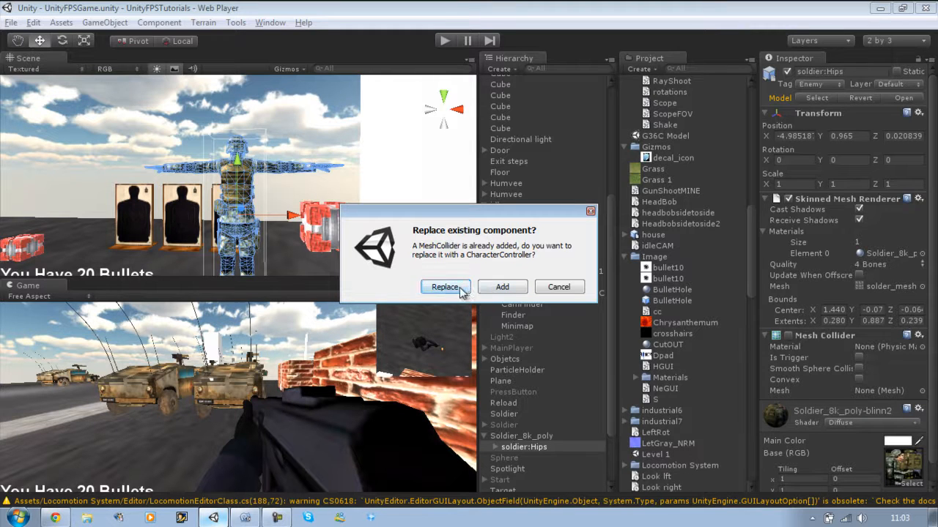
left_click(446, 286)
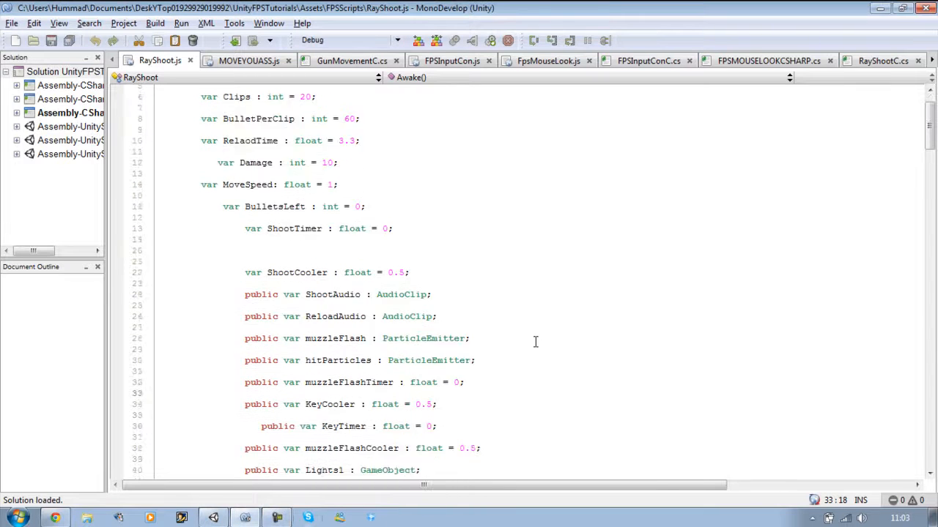
Declare 'public var BloodEffect : Pa…' after Lights3, picking its particle type from autocomplete.
scroll("down", 3)
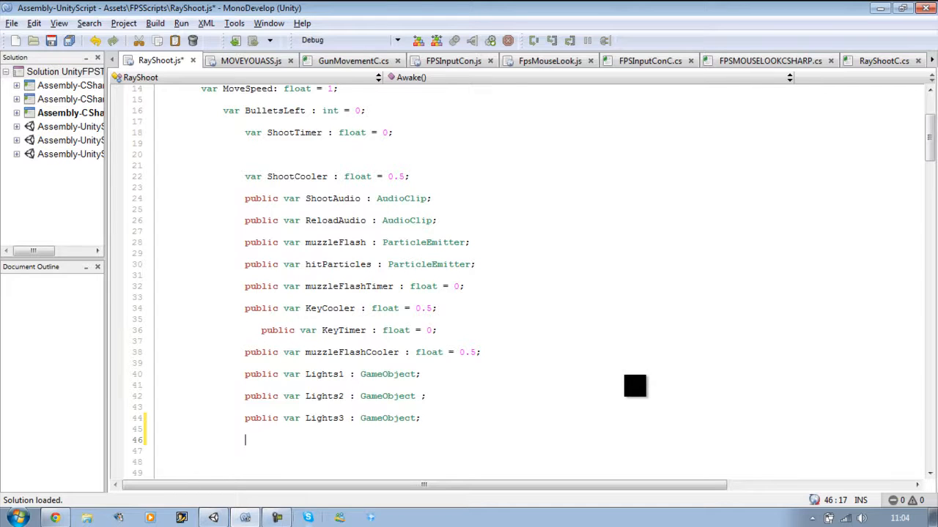
type("public var")
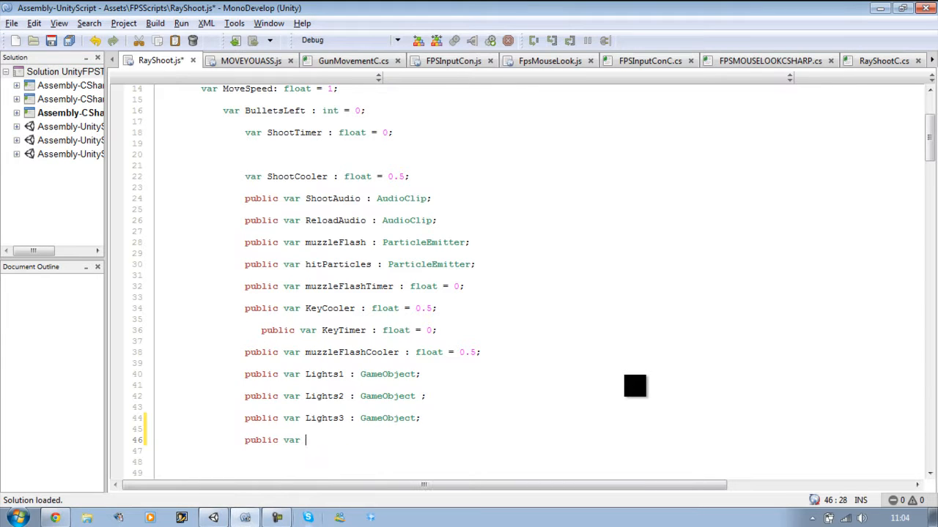
type("Blood")
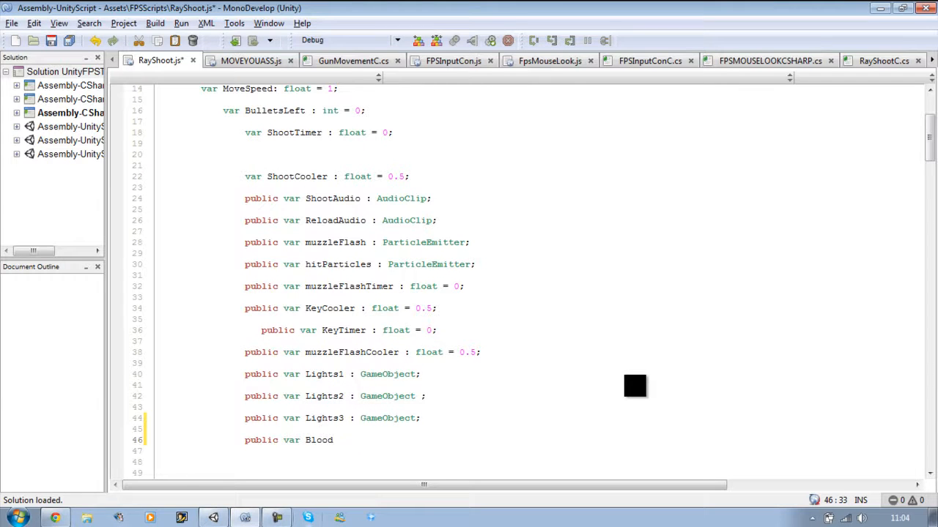
type("Effect : p")
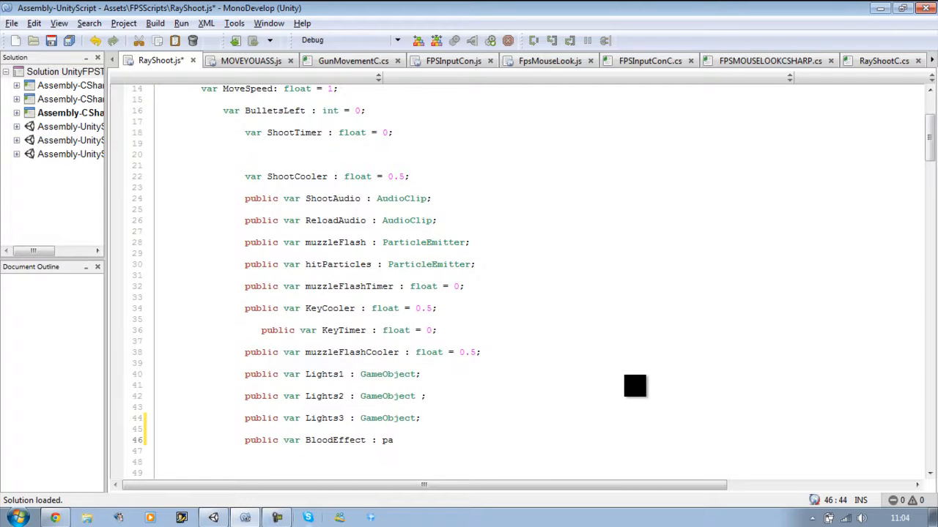
type("a")
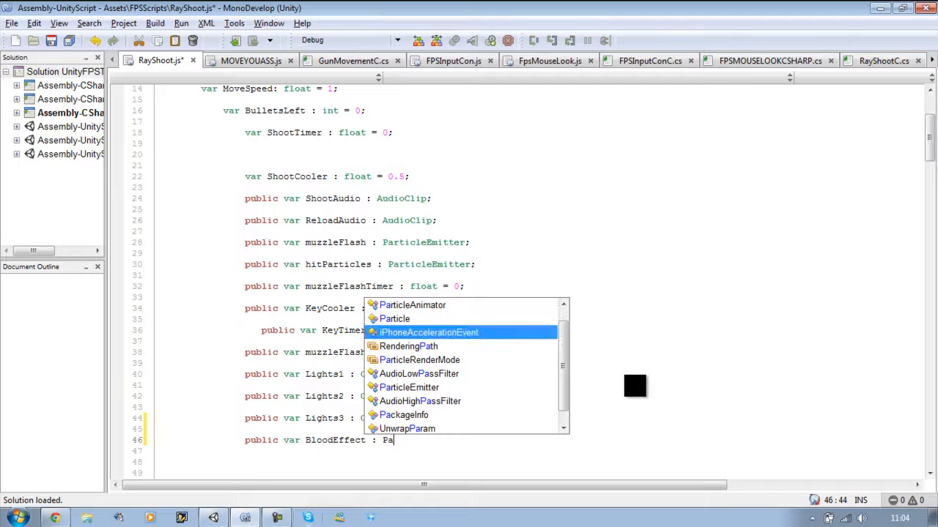
key("up")
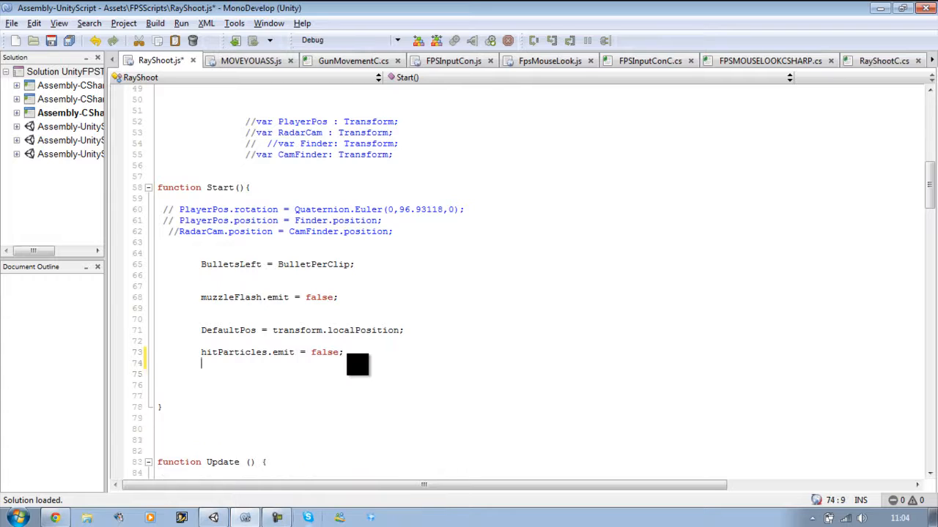
Add 'BloodEffect.emit = false;' in Start() right after hitParticles emission is disabled.
key("enter")
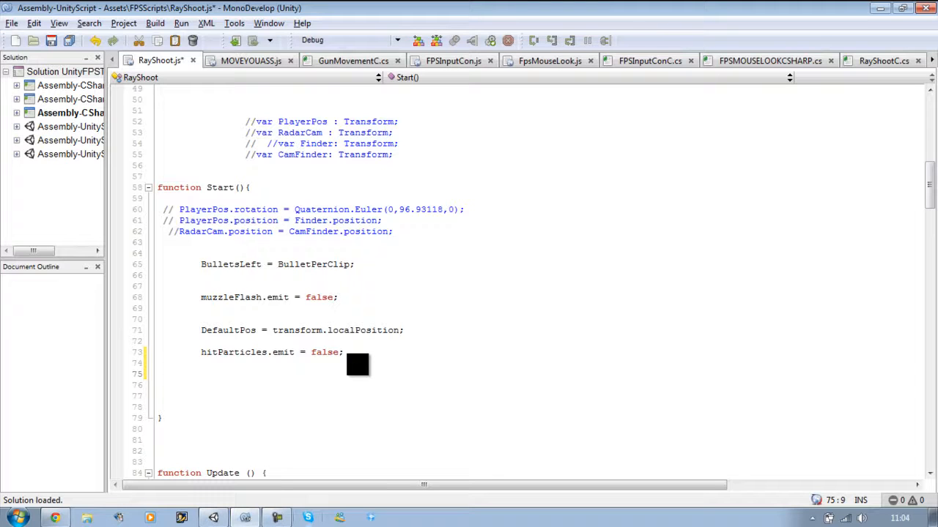
type("b")
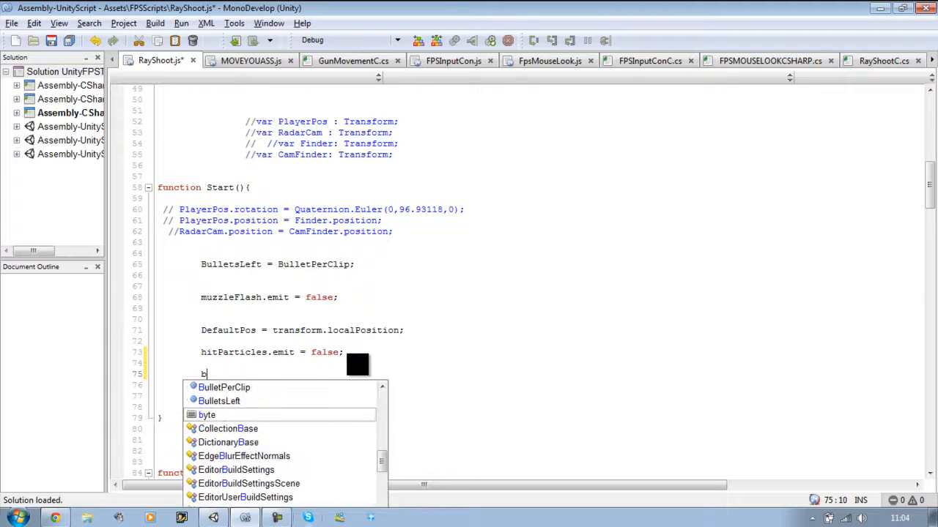
type("loodEffect")
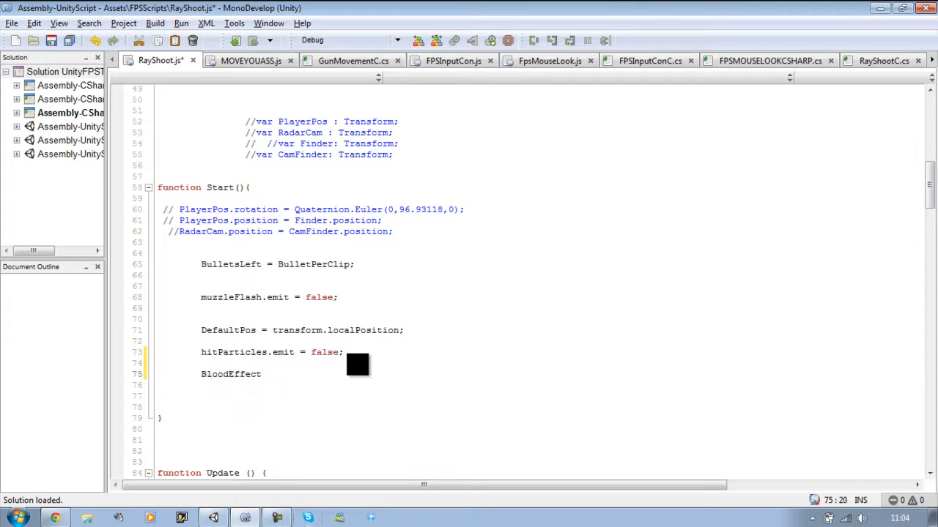
type(".emit")
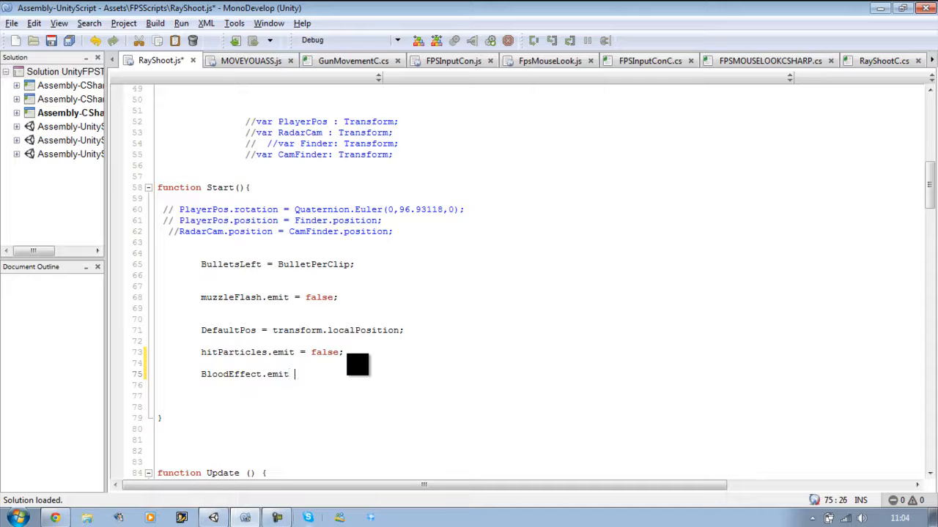
type("= false;")
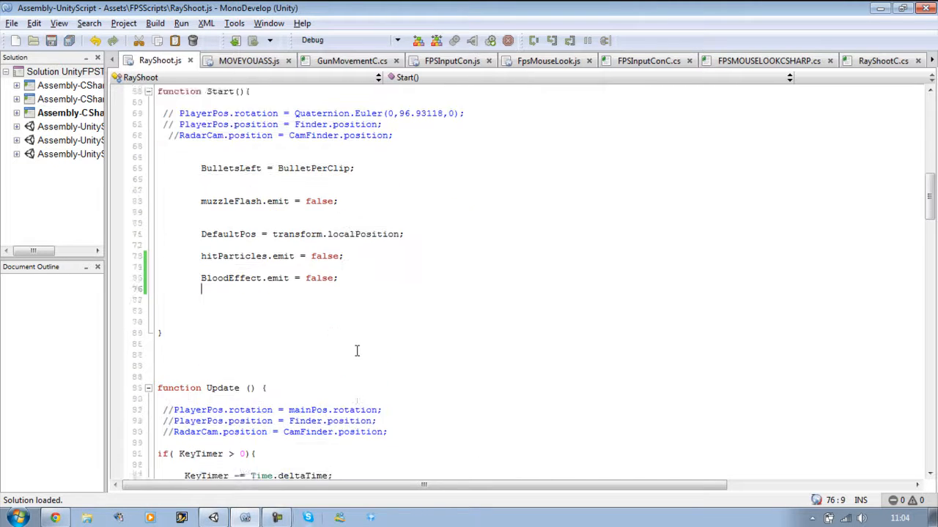
scroll("down", 3)
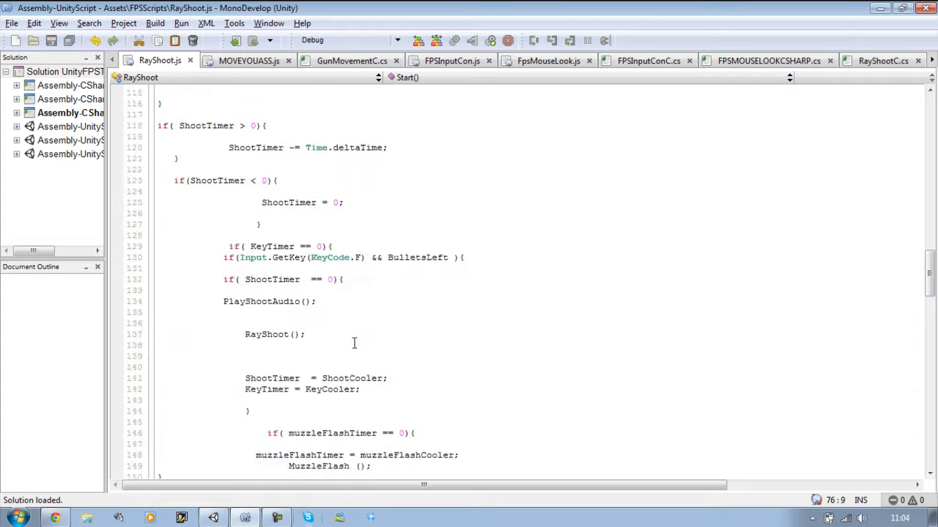
scroll("down", 3)
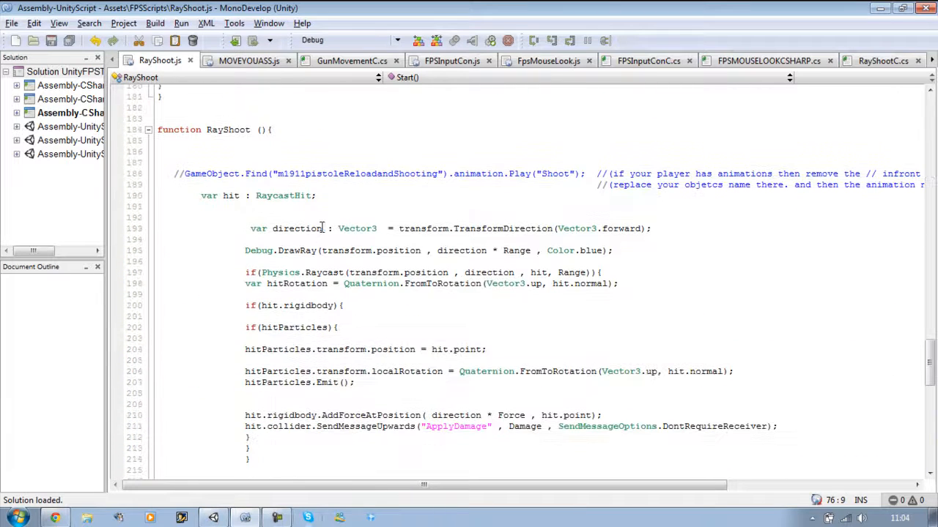
Begin a condition 'if(hit.collider.gameObject.tag' on the blank line after the hitParticles block.
scroll("down", 3)
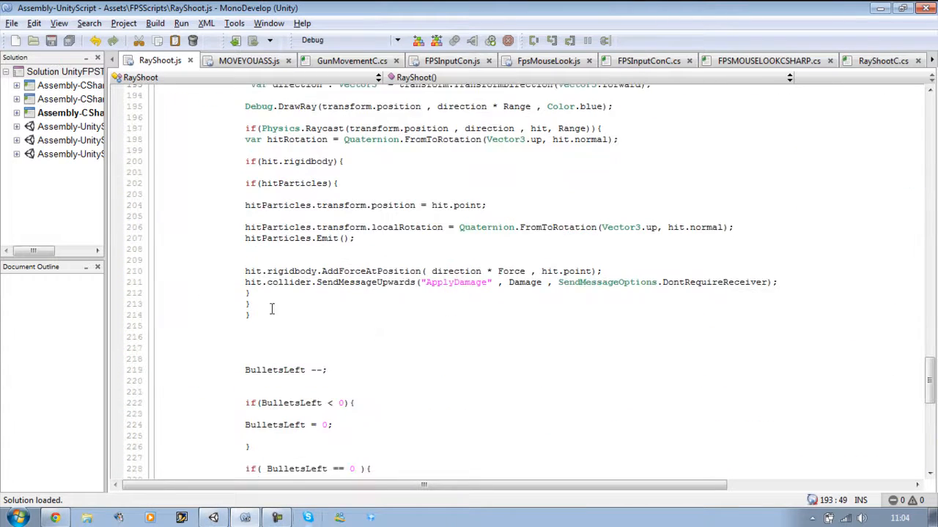
left_click_drag(249, 303, 249, 315)
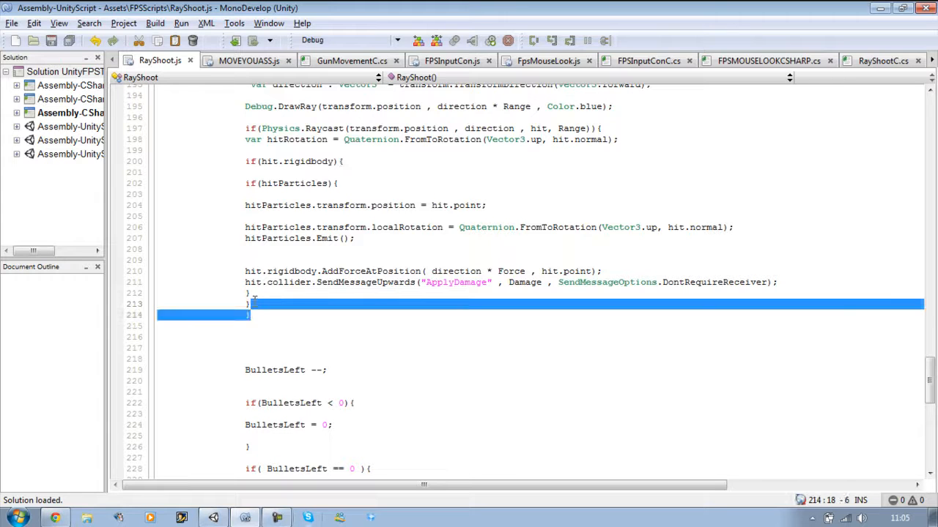
left_click(256, 304)
type("}")
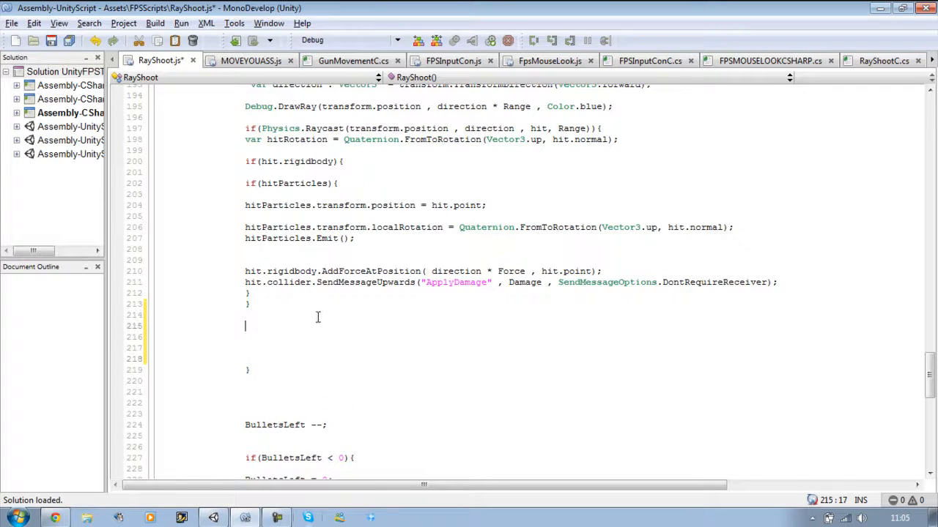
type("if")
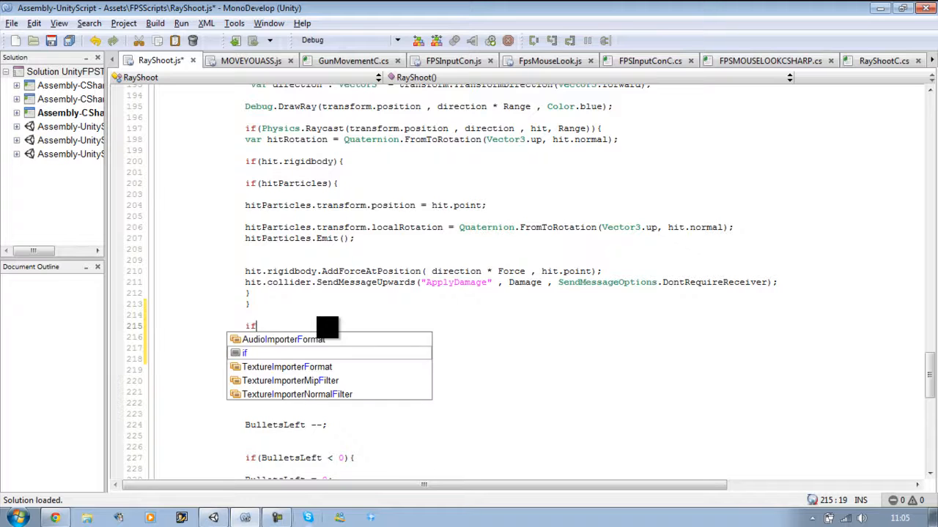
type("(hit.")
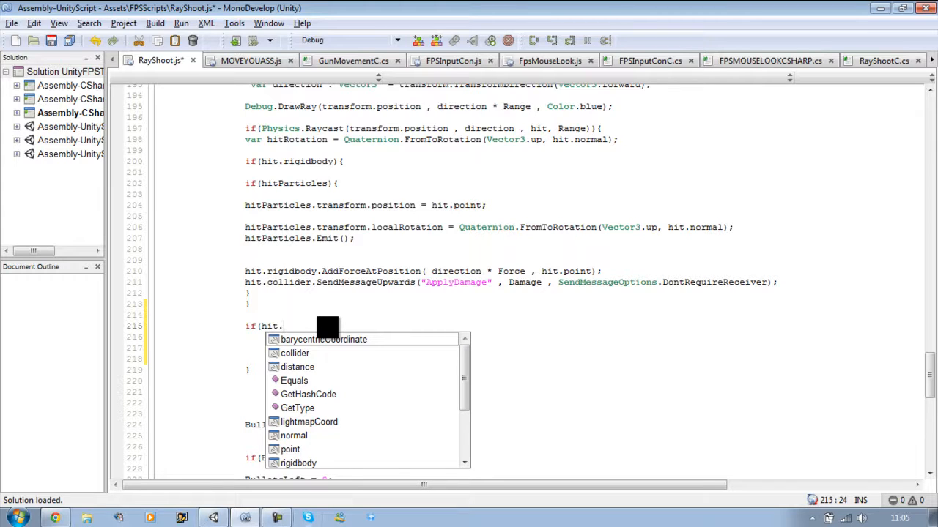
mouse_move(322, 340)
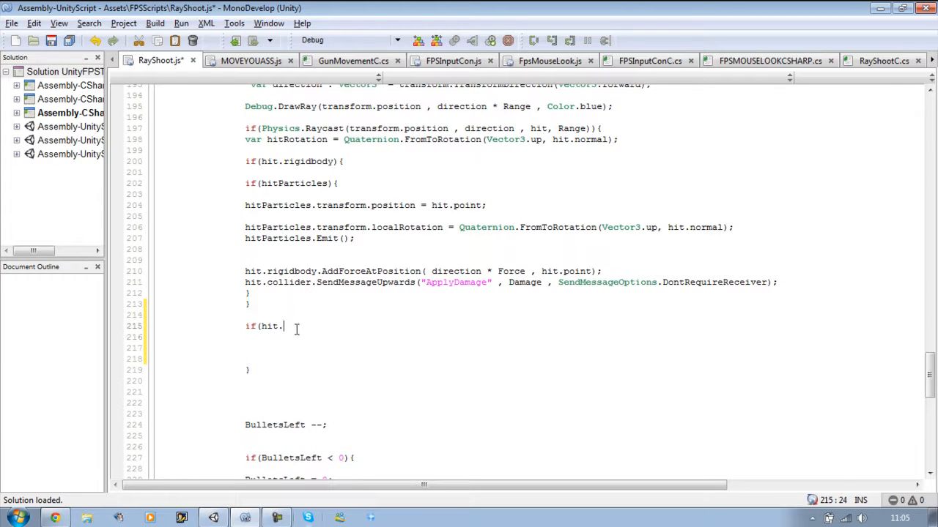
type("collider")
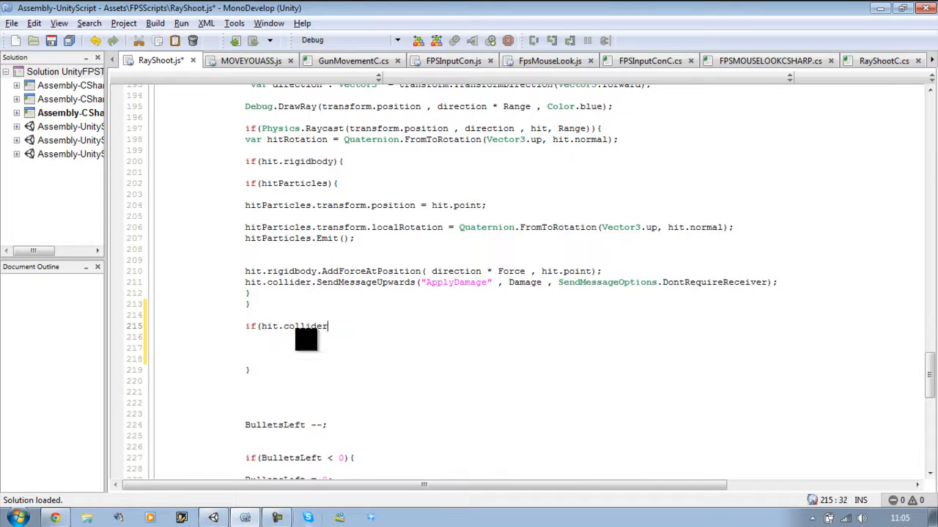
type(".g")
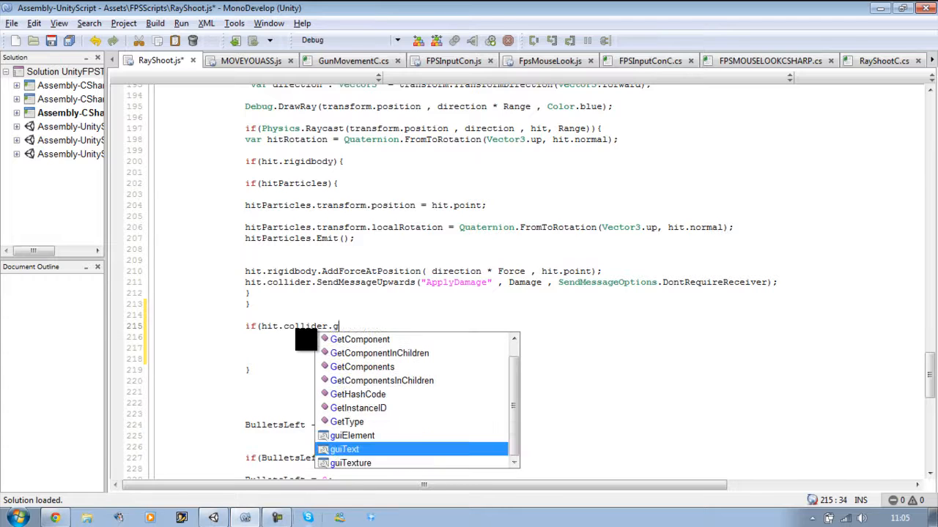
type("ameObject")
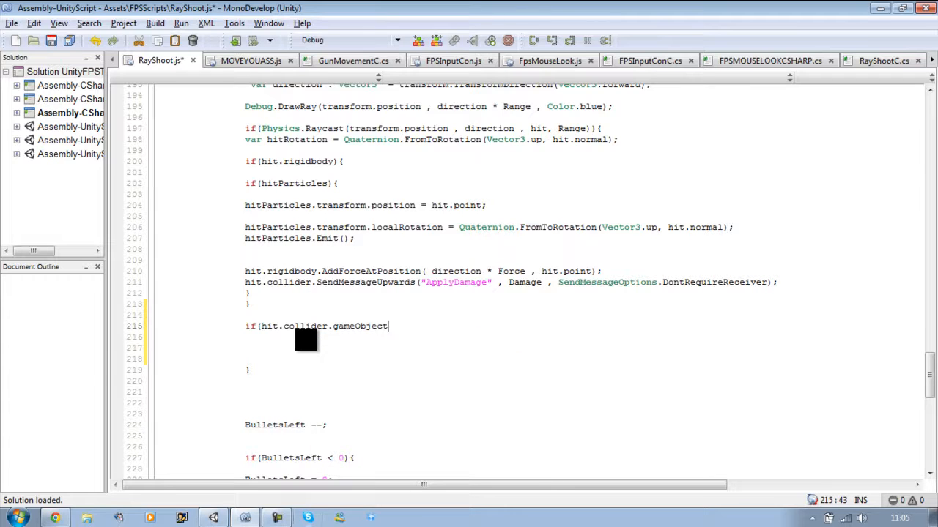
type(".t")
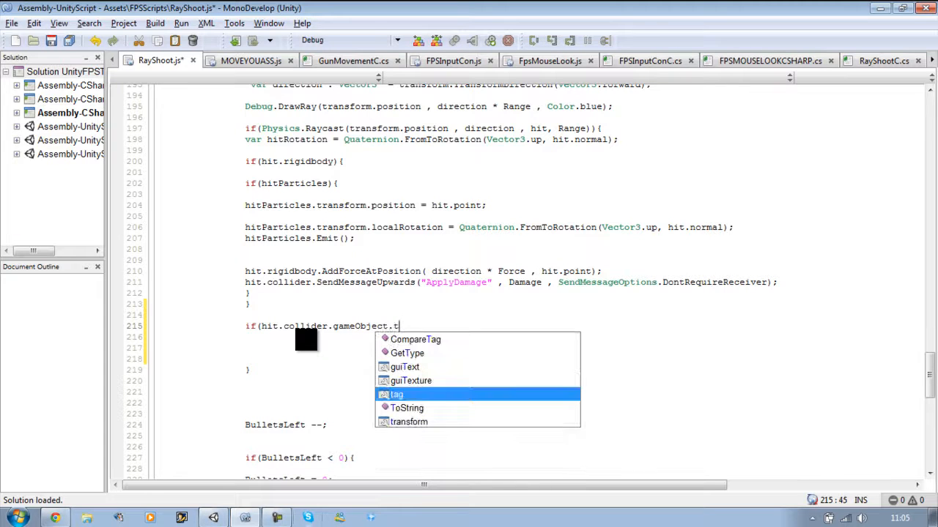
type("ag")
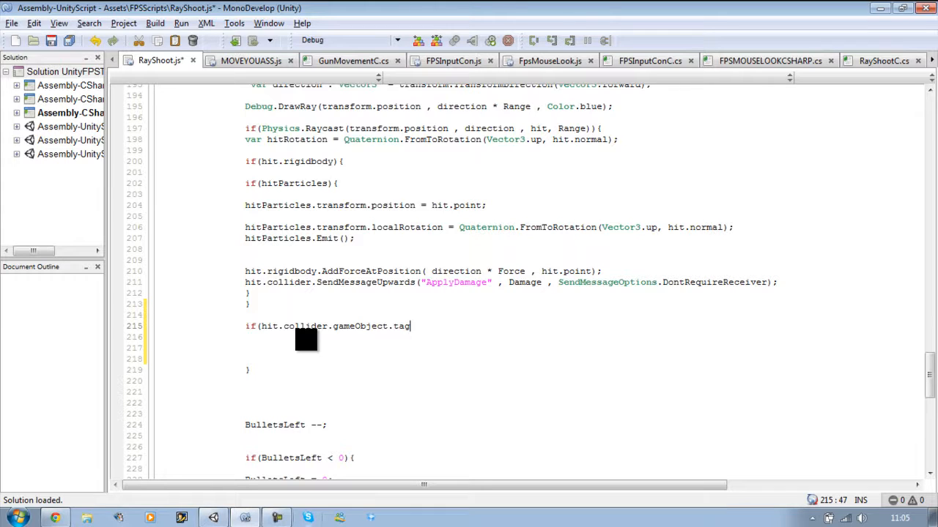
Replace .tag so the condition reads if(hit.collider.gameObject.CompareTag("Enemy")){.
key("BackSpace")
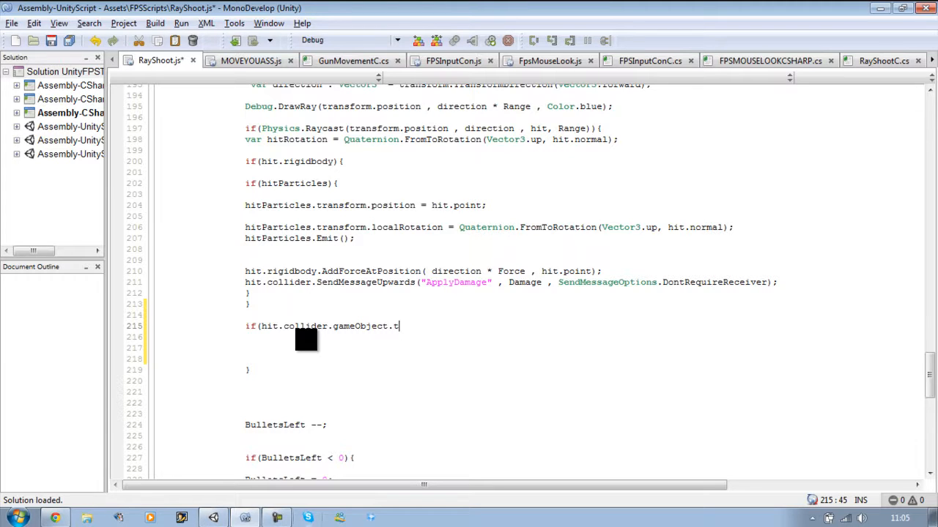
key("BackSpace")
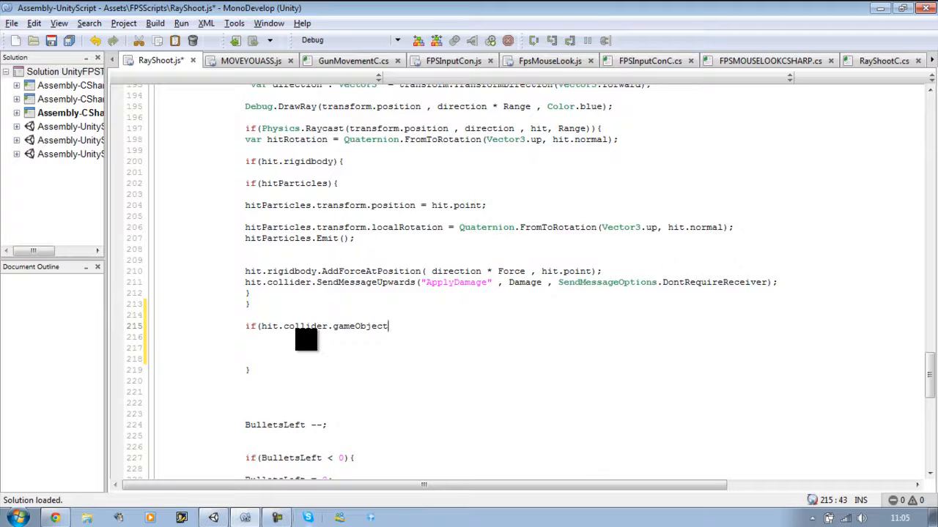
type(".C")
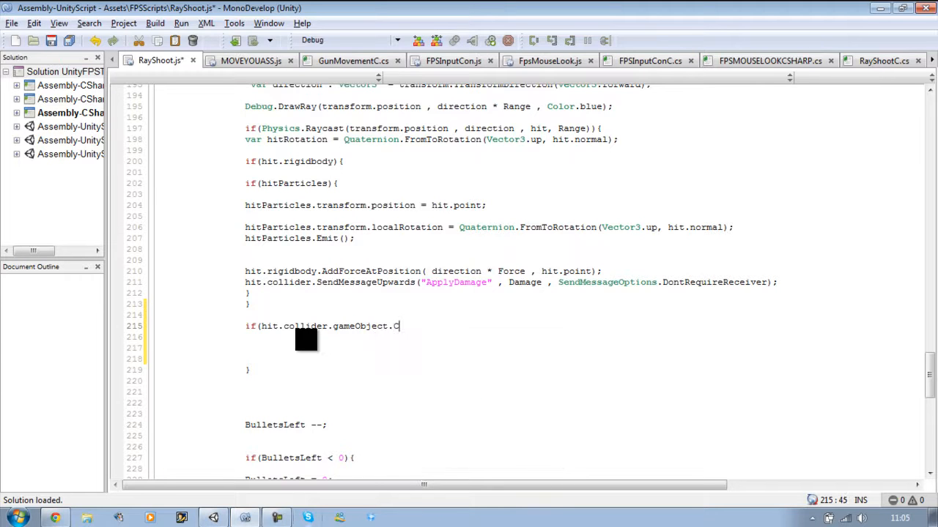
type("ompareTag")
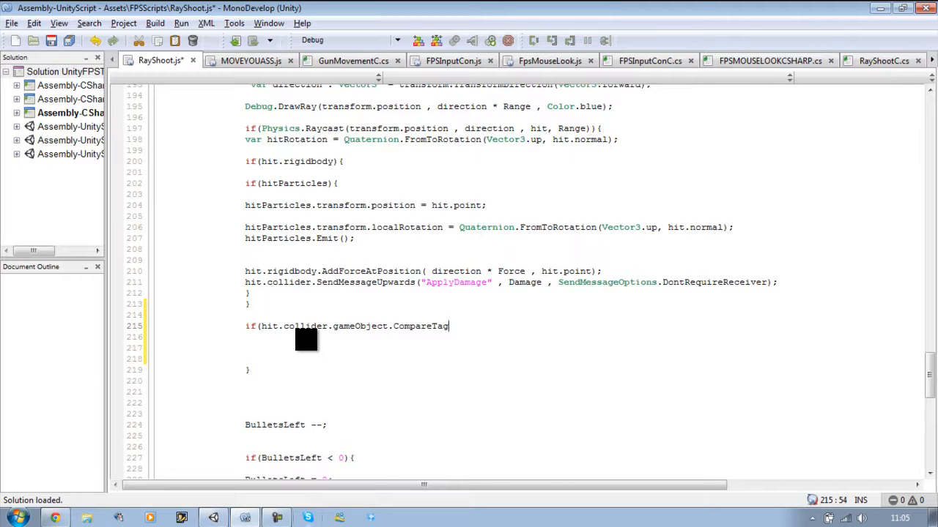
type("(")
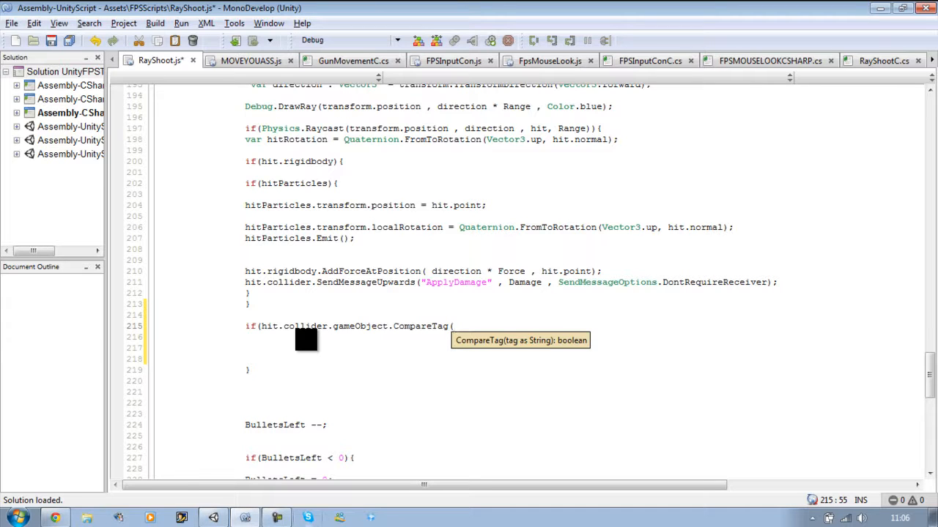
type("(\"")
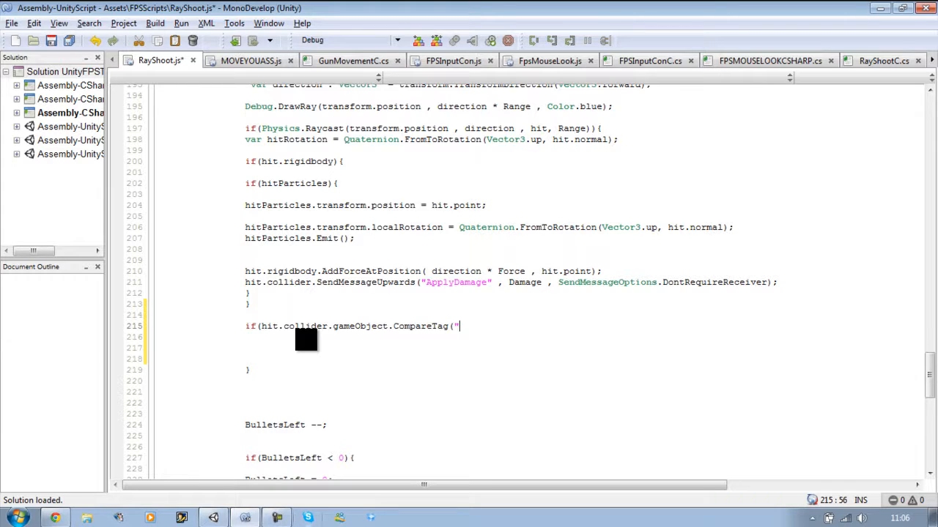
type("Ene")
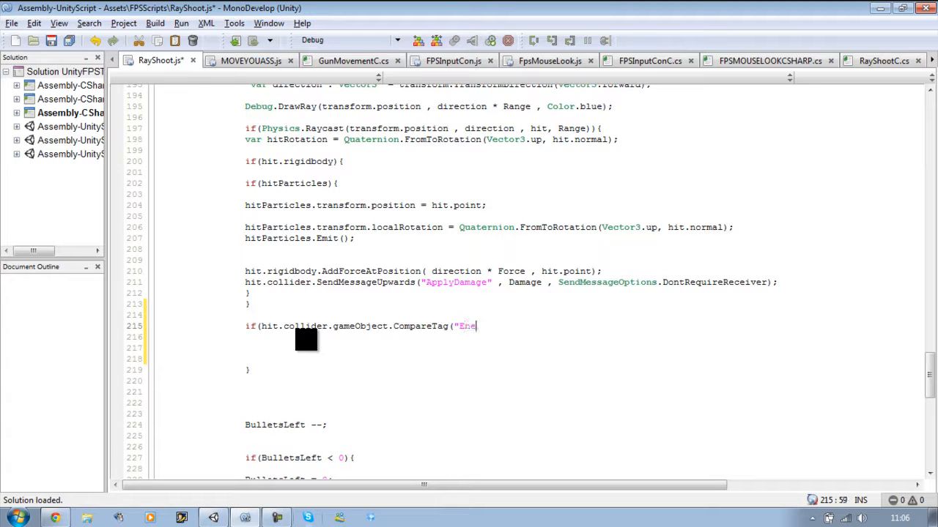
type("my")
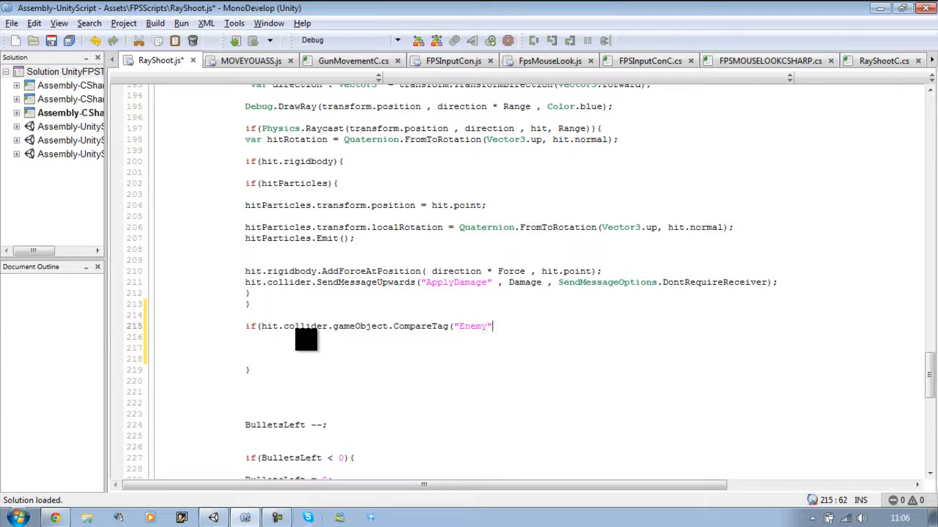
type(")")
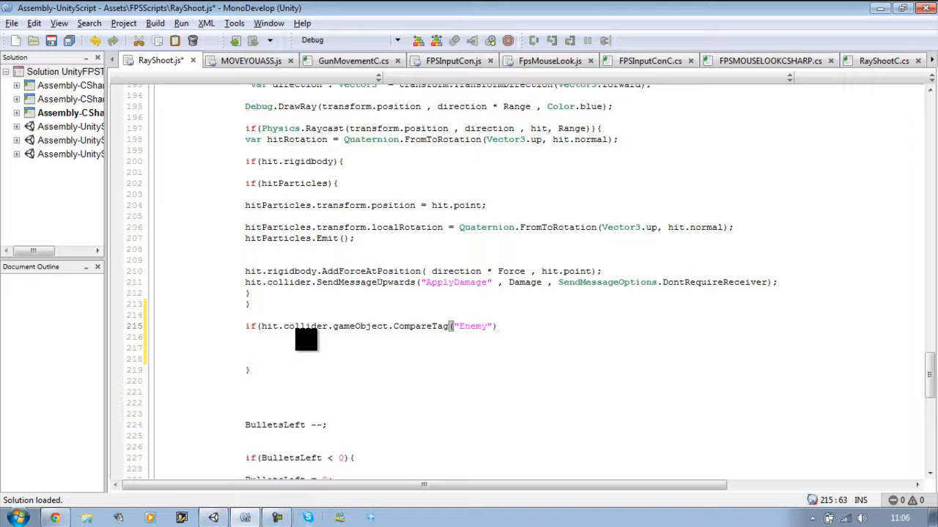
type(")")
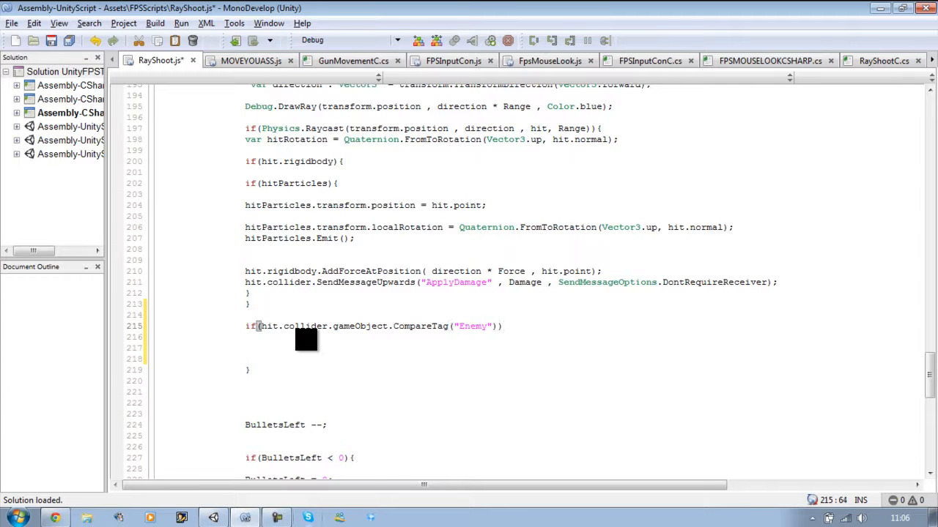
type("{")
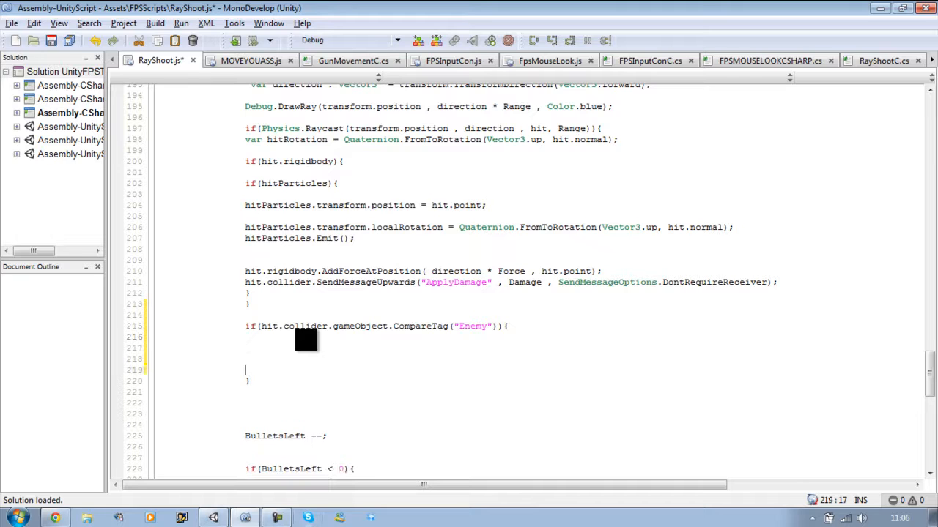
Close the Enemy block's brace and nest an 'if( BloodEffect ){' block inside it.
type("}")
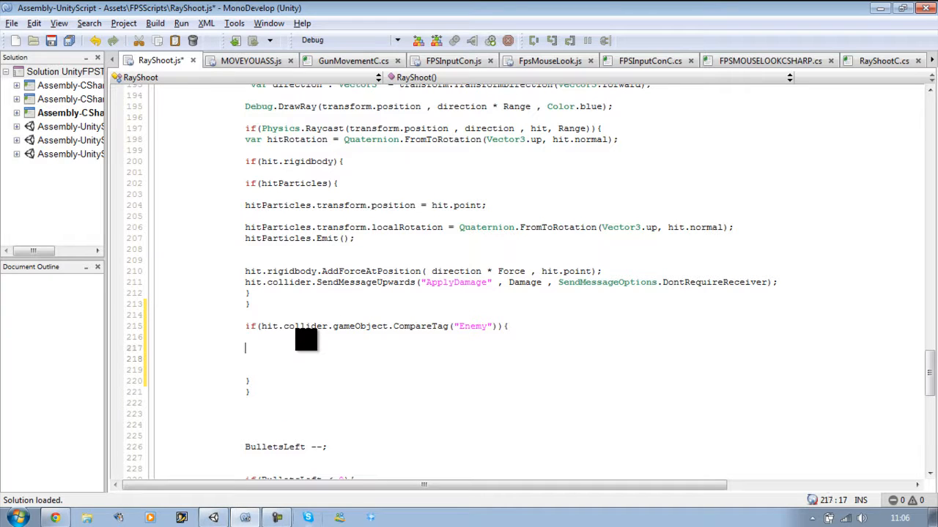
type("if")
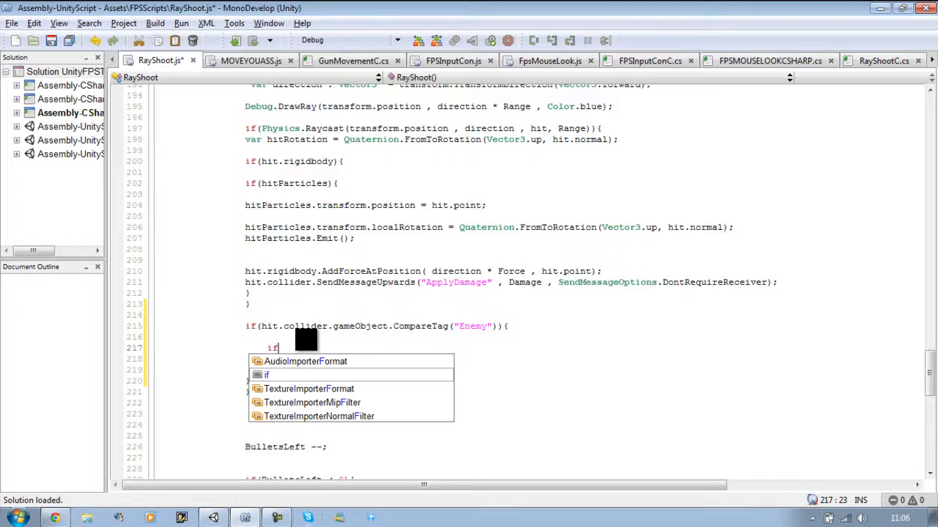
right_click(282, 349)
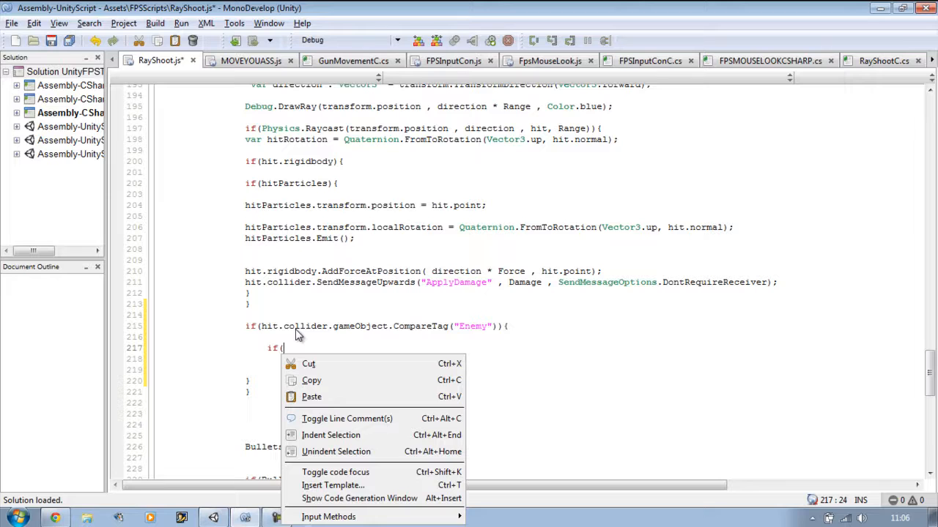
type("b")
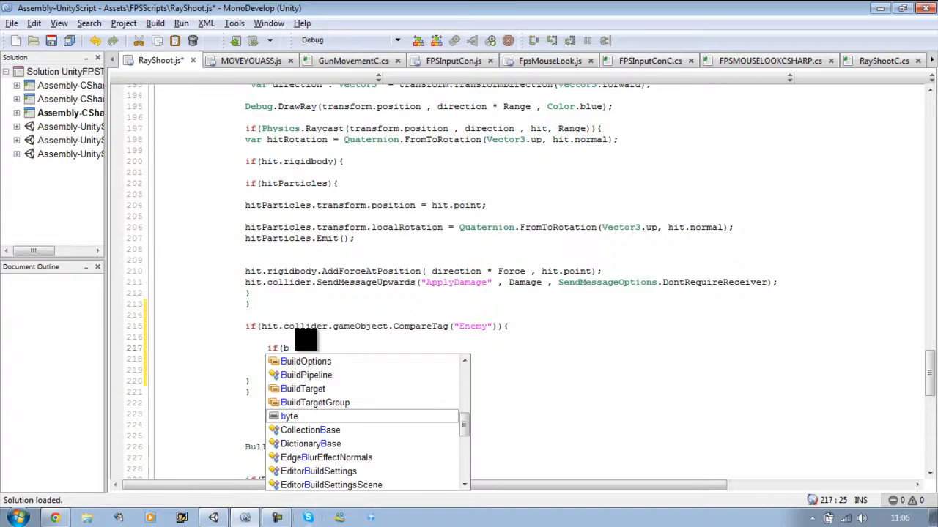
type("l")
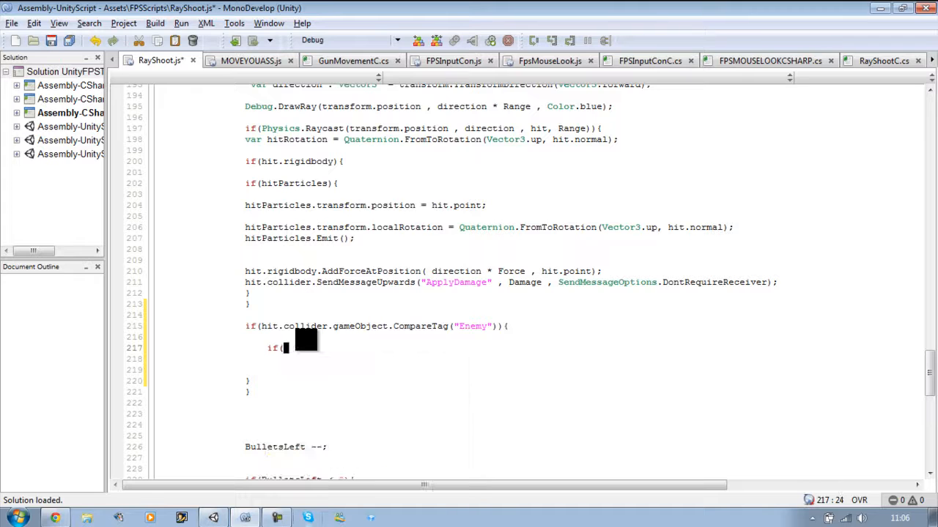
type("Bl")
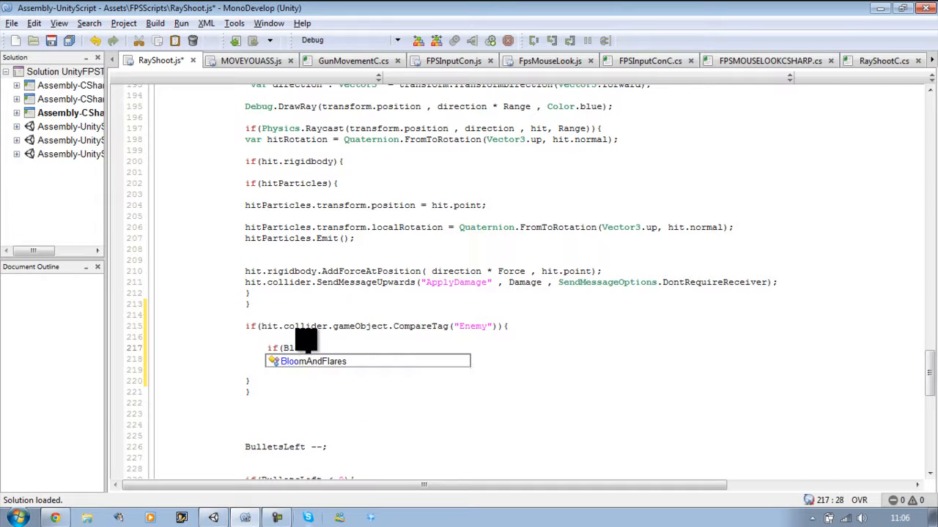
key("insert")
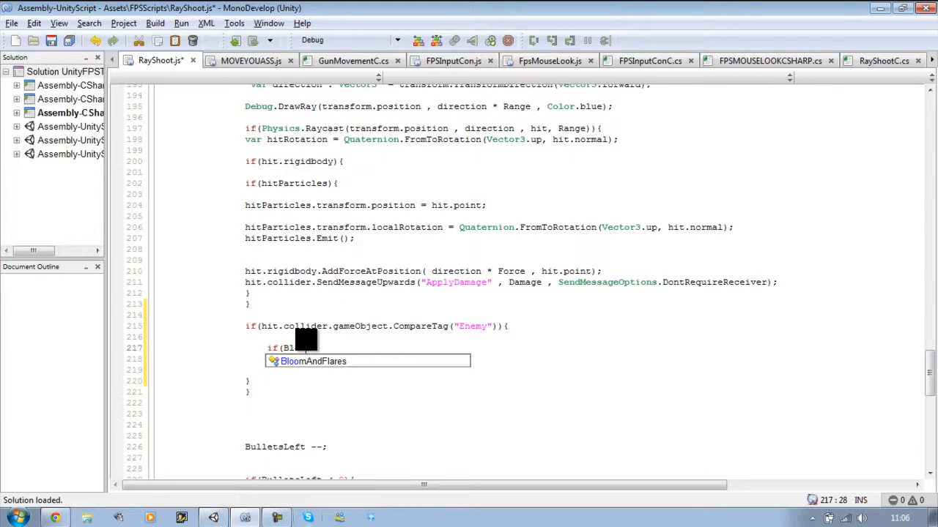
key("BackSpace")
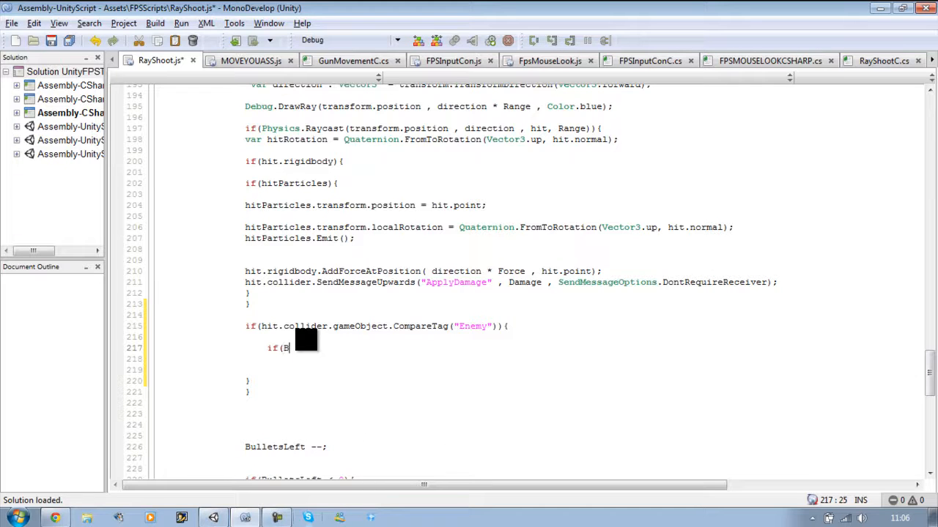
type("BloodP")
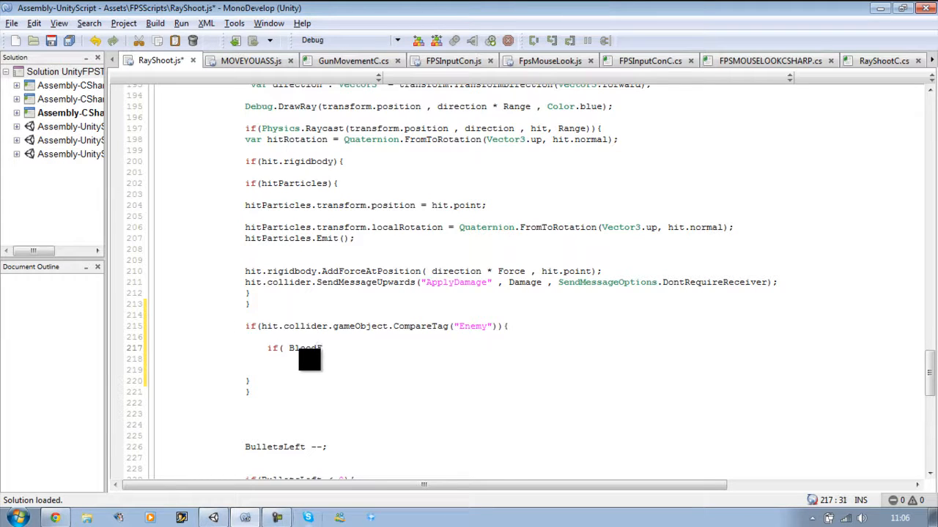
key("Backspace")
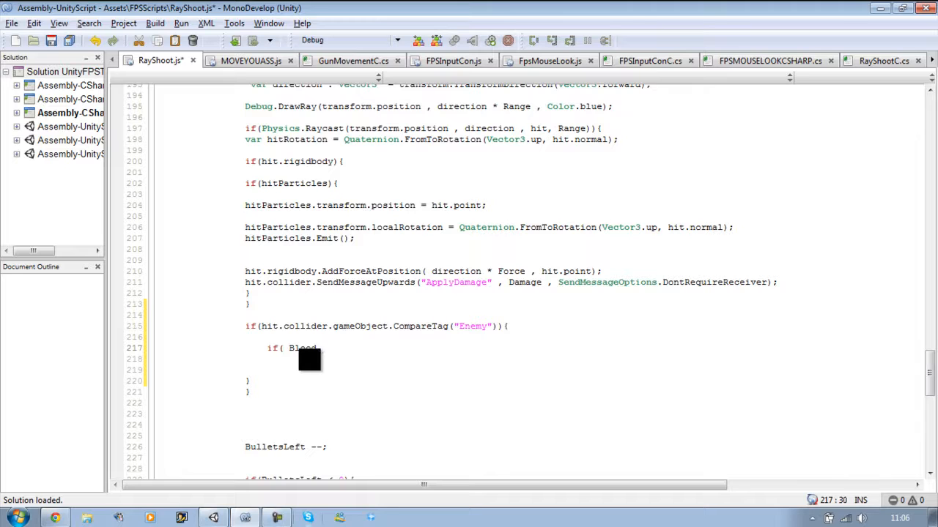
type("Effect")
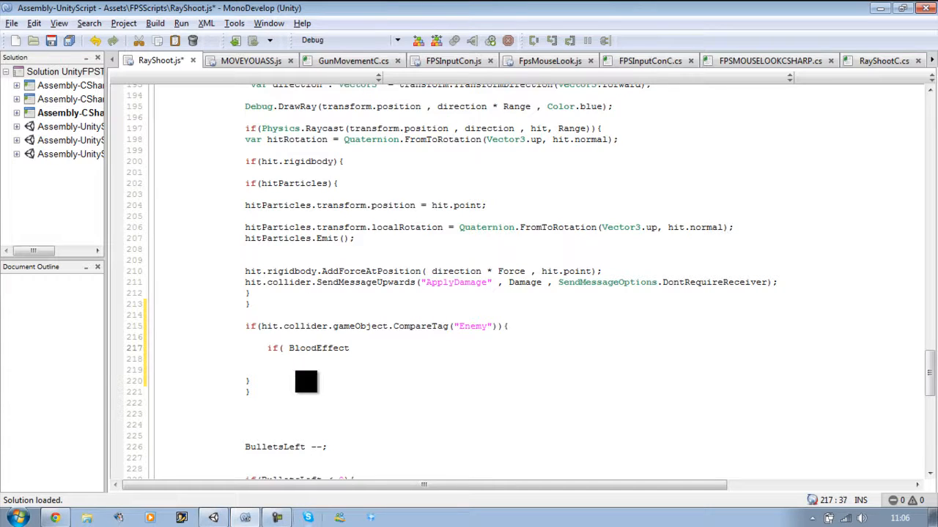
type(")")
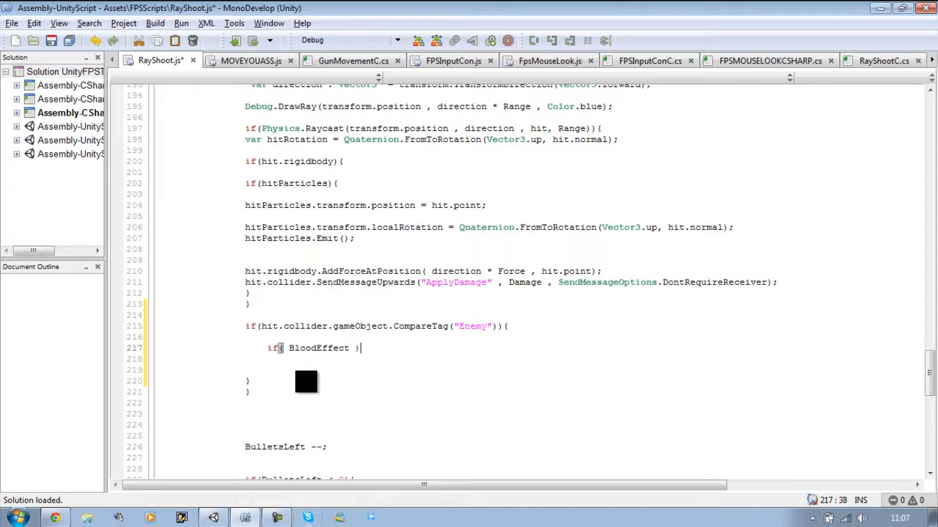
type("{")
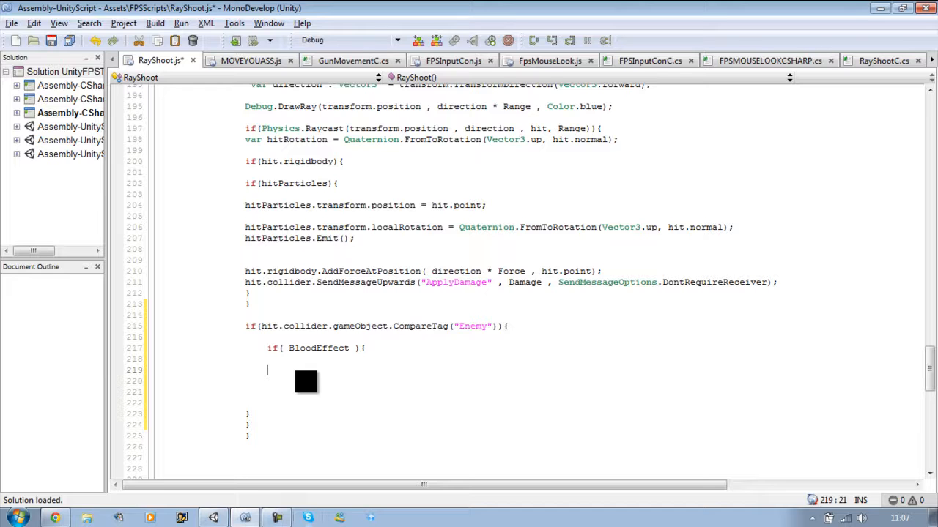
Write 'BloodEffect.transform.position = hit.point;' inside the nested block.
type("B")
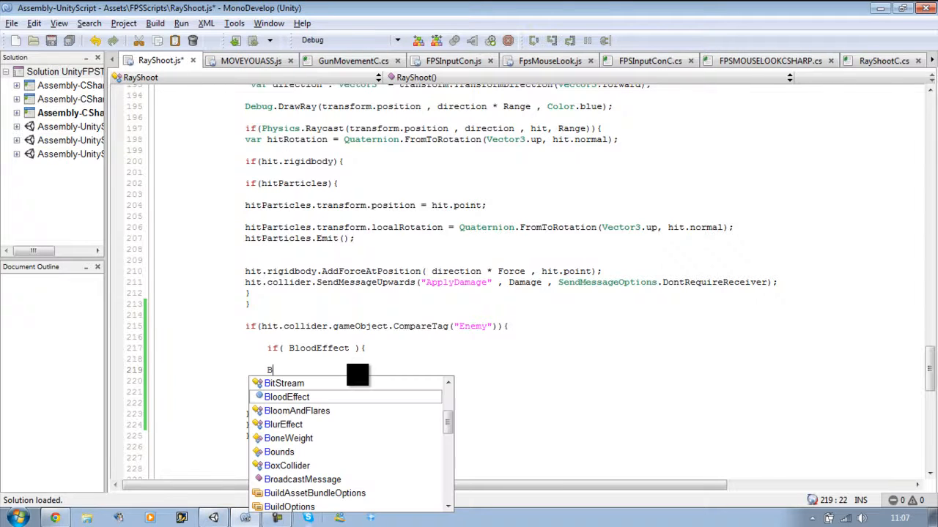
type("loodEffect.")
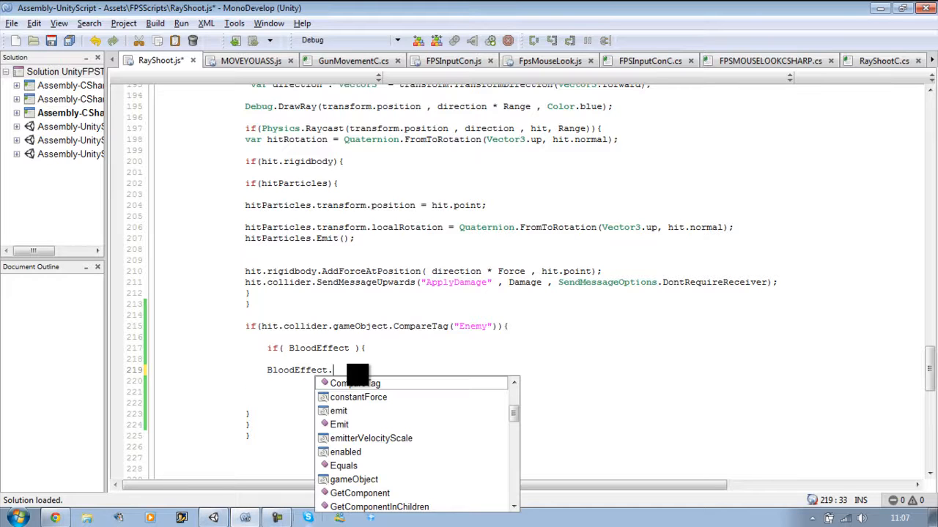
type("t")
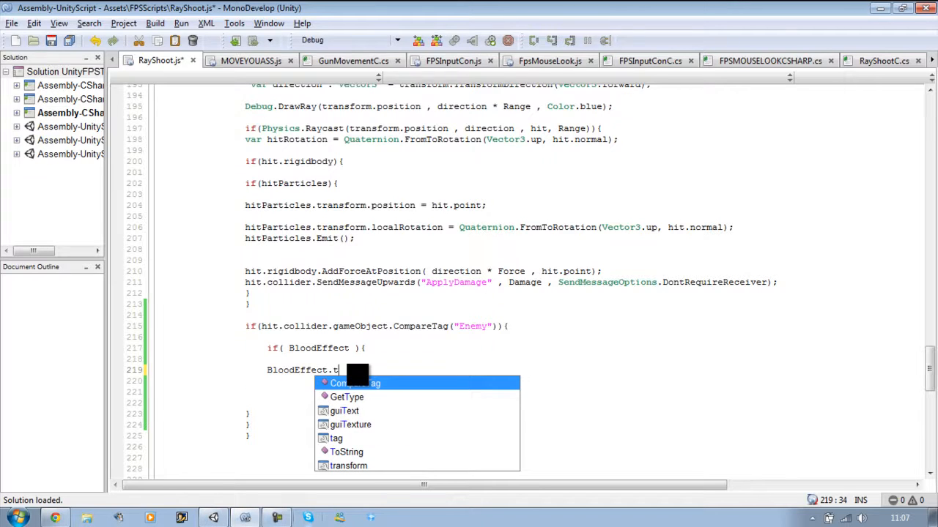
type("ransform")
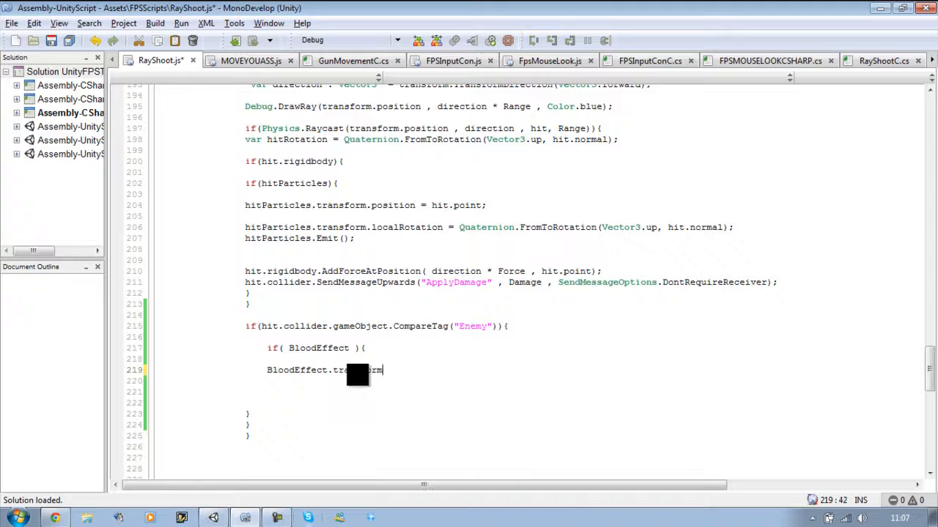
type(".position =")
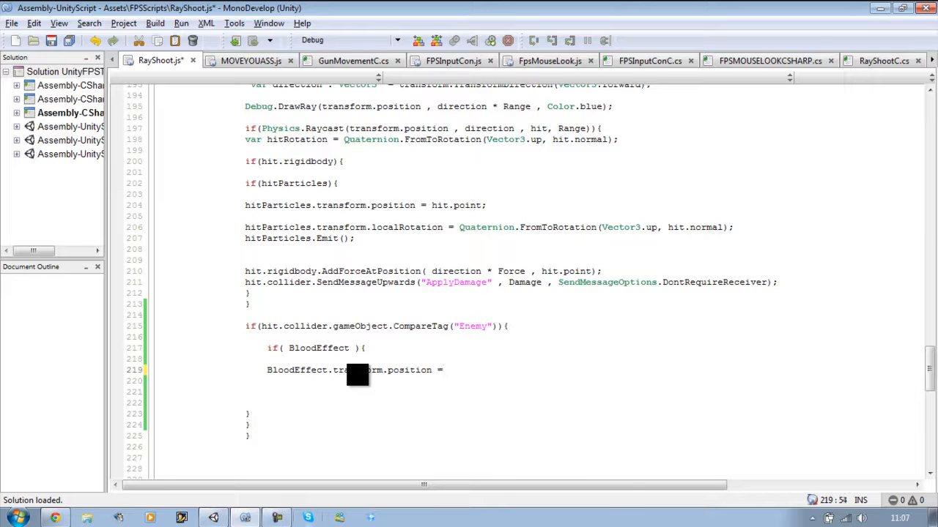
type("hit")
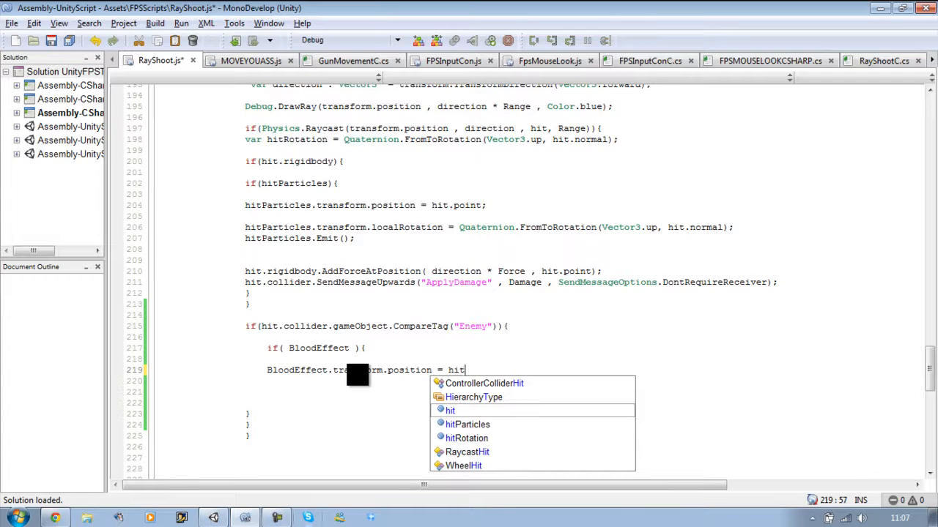
key("Escape")
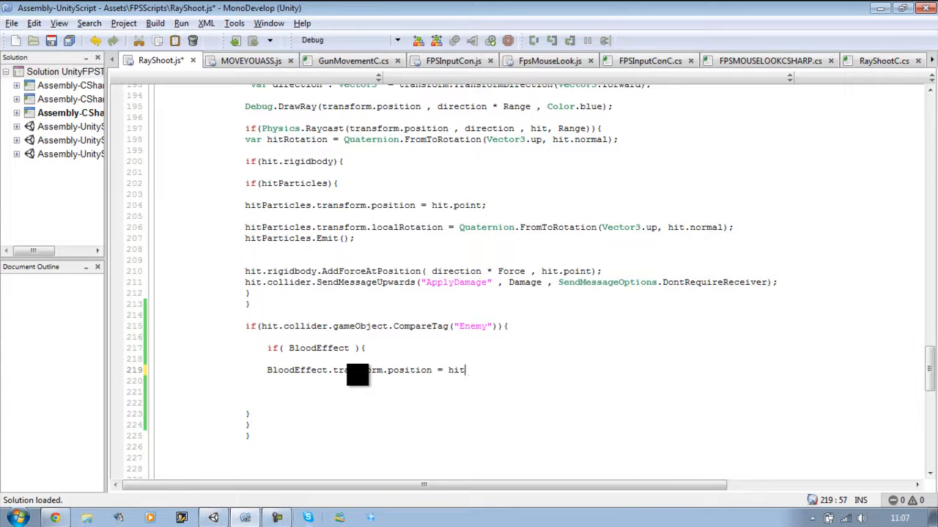
type(".")
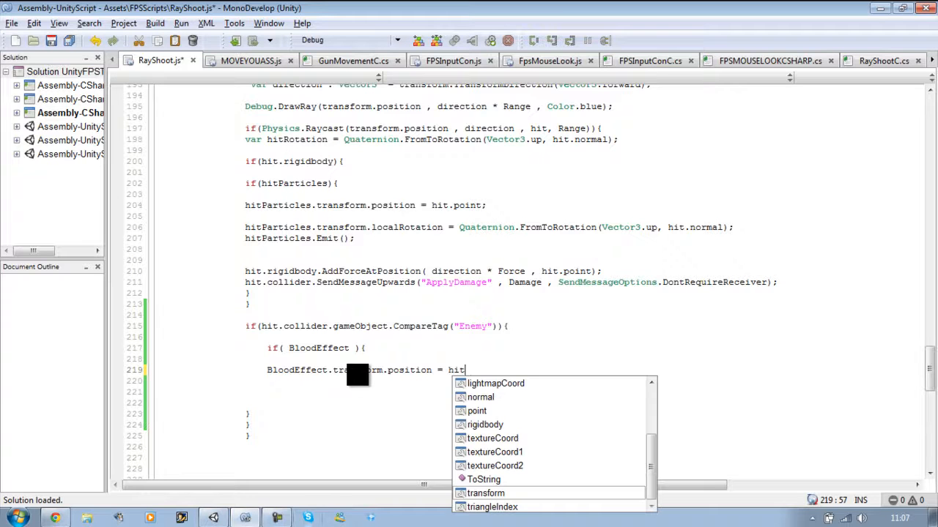
type("point;")
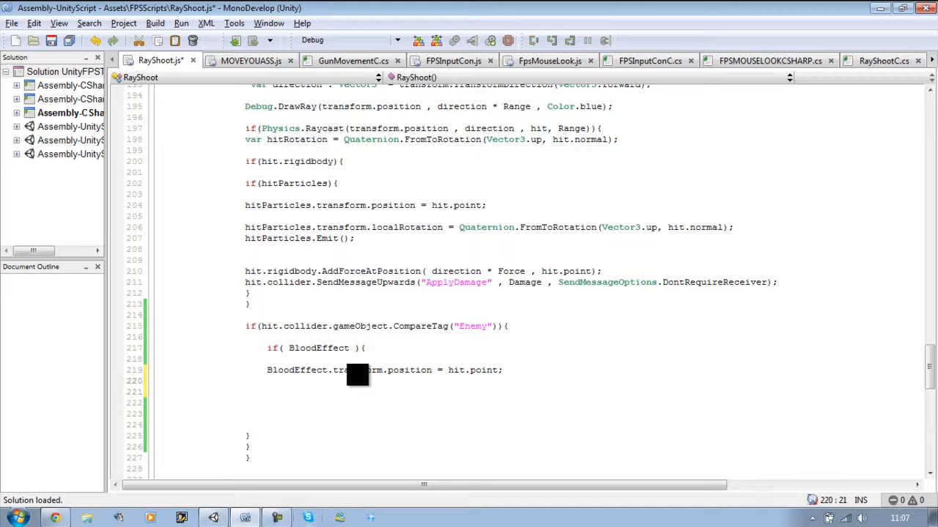
key("Return")
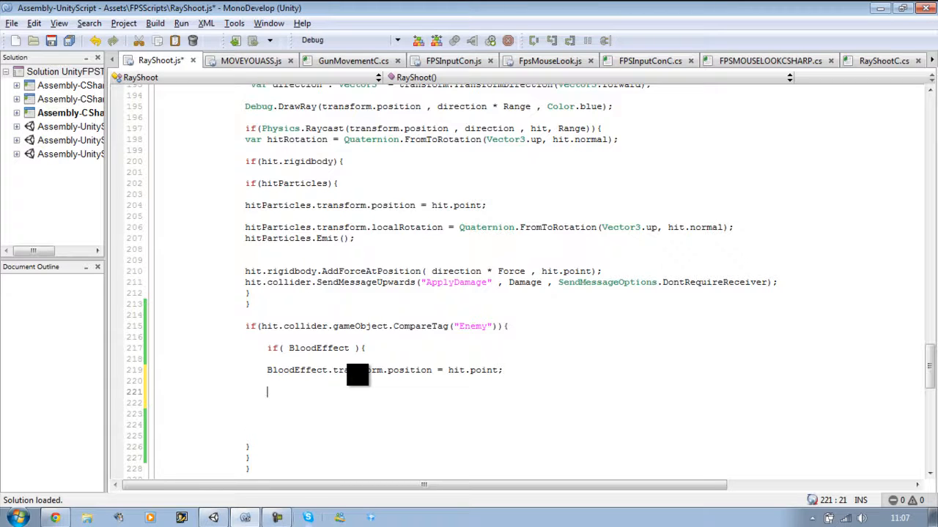
Write 'BloodEffect.transform.localRotation = Quaternion.FromToRotation(Vector3.forward, hit.normal);'.
type("bl")
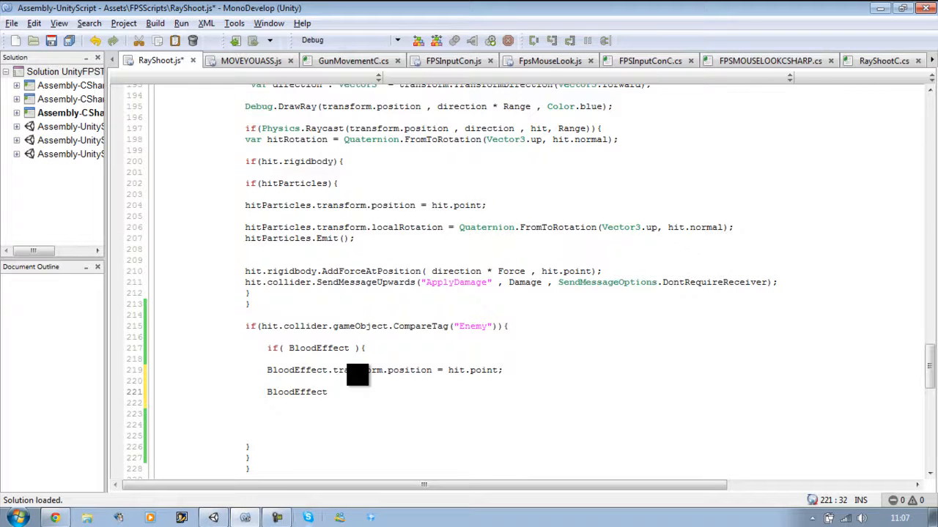
type(".transform")
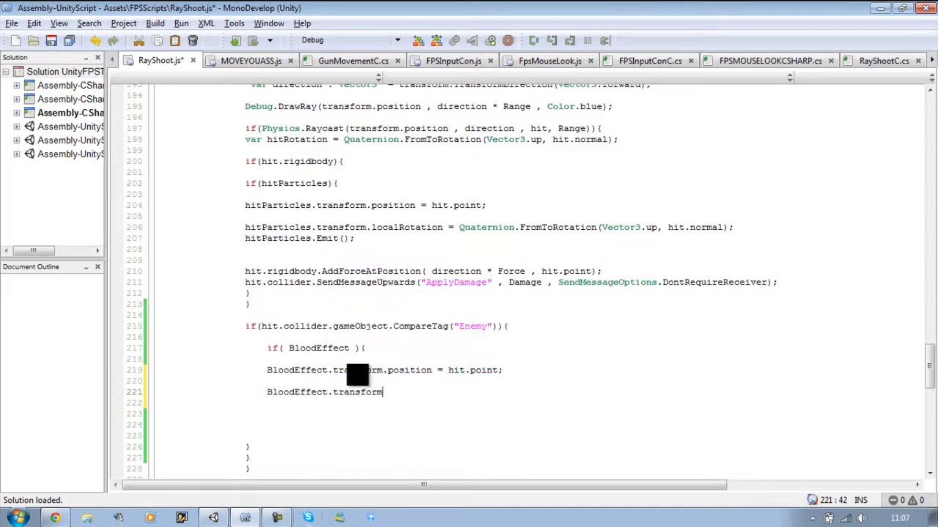
type(".lo")
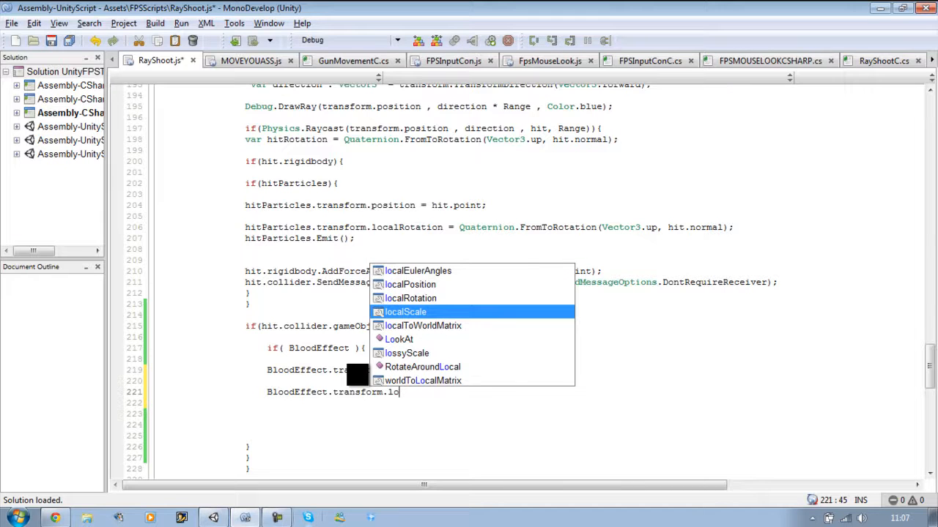
key("up")
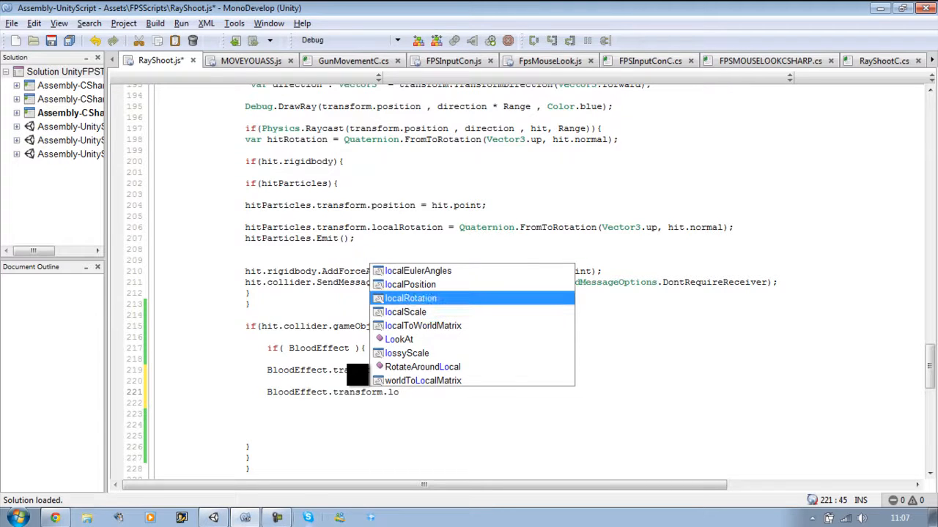
type("localRotation =")
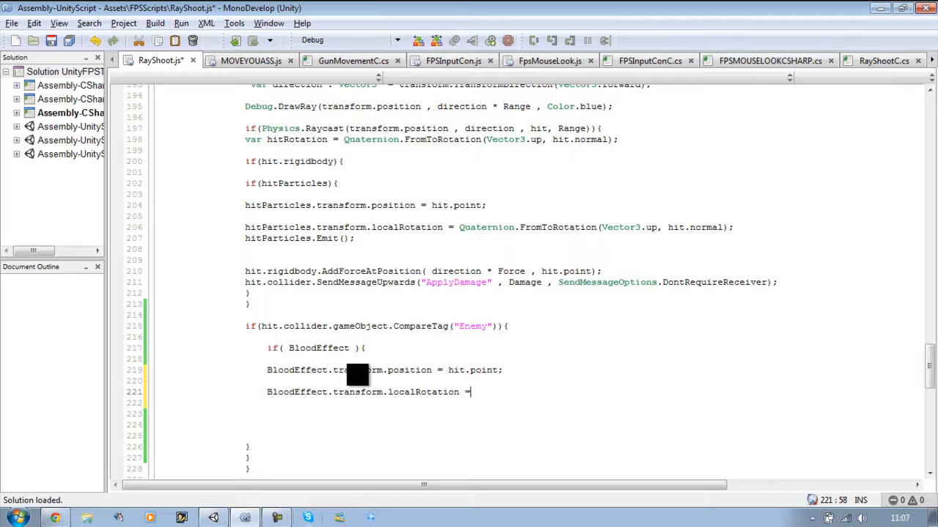
type("Quaternion.")
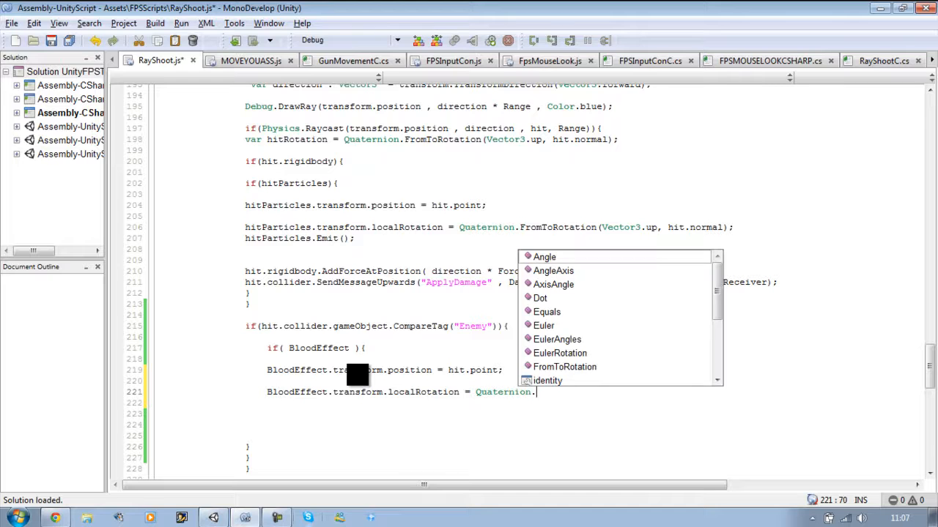
type("fr")
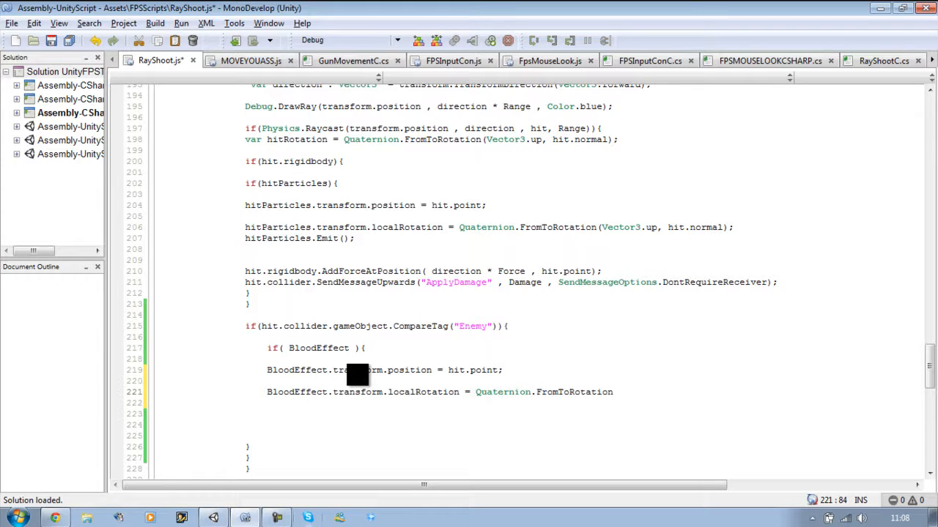
type("(Vector3")
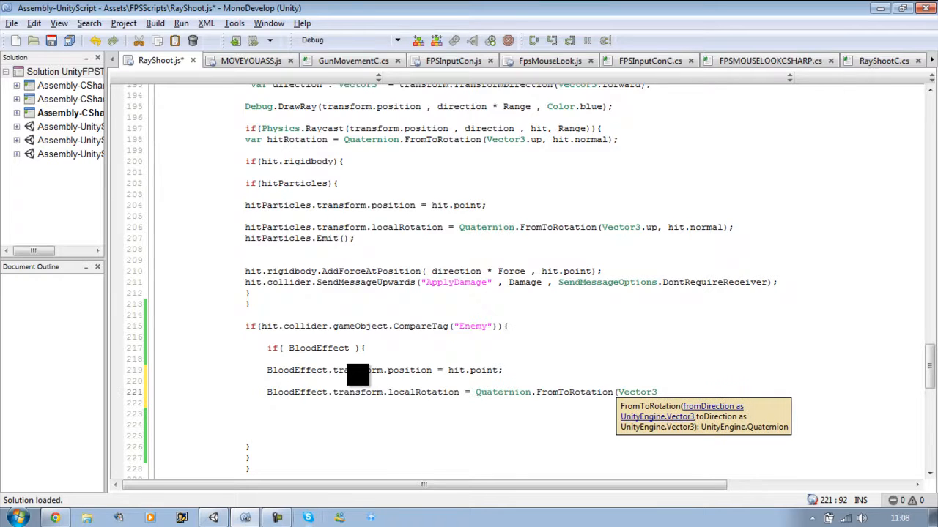
type(".forward")
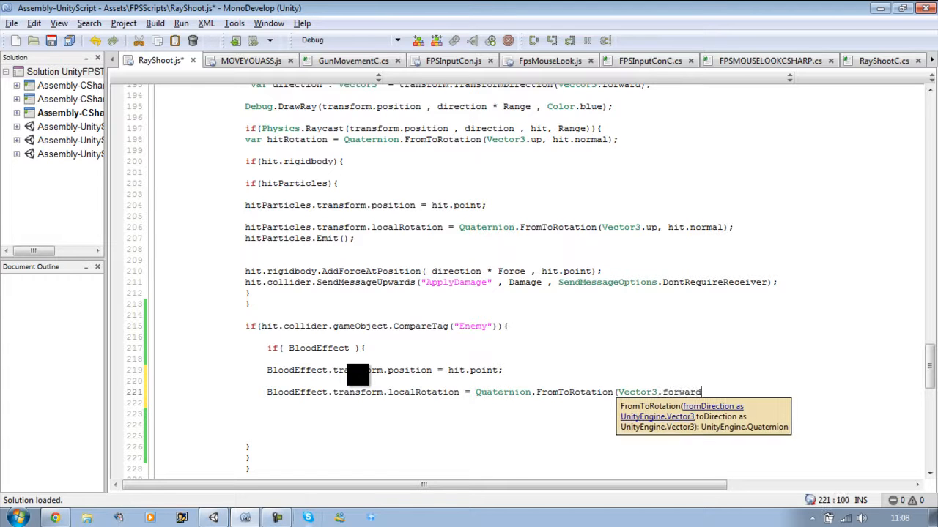
type(",")
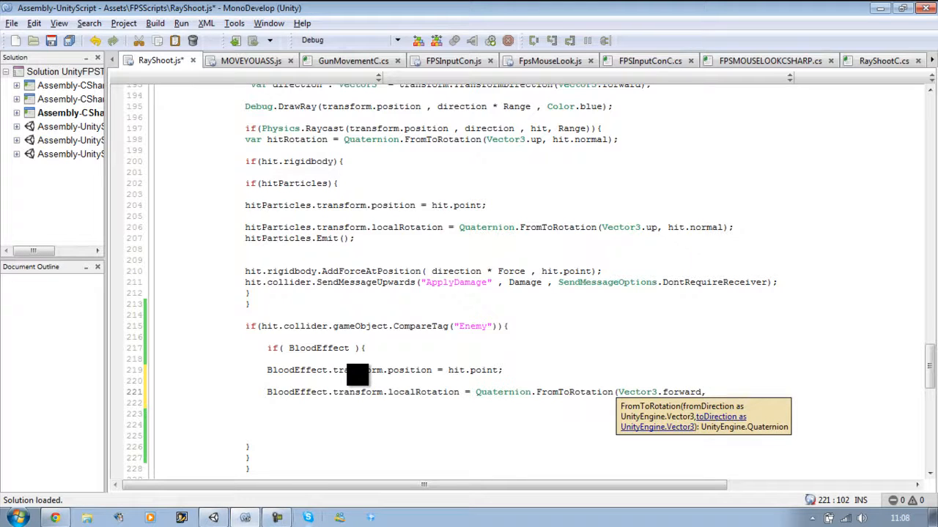
type("hit.")
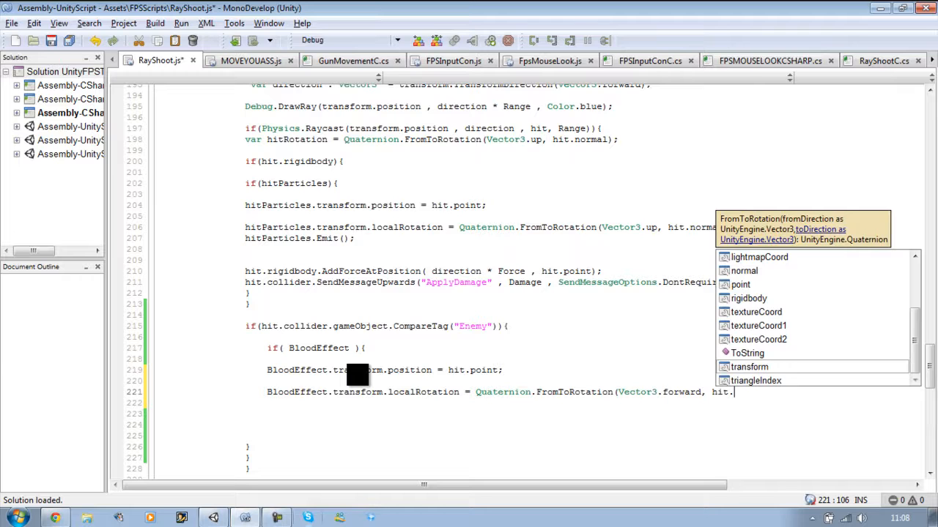
type("normal")
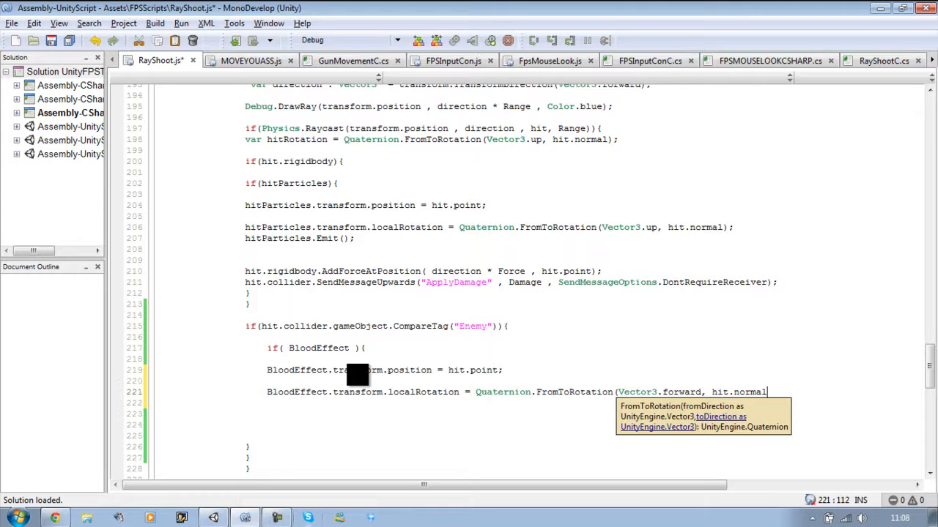
type(");")
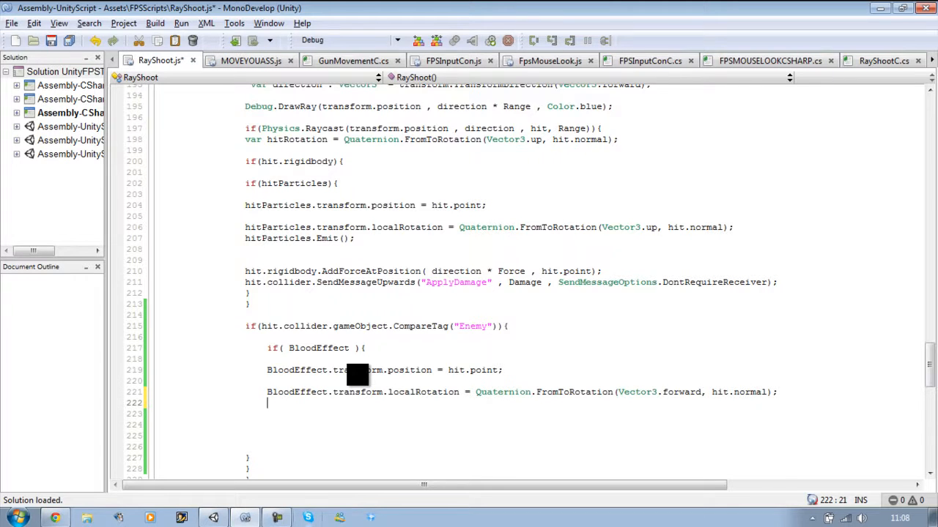
Add BloodEffect.Emit(); inside the Enemy hit block and return to the Unity editor.
type("blo")
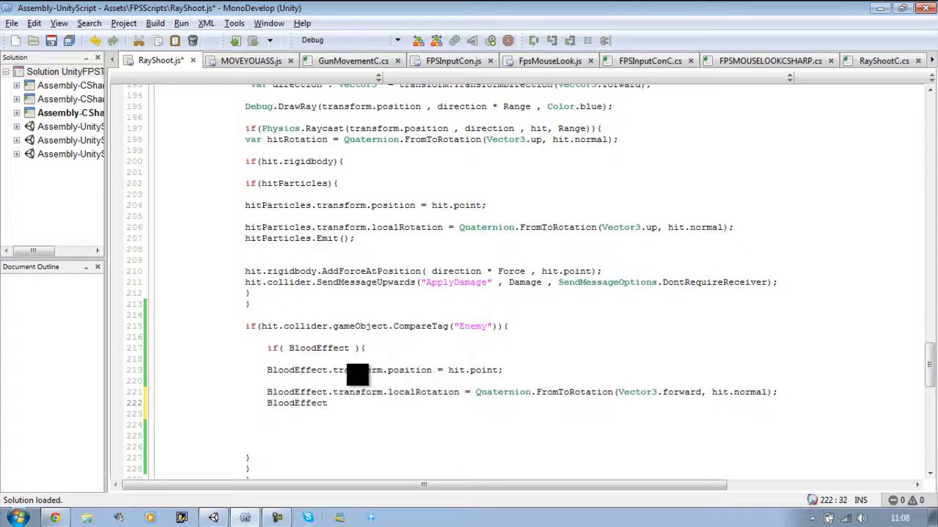
type("Emit();")
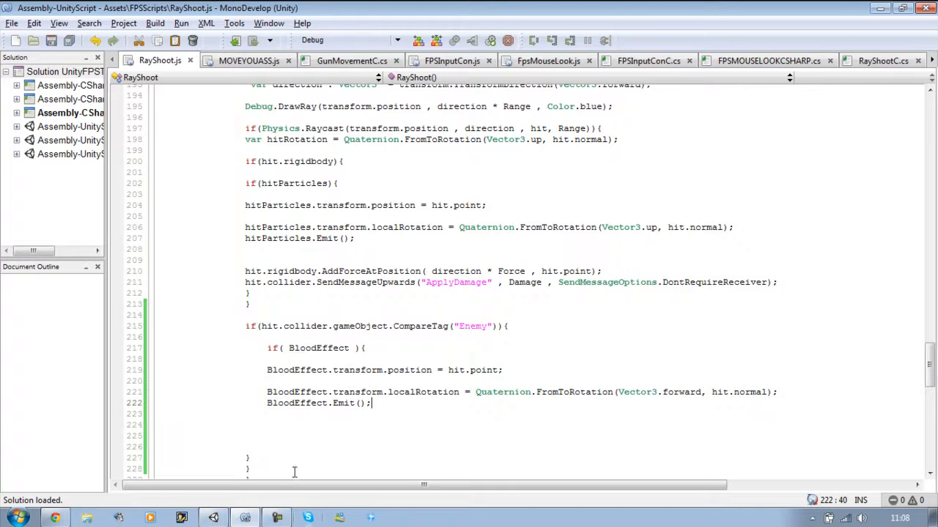
left_click(201, 447)
type("}")
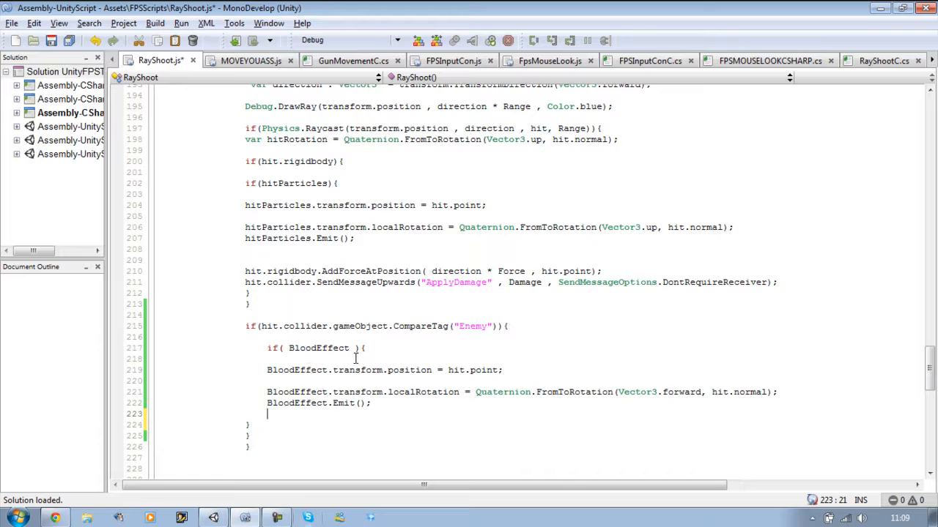
left_click(214, 518)
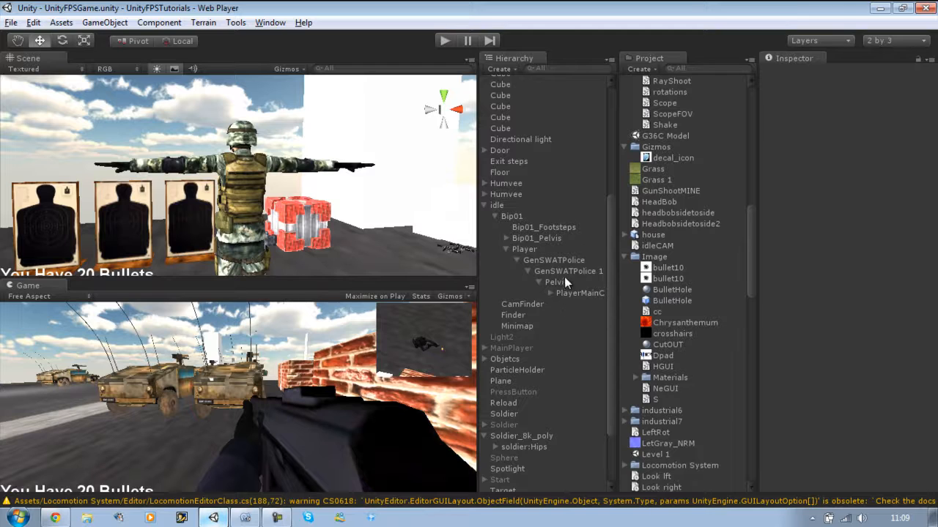
Expand Player toward MuzzleFlash and filter Project assets by 'blod' to pick BloodSplat.
left_click(548, 293)
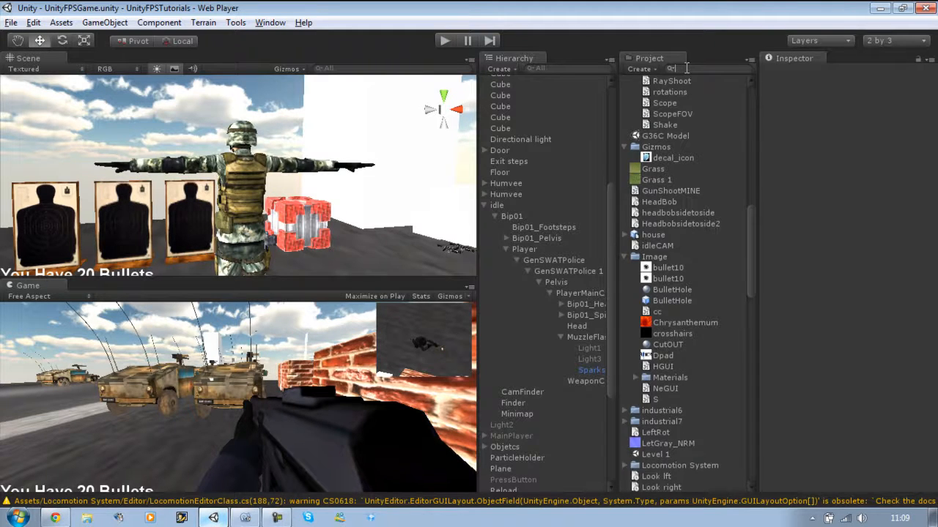
type("blod")
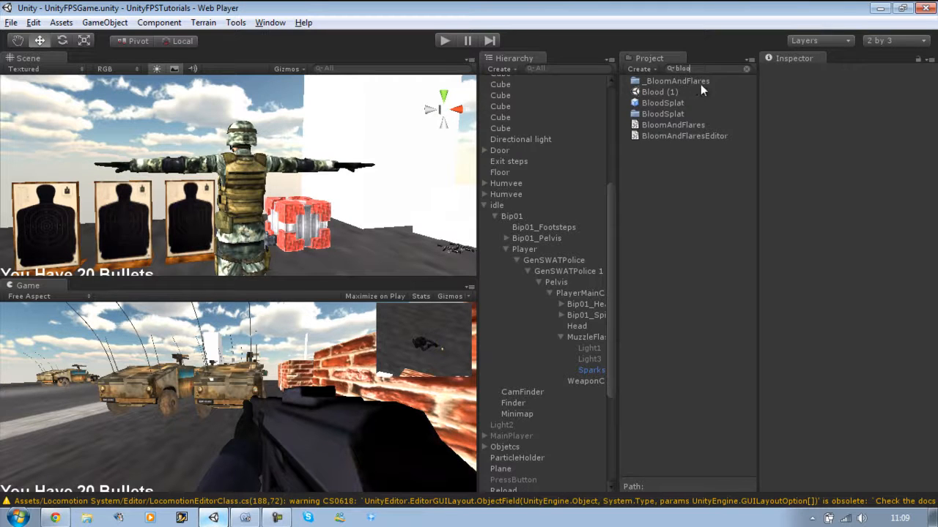
left_click(662, 102)
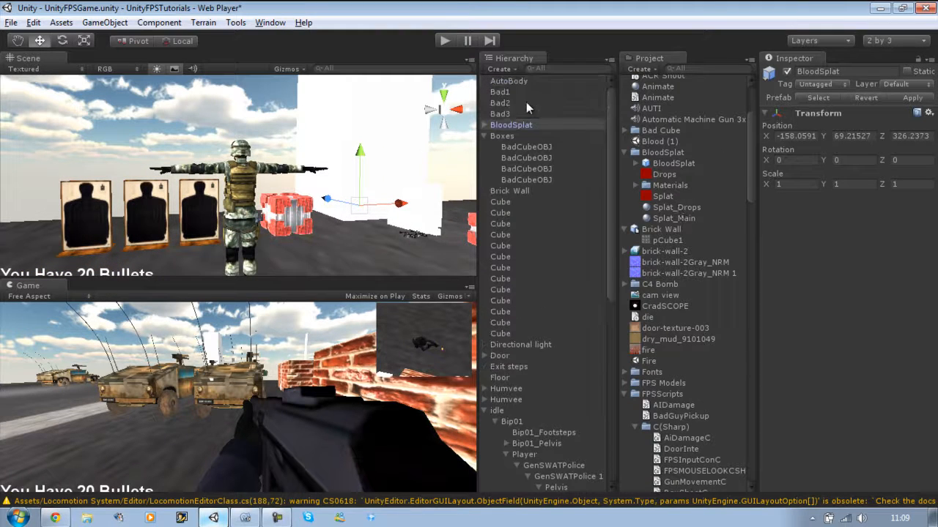
Expand BloodSplat and alternately preview its Drops and Main particle emitters in the Scene view.
left_click(484, 124)
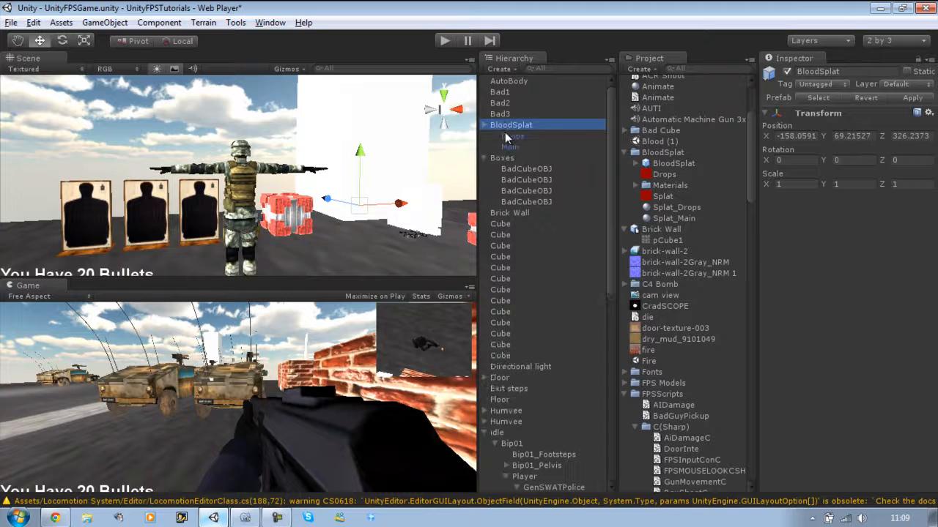
left_click(512, 136)
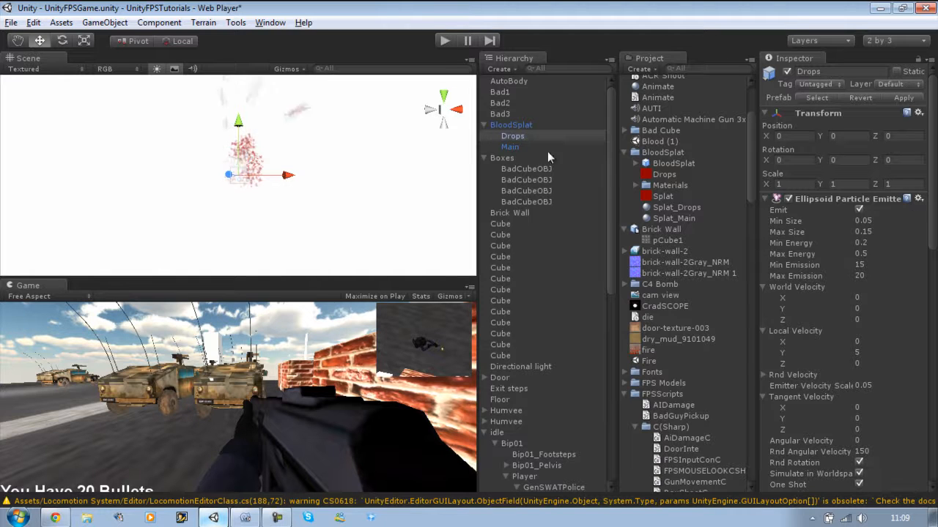
left_click(510, 146)
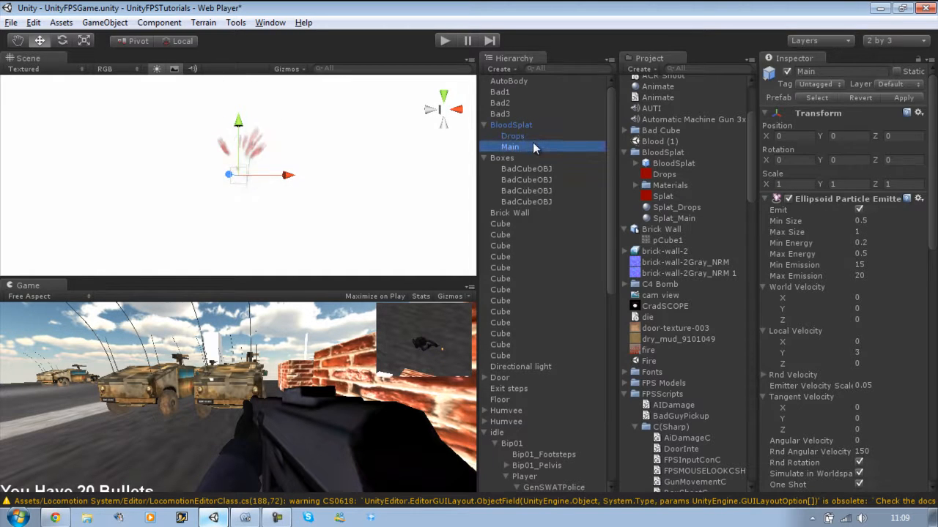
left_click(512, 136)
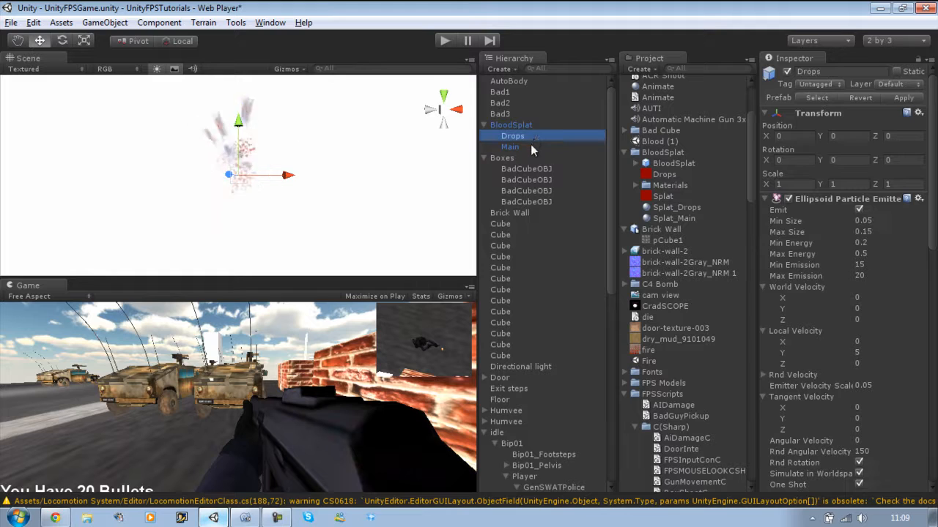
left_click(510, 147)
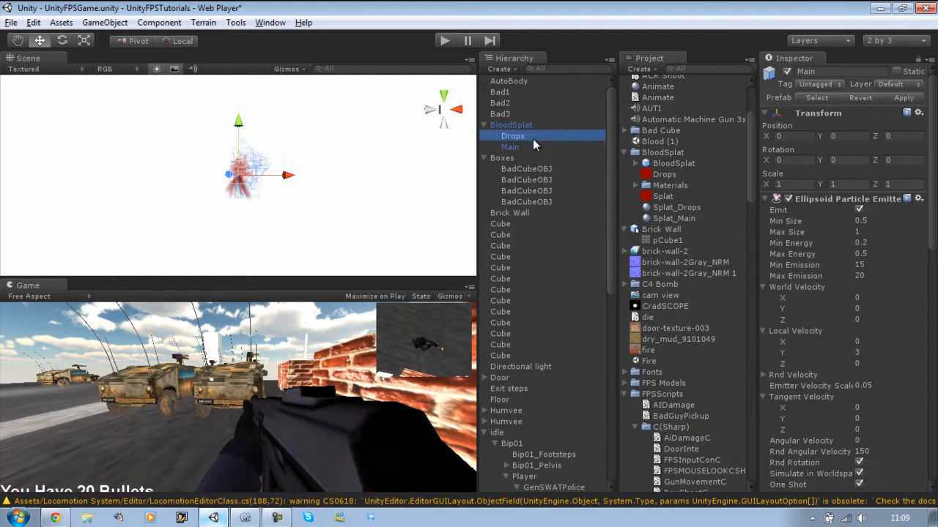
left_click(513, 136)
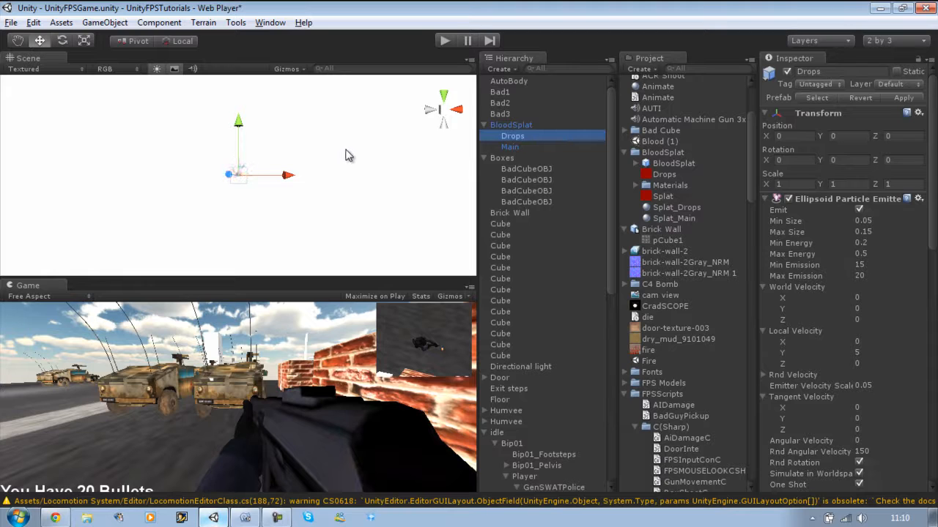
left_click(509, 125)
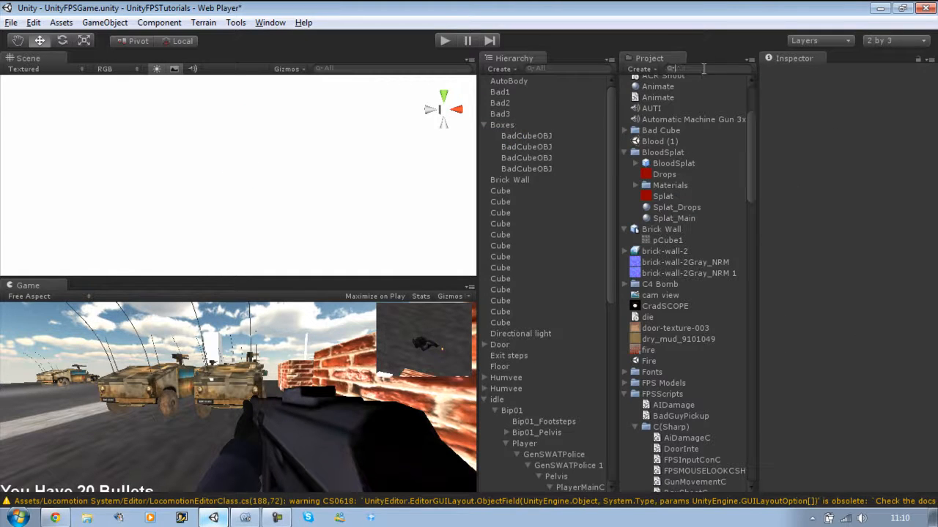
Search the Project for BloodSplat and place it under the player's MuzzleFlash.
type("bloo")
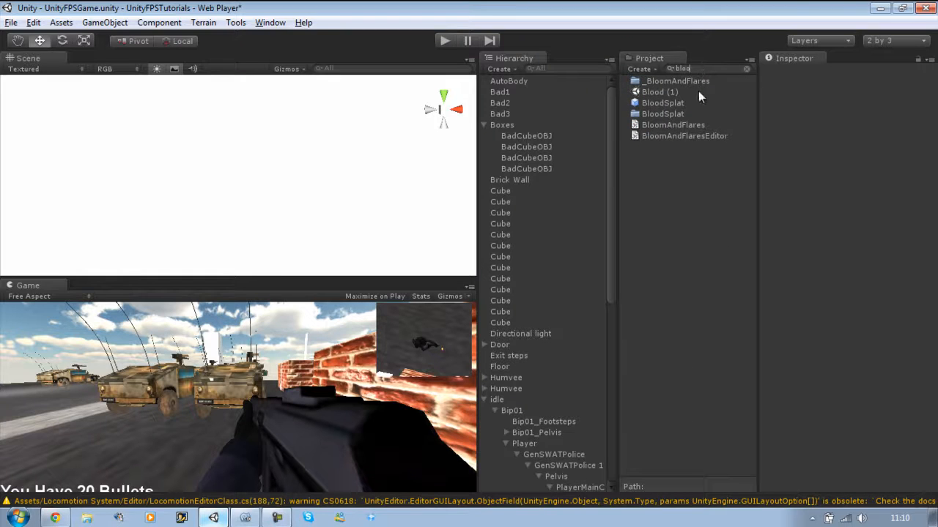
mouse_move(688, 115)
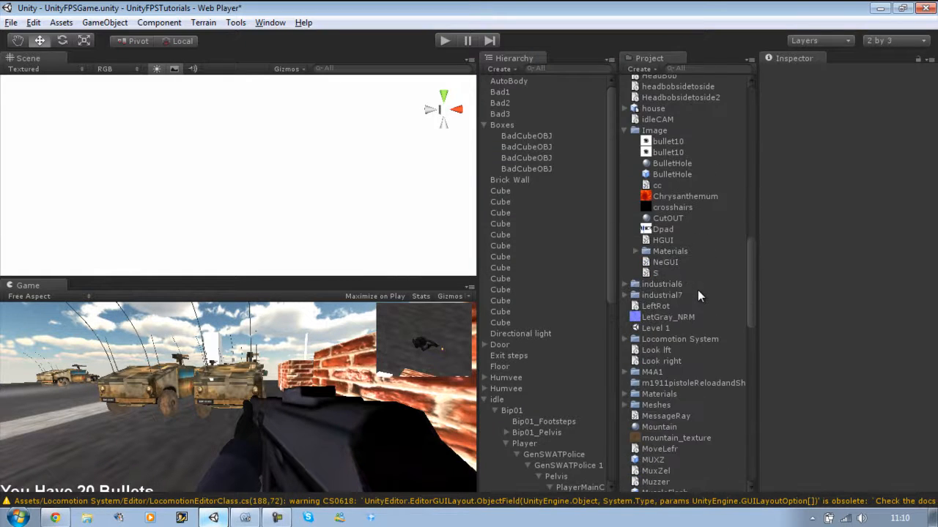
scroll("down", 3)
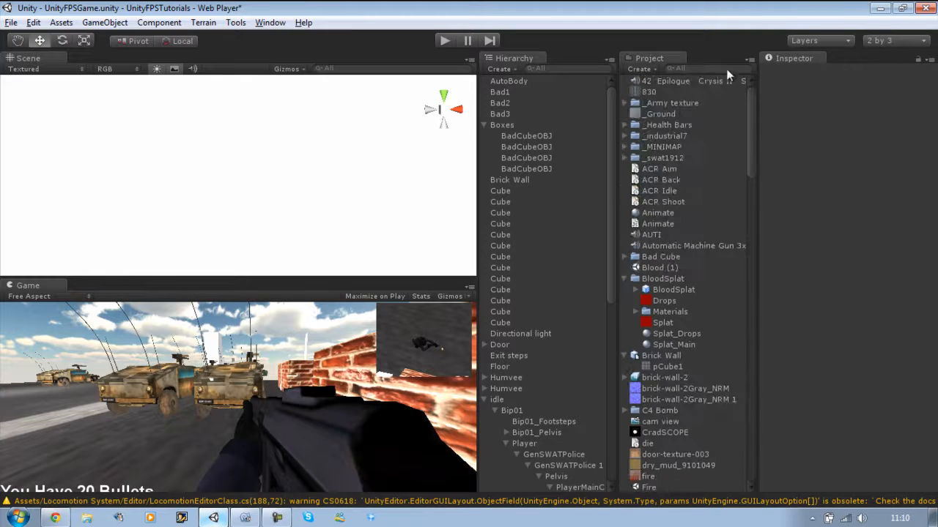
left_click(674, 81)
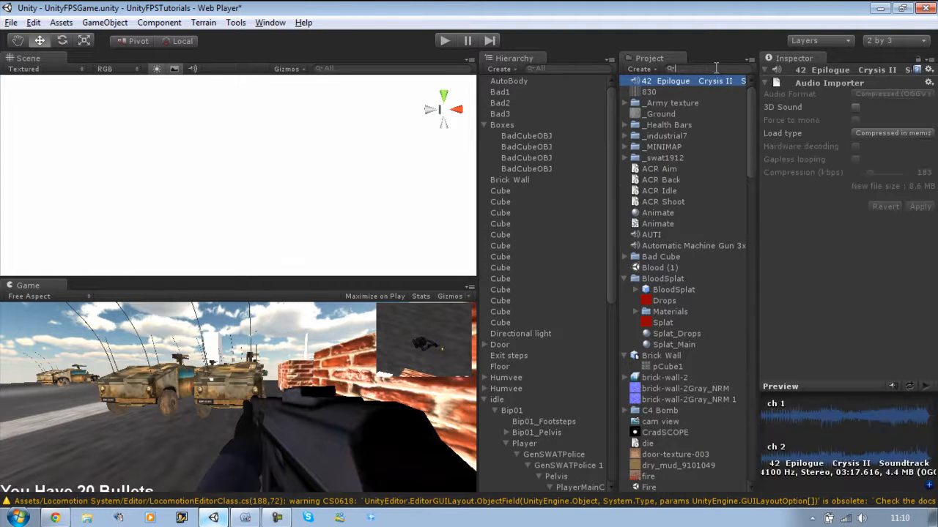
type("blod")
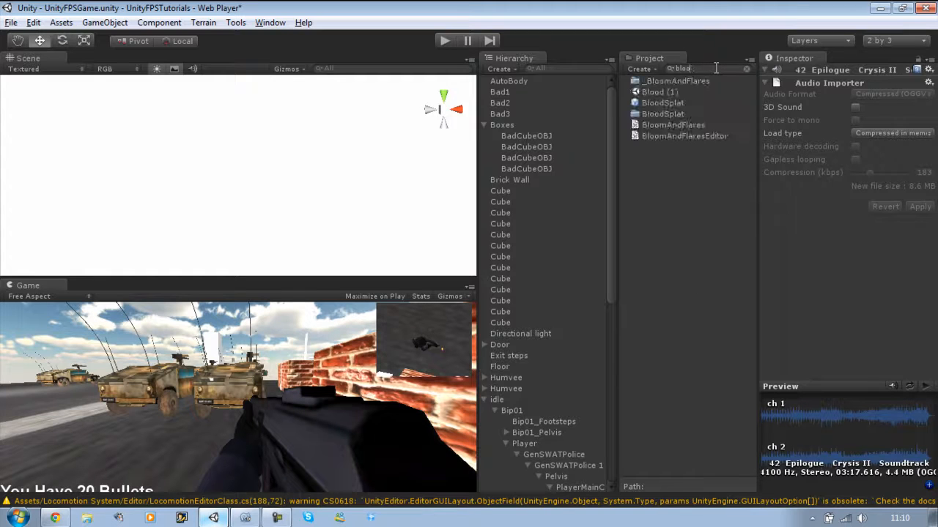
left_click(662, 103)
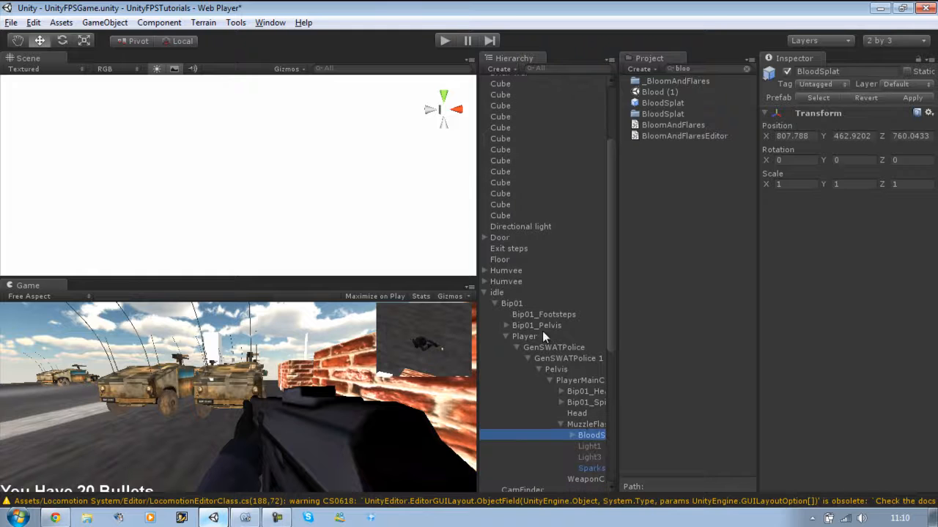
Select PlayerMainCamera to show its Ray Shoot component and pick the nested BloodSplat.
left_click(580, 381)
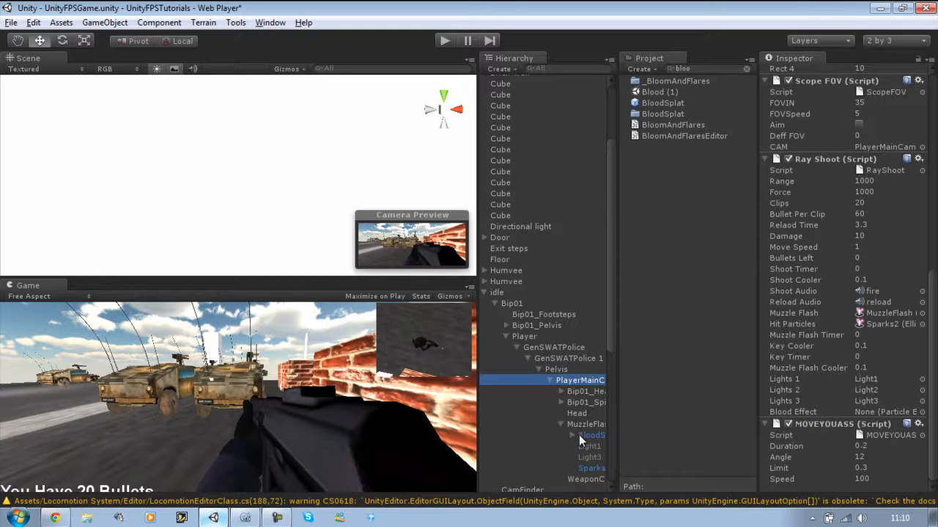
left_click(586, 445)
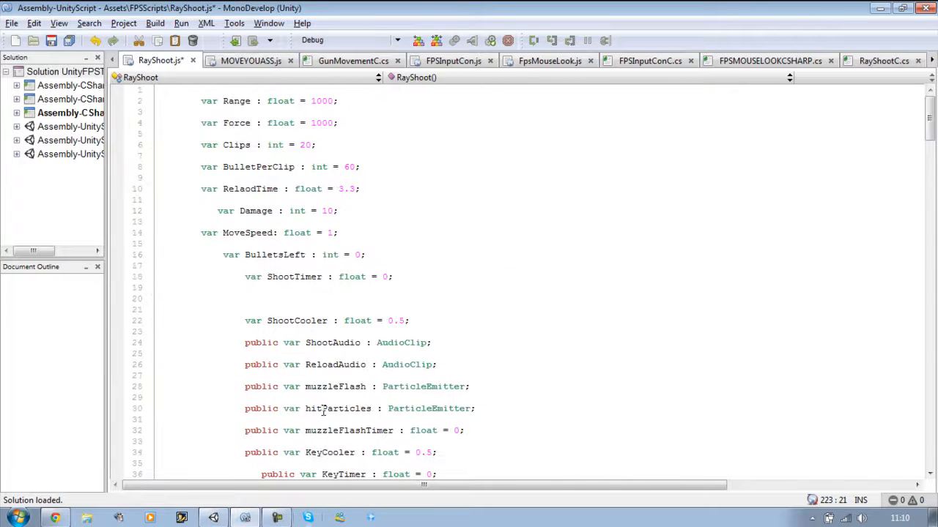
Declare public var BloodEffectMain : ParticleEmitter; and select the name for copying.
scroll("down", 3)
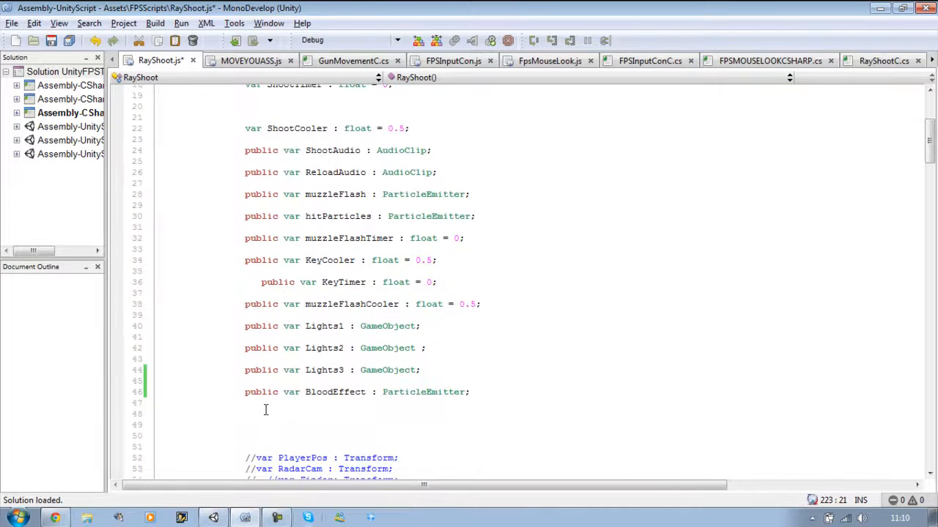
left_click(246, 414)
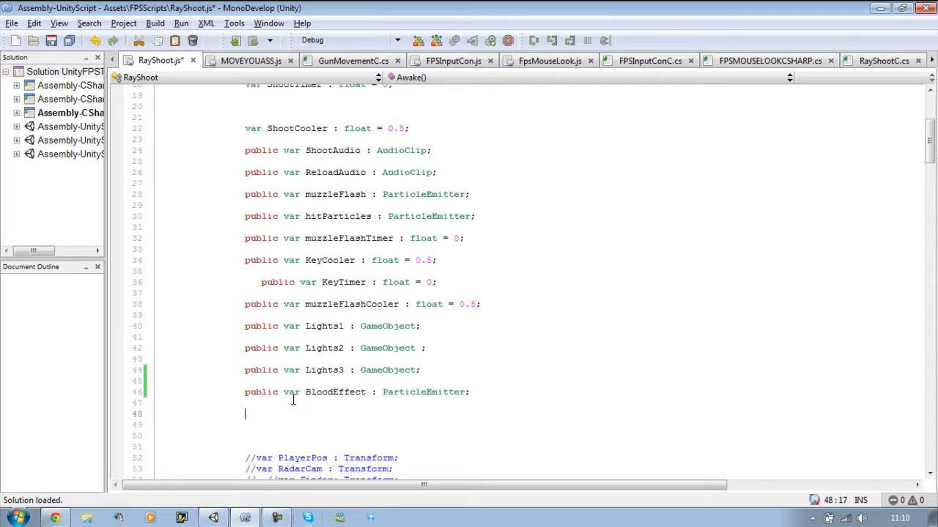
type("public va")
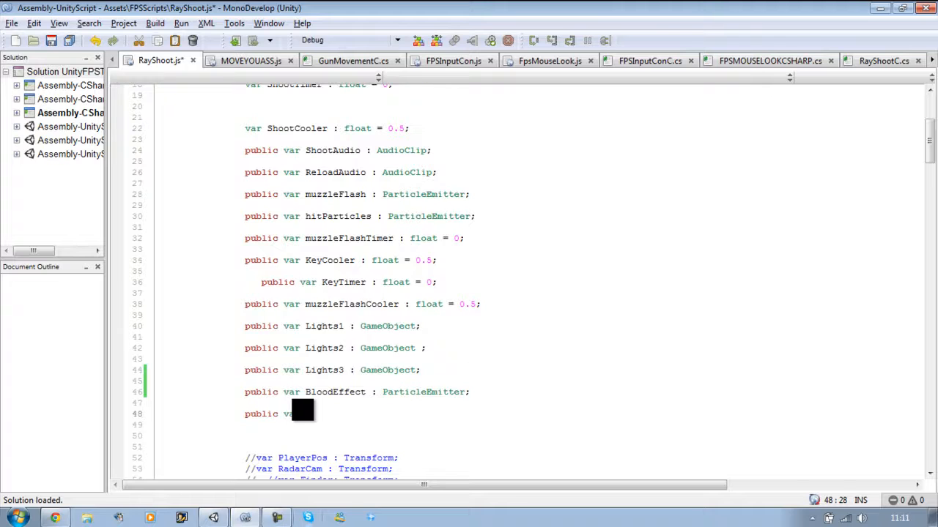
type("loodEffectMain")
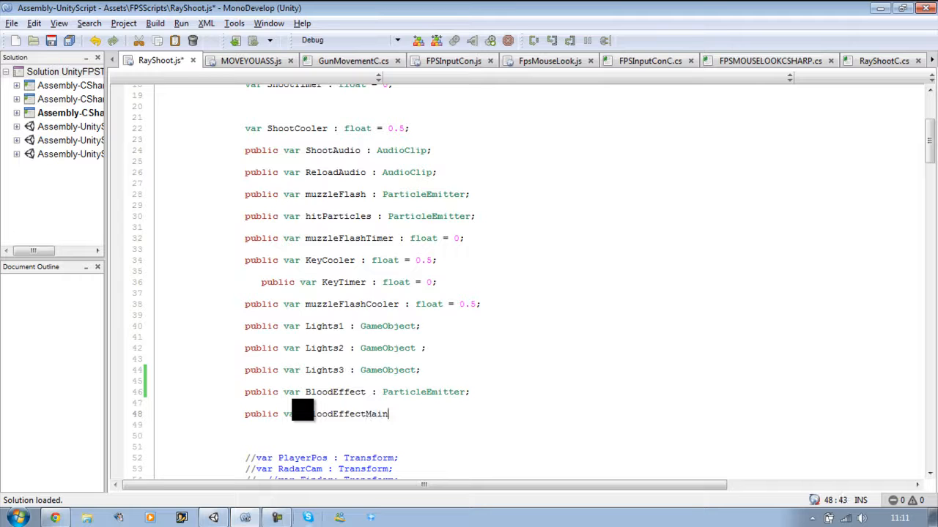
type(":")
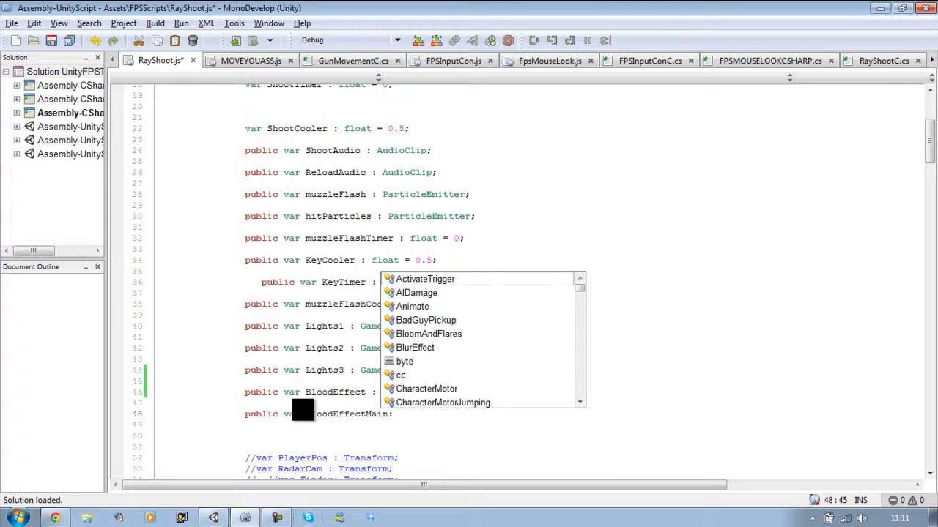
type("Pa")
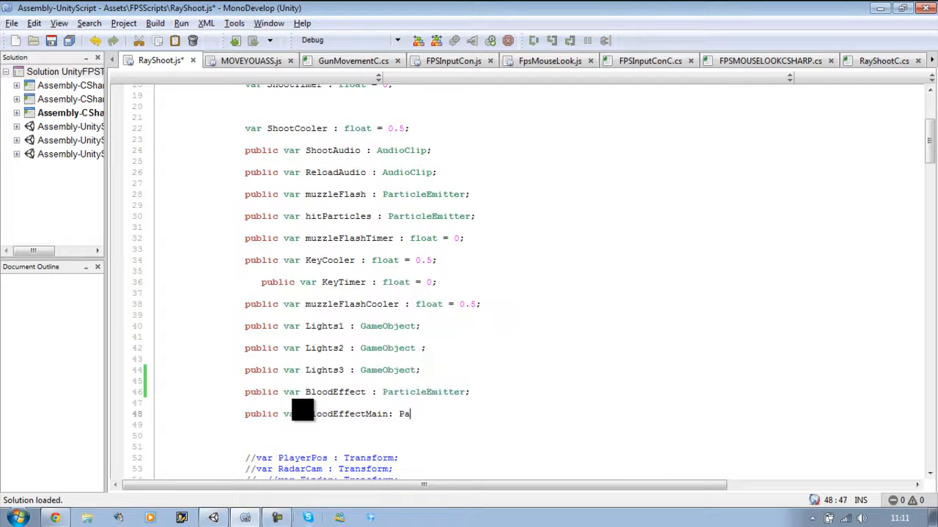
key("BackSpace")
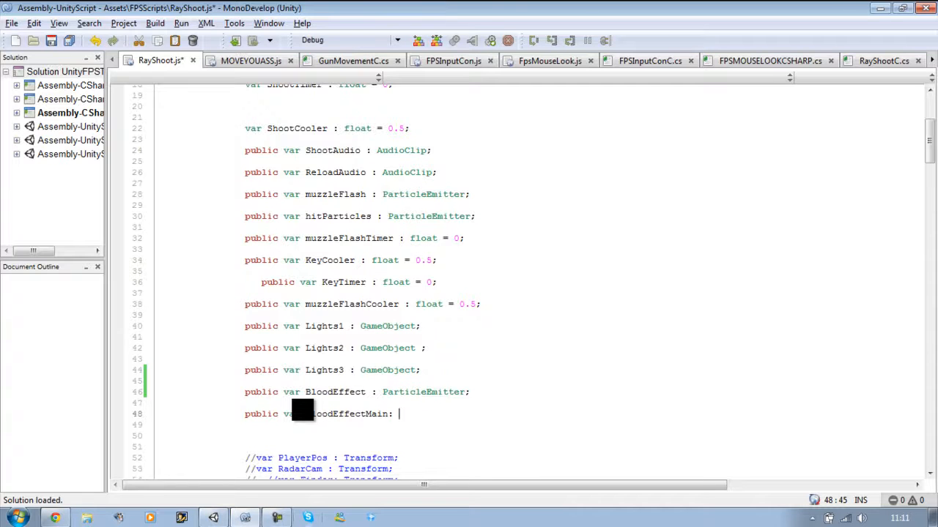
type("Part")
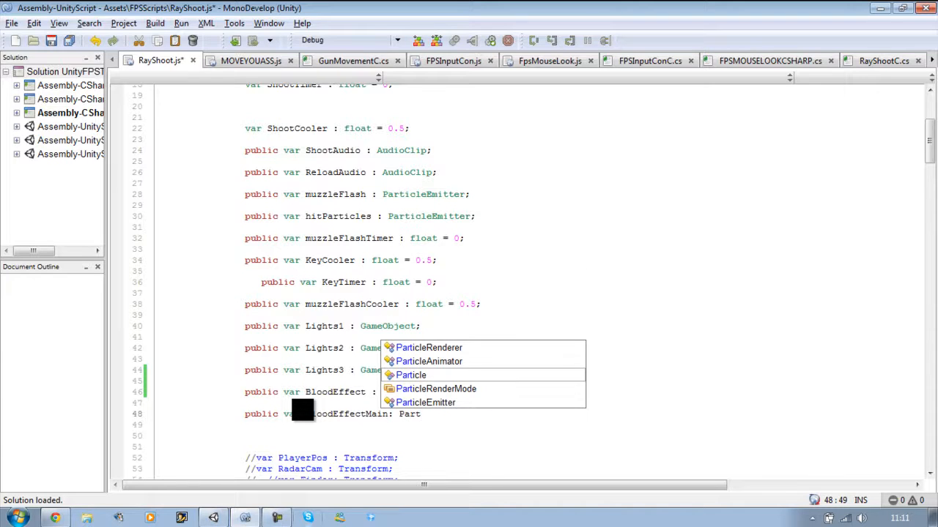
type("ParticleEmitter;")
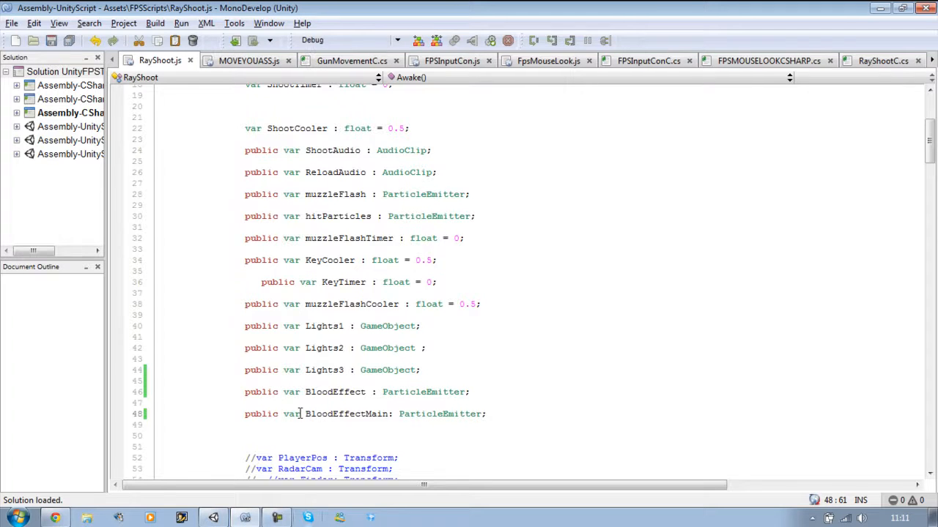
double_click(346, 414)
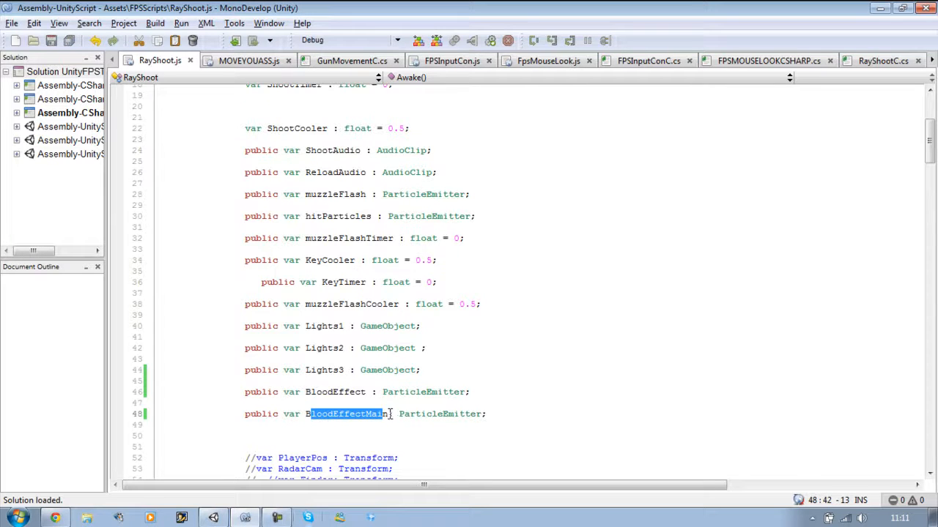
double_click(346, 413)
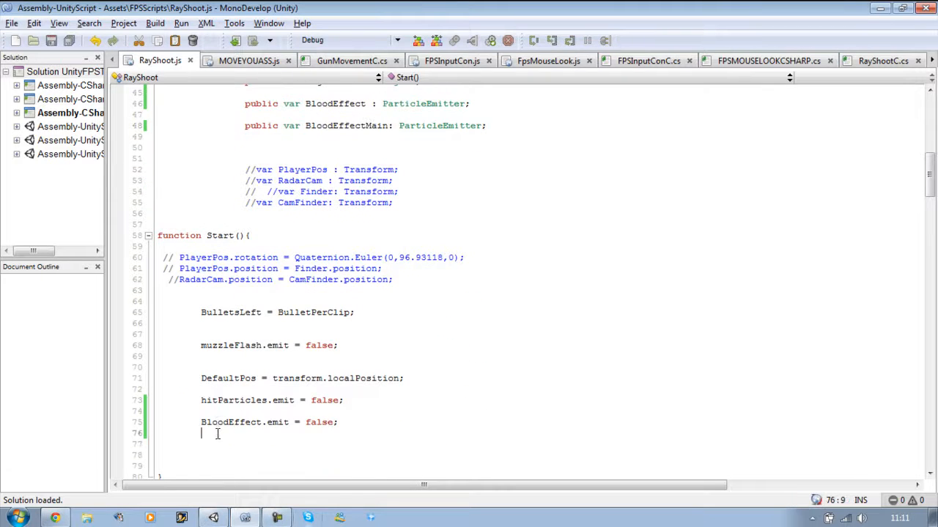
Add BloodEffectMain.emit = false; in Start() under the BloodEffect line.
type("BloodEffectMain")
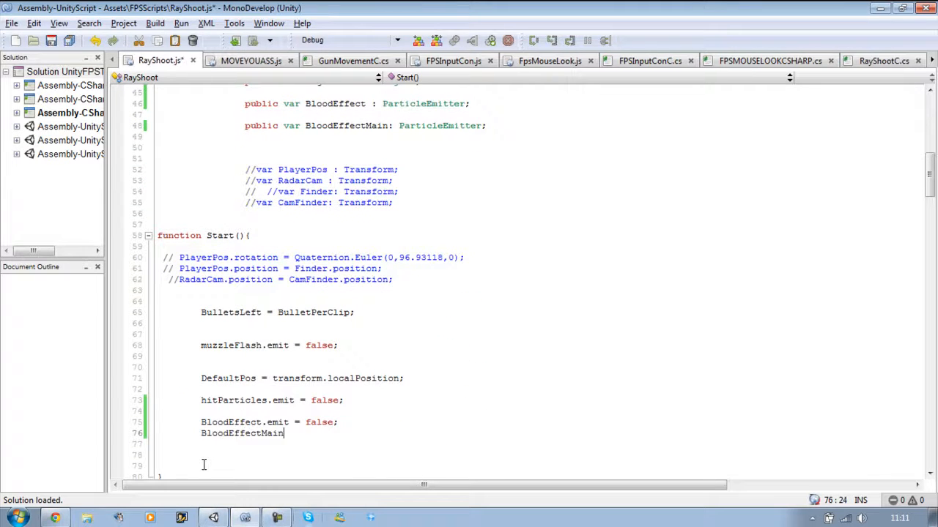
type(".e")
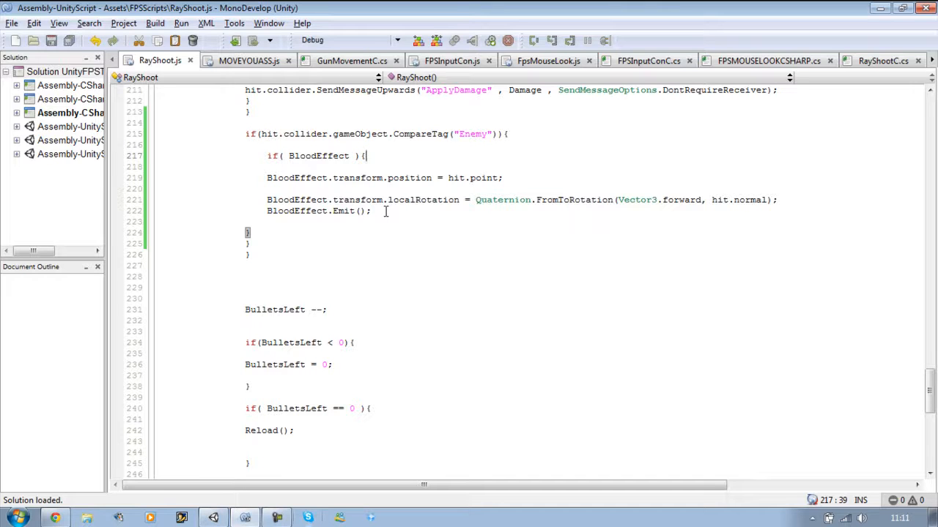
mouse_move(383, 183)
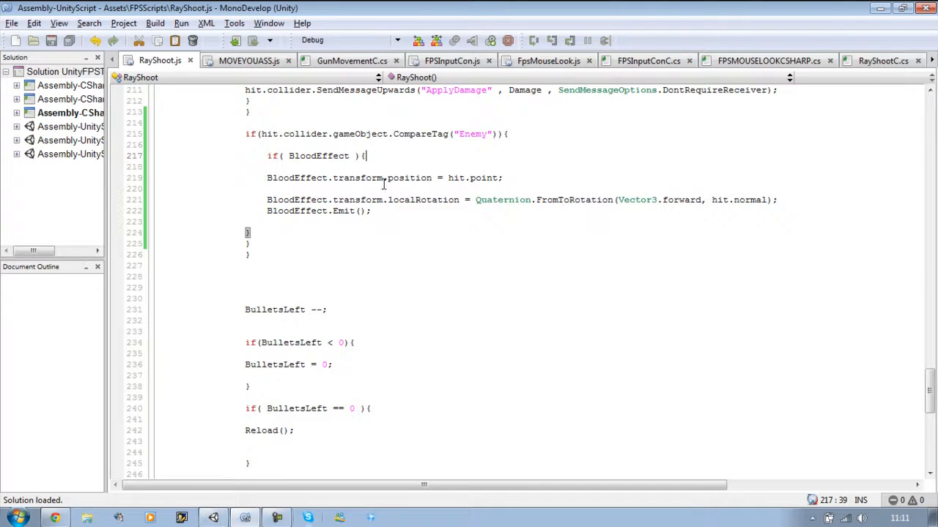
Add an if(BloodEffectMain) check and a BloodEffectMain position = hit.point line.
type("if")
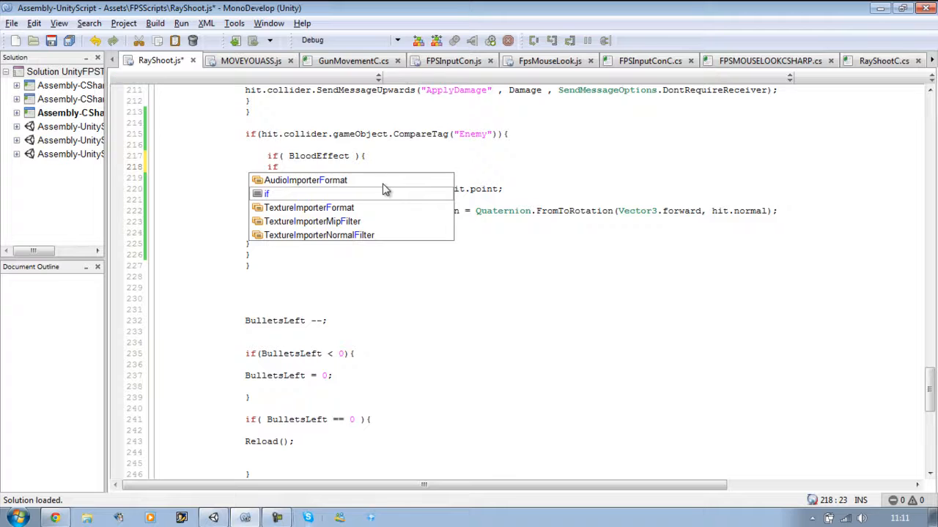
type("BloodEffectMain){")
type("}")
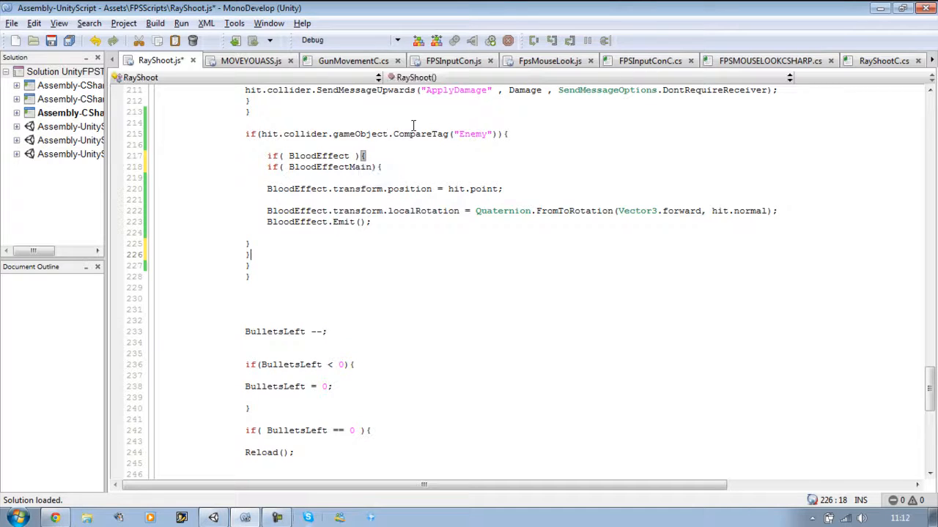
left_click(504, 189)
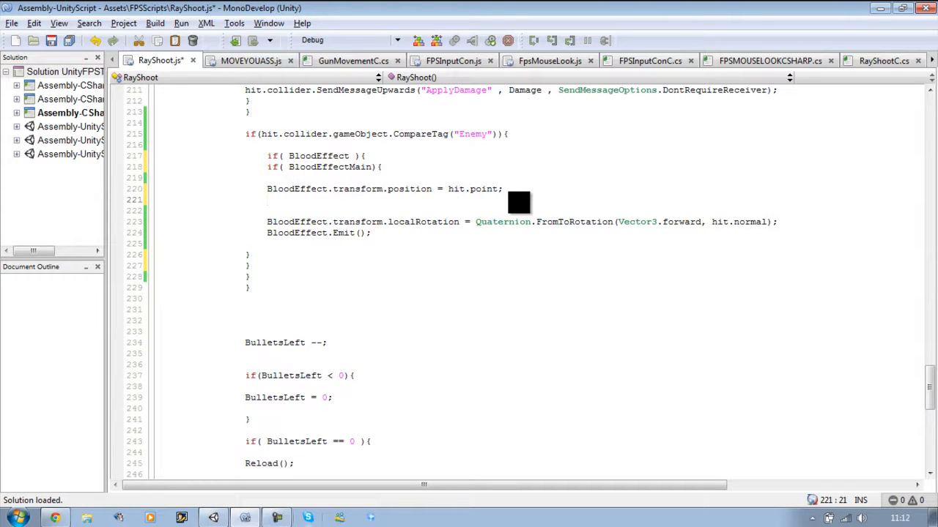
type("BloodEffect.transform")
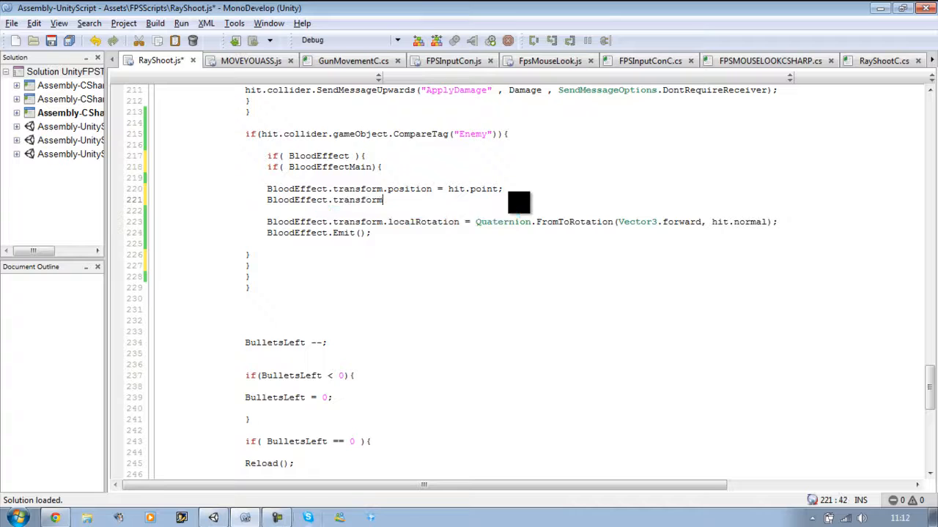
type(".position")
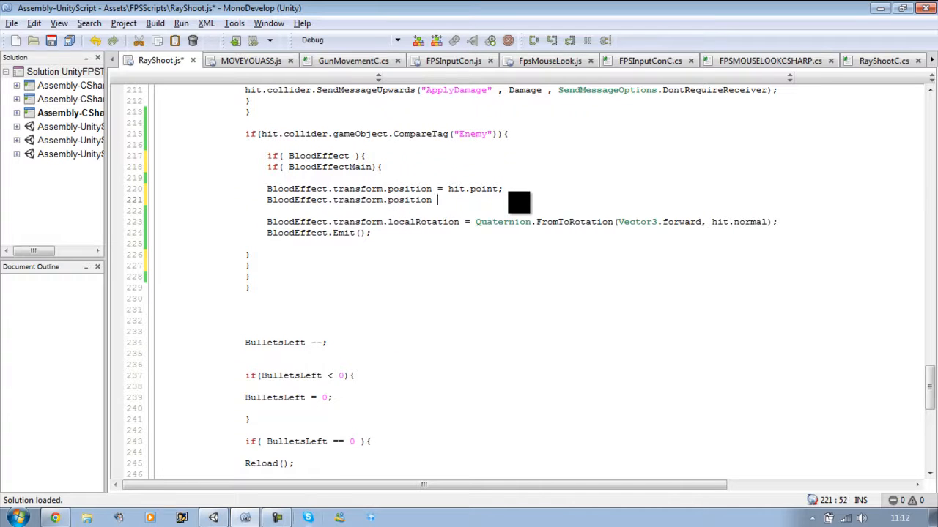
type("hi")
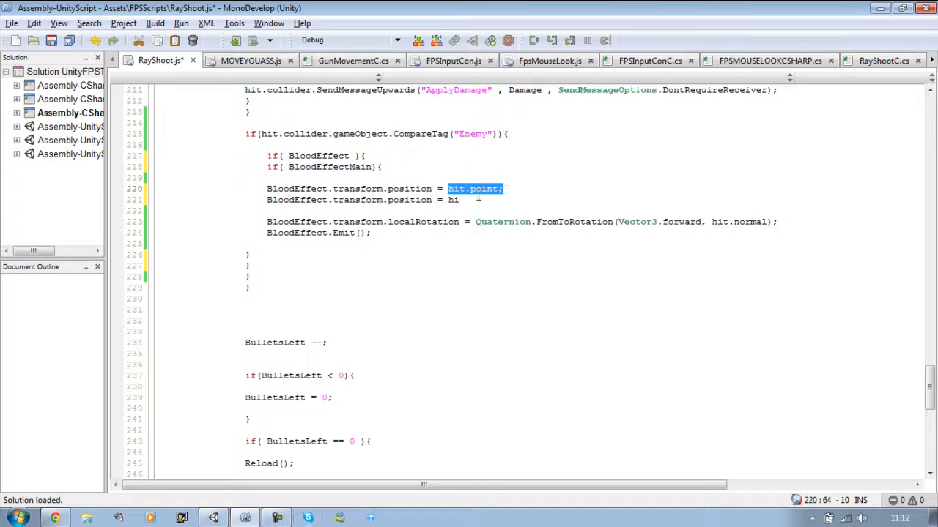
type("point;;")
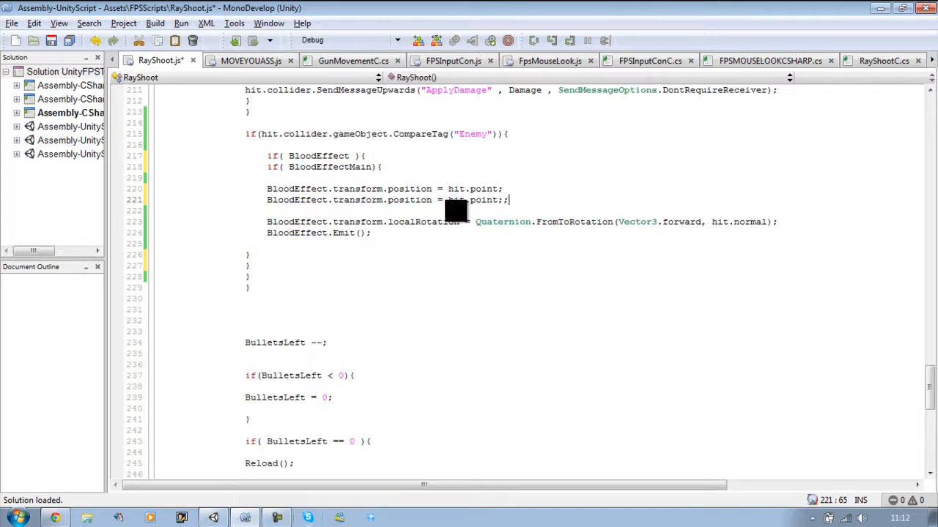
key("BackSpace")
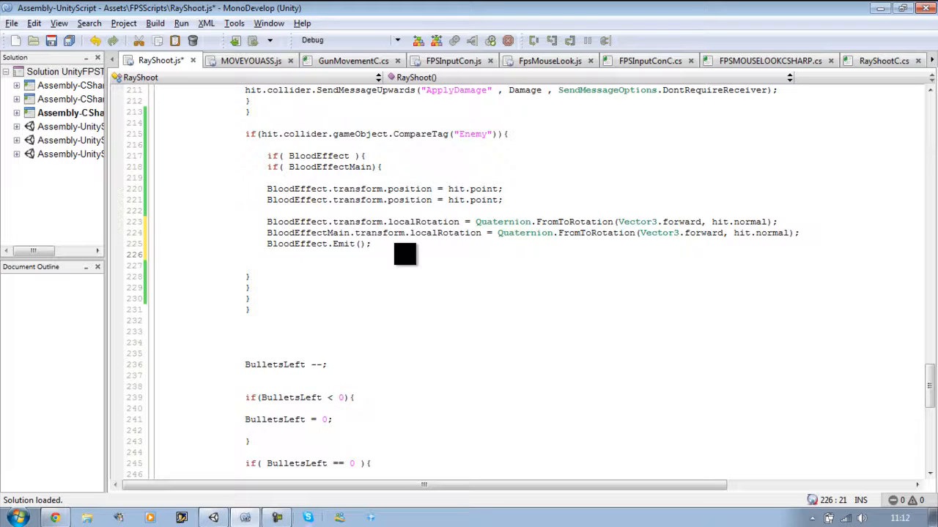
Add the BloodEffectMain rotation and Emit call to the Enemy hit block.
type("Bloo")
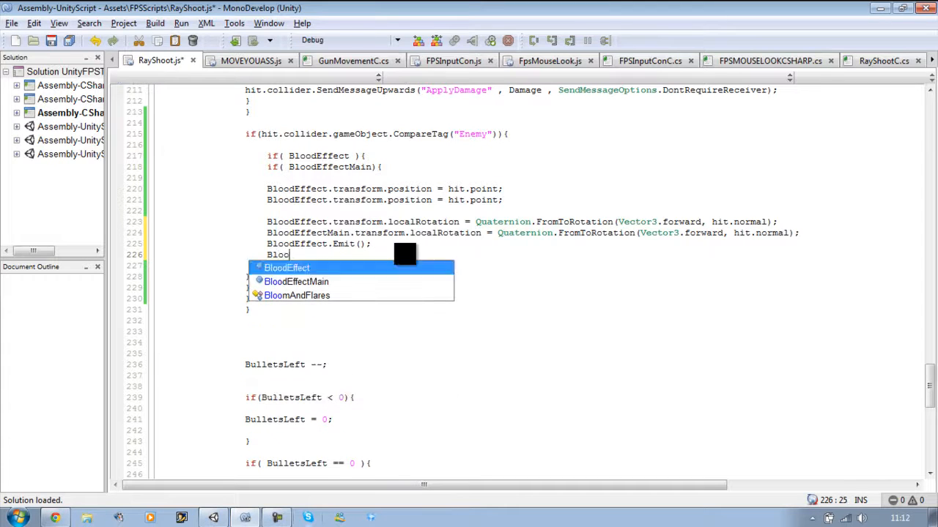
type("dEffect.")
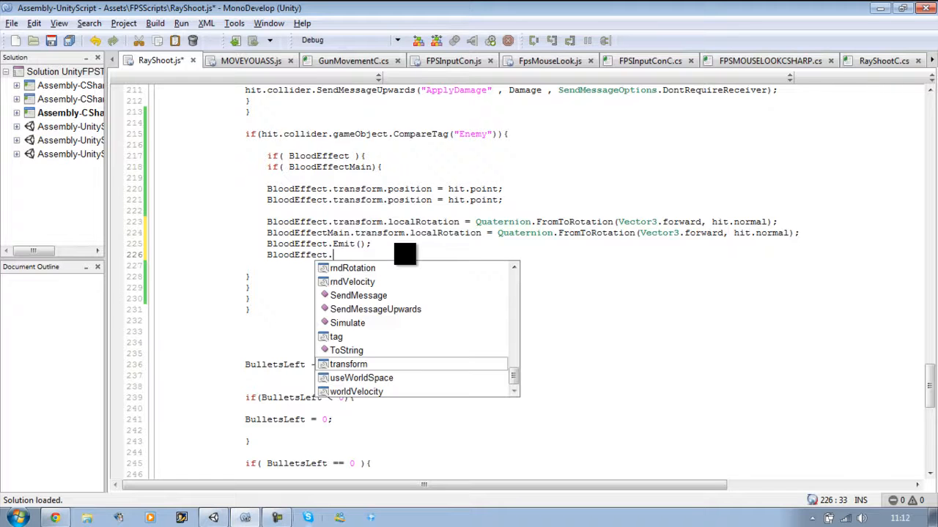
type("Emit")
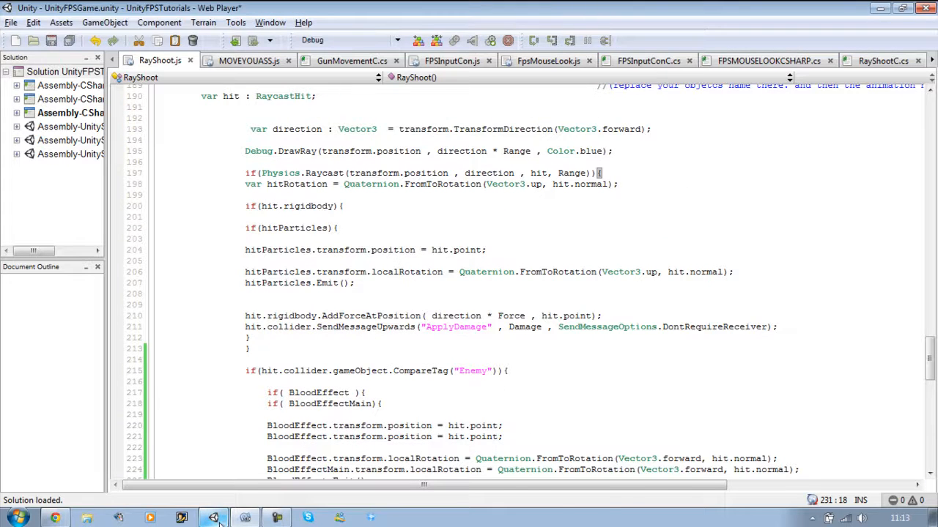
Jump from the BCE0031 console error to line 76, correct the Emit reference, and clear the console.
left_click(212, 519)
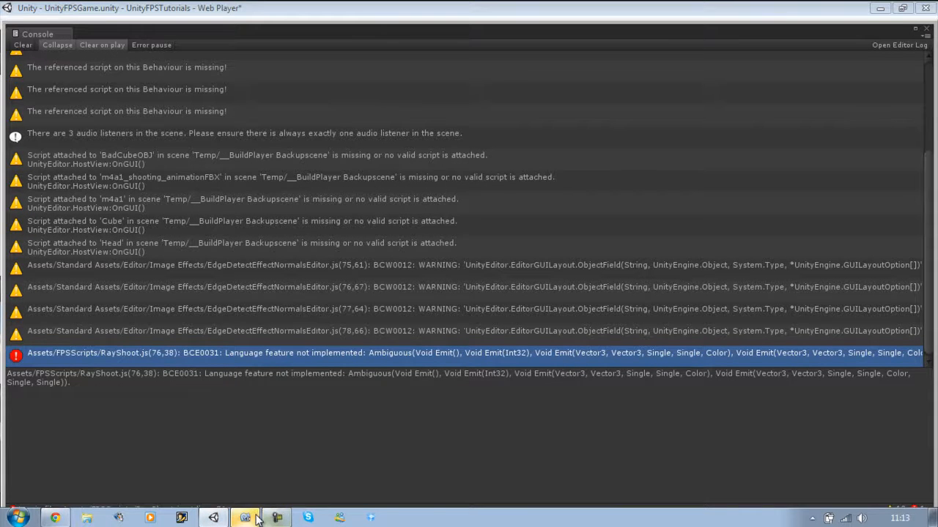
left_click(245, 518)
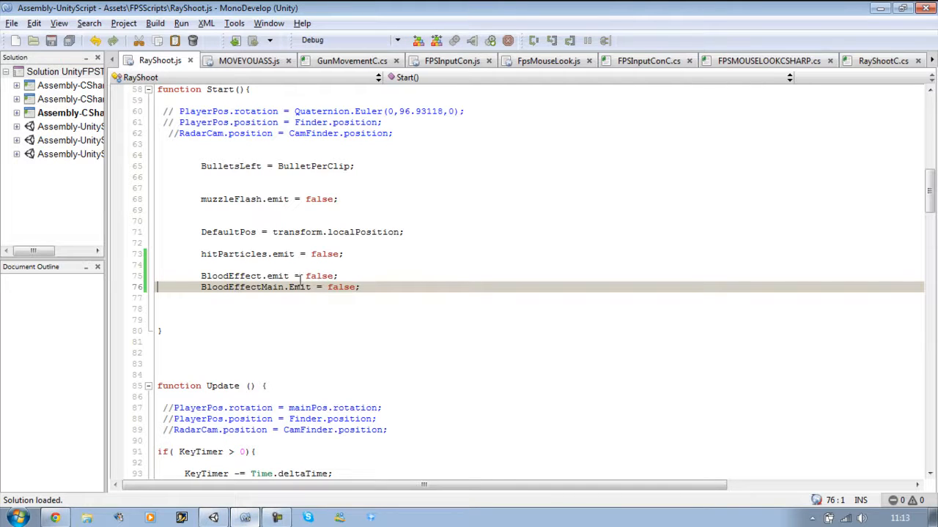
type(".Emit")
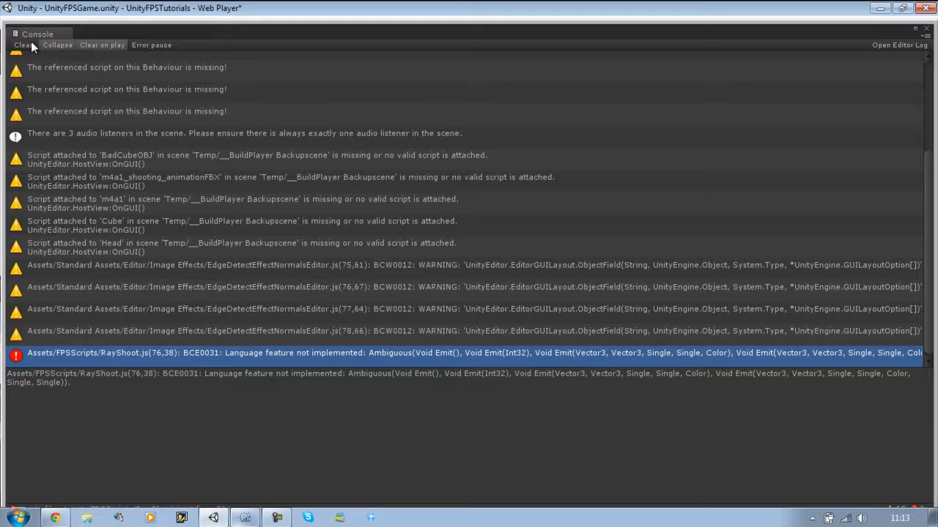
left_click(22, 44)
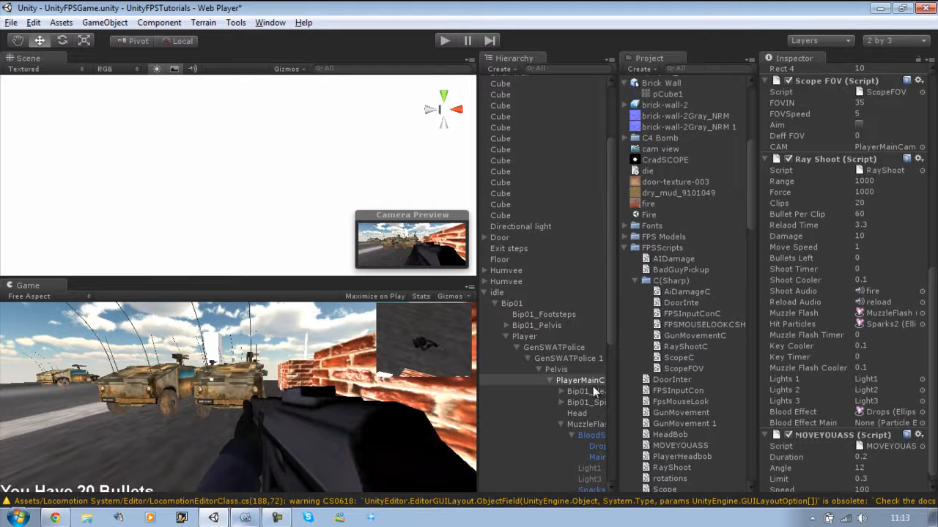
Enter Play mode and inspect BloodSplat, then the Drops Ellipsoid Particle Emitter settings.
left_click(669, 433)
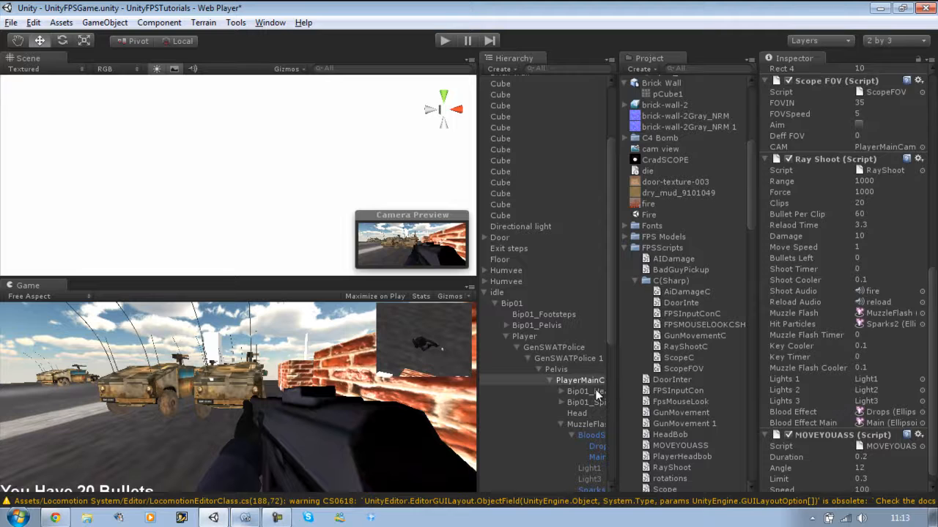
left_click(586, 434)
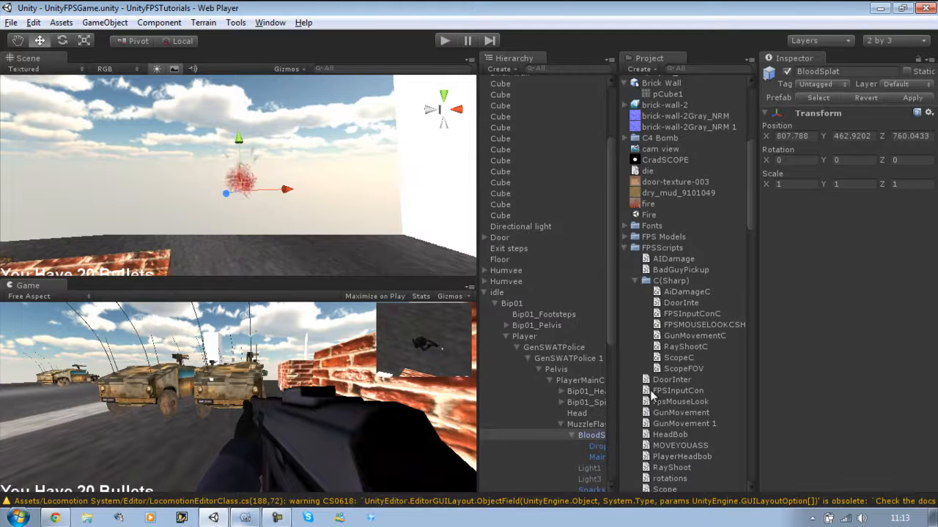
left_click(598, 445)
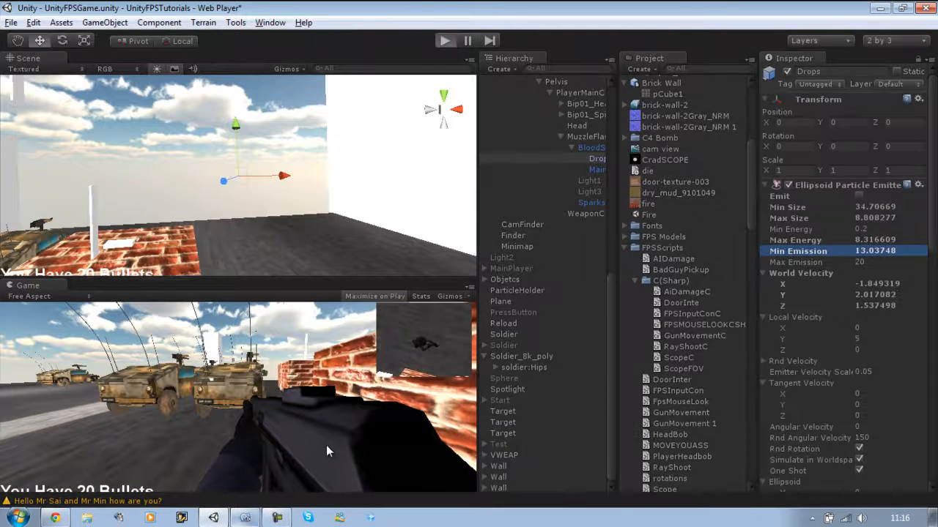
left_click(375, 296)
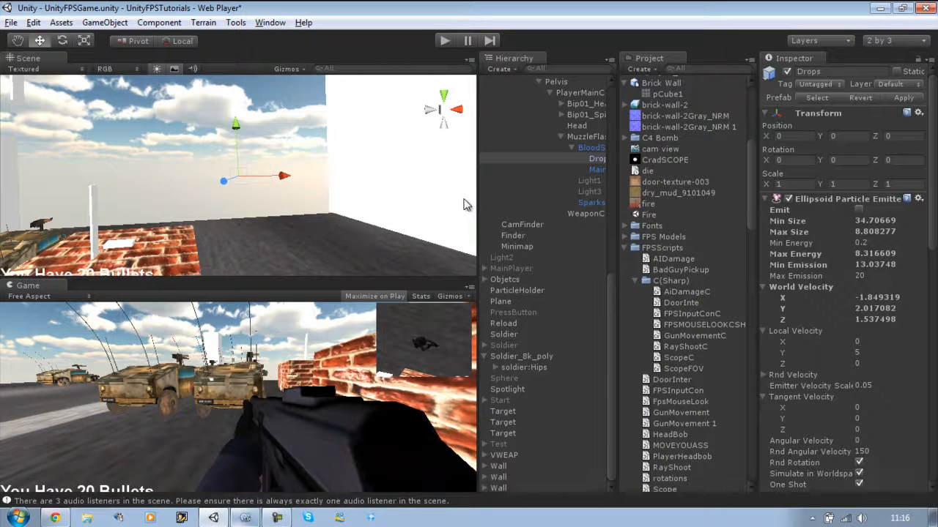
mouse_move(390, 150)
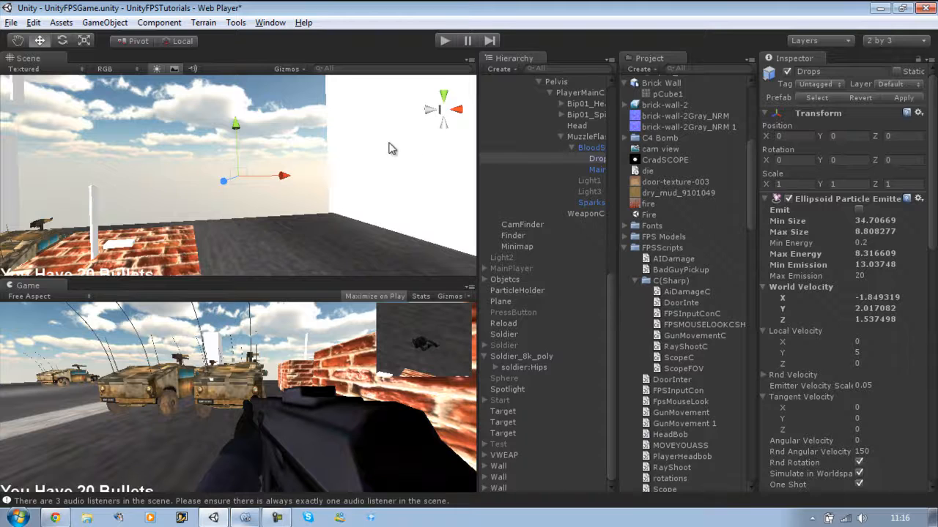